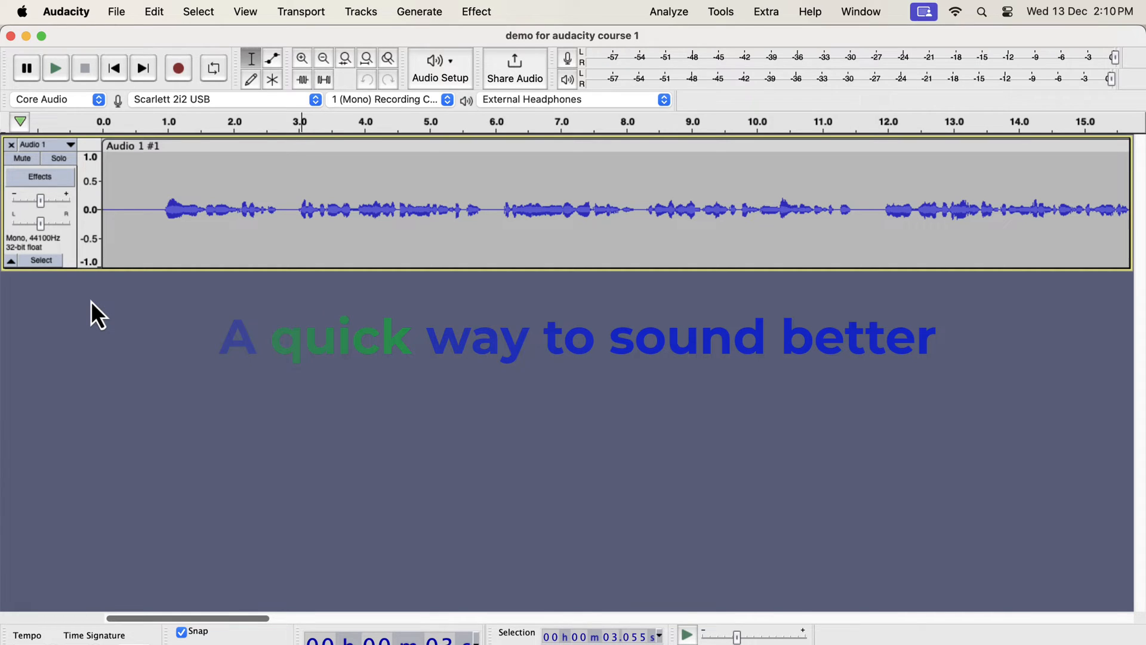
- Duplicate the Audio 1 voice track via Edit > Duplicate and select the new lower copy
click(183, 210)
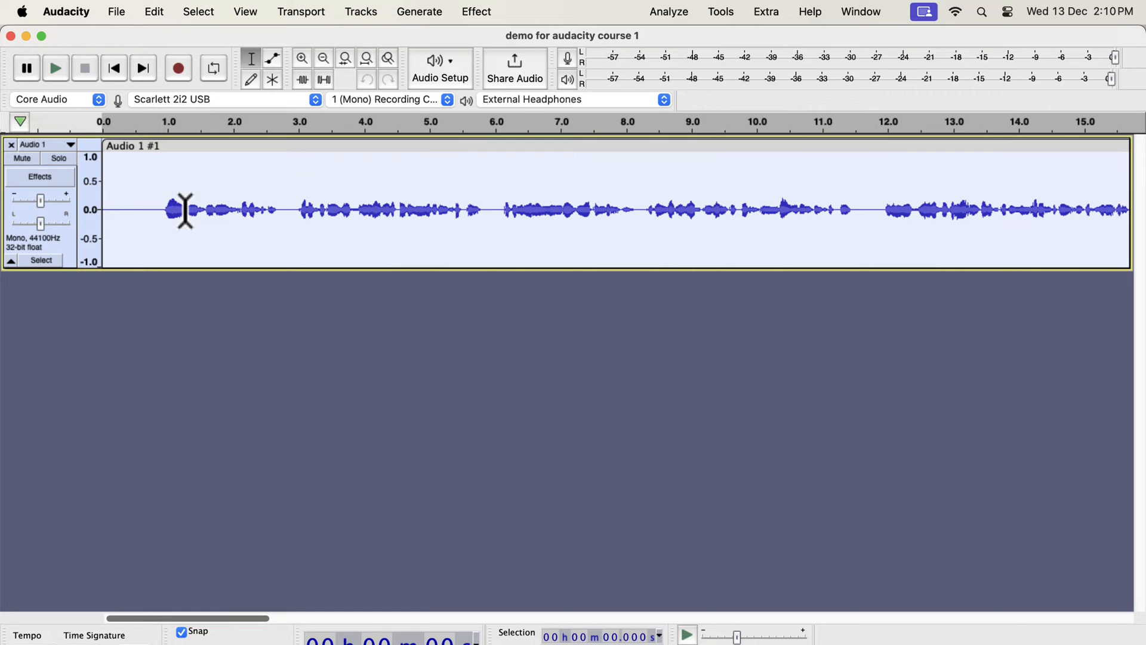
mouse_move(165, 45)
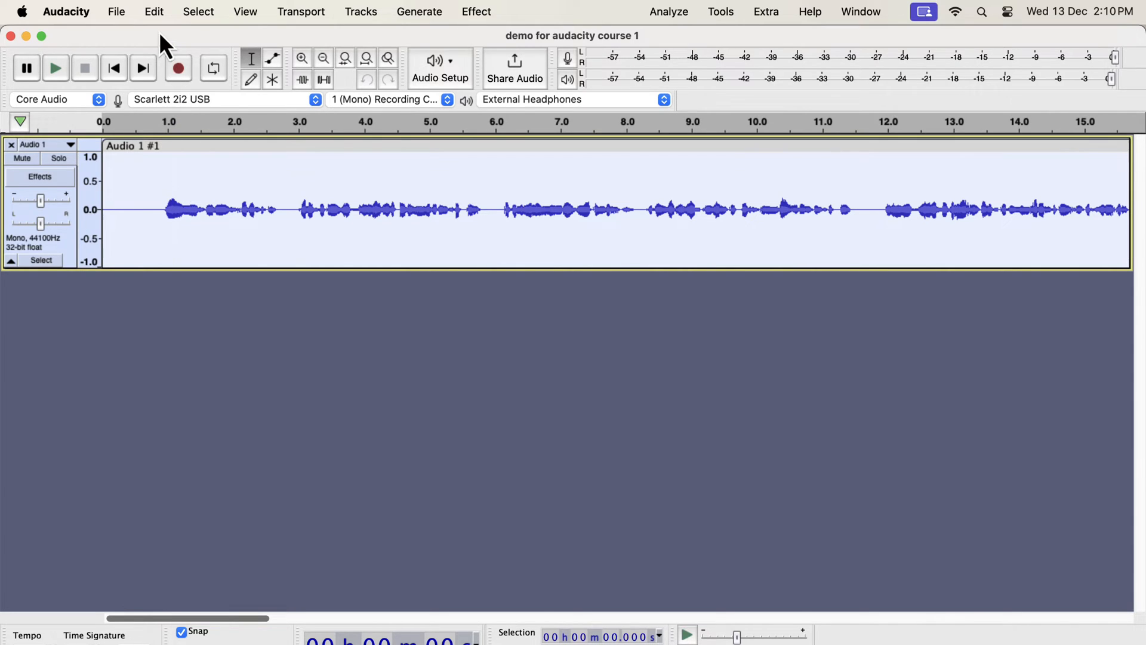
click(154, 11)
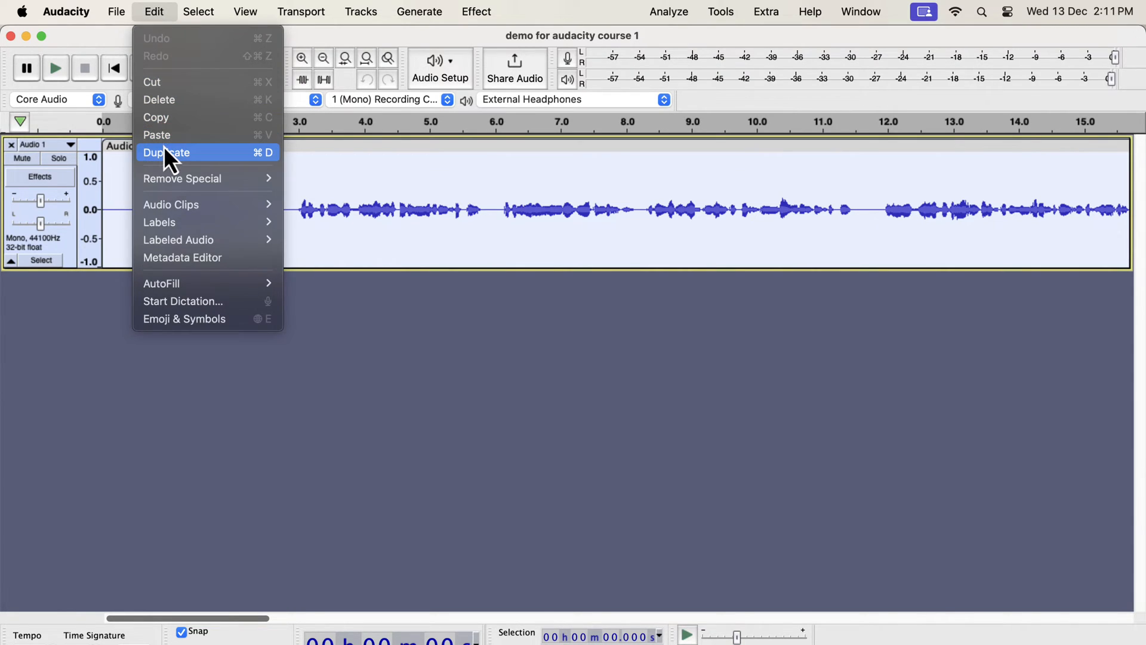
mouse_move(252, 167)
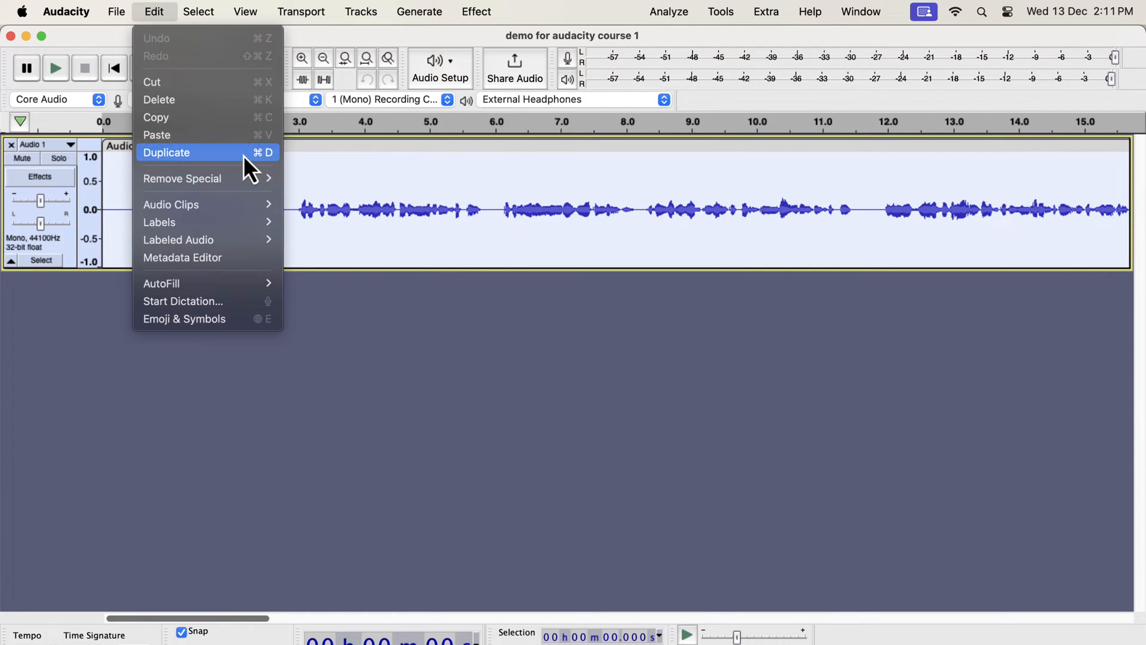
click(167, 151)
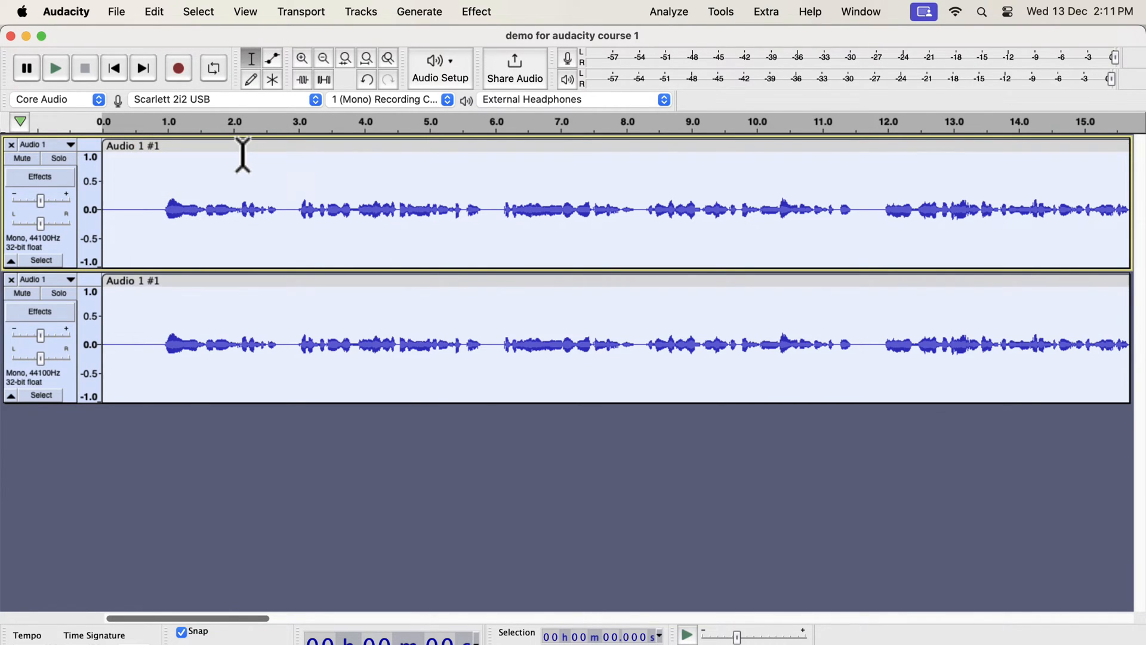
click(169, 344)
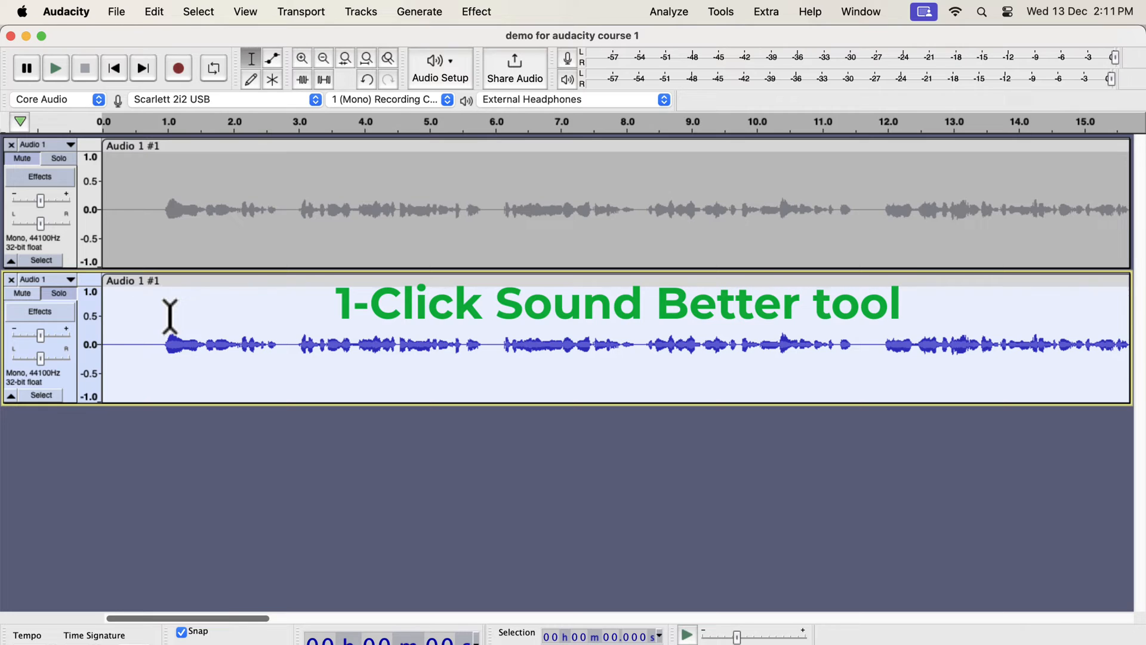
- Run the Clear Vocal Improve Macro from Tools > Apply Macro on the duplicate track
click(722, 12)
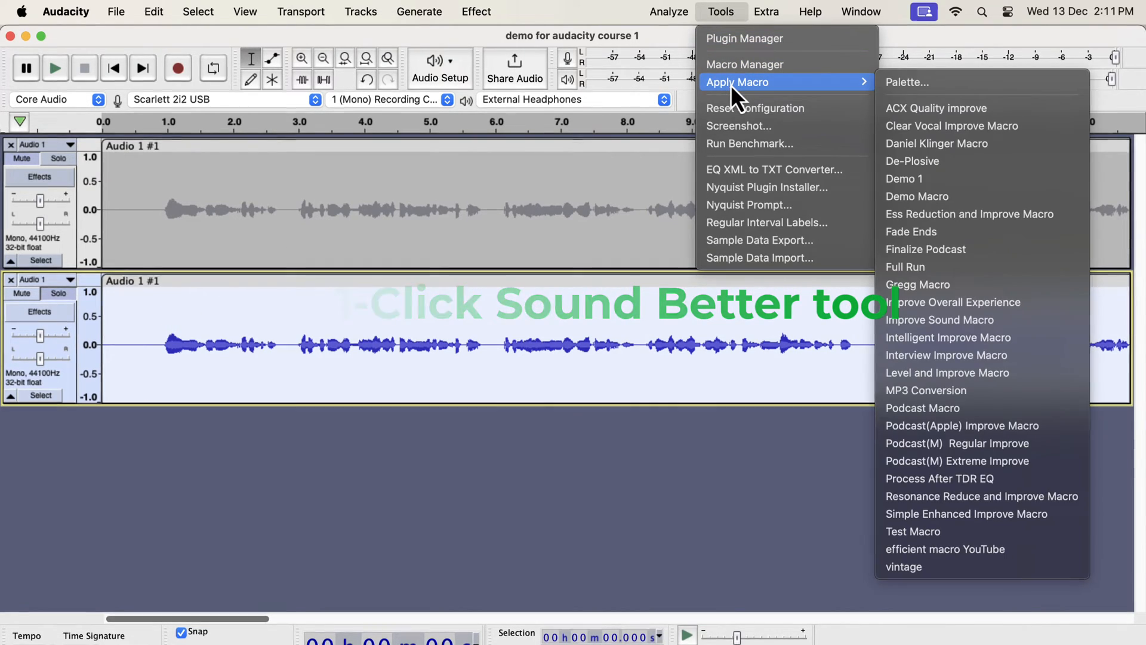
mouse_move(957, 89)
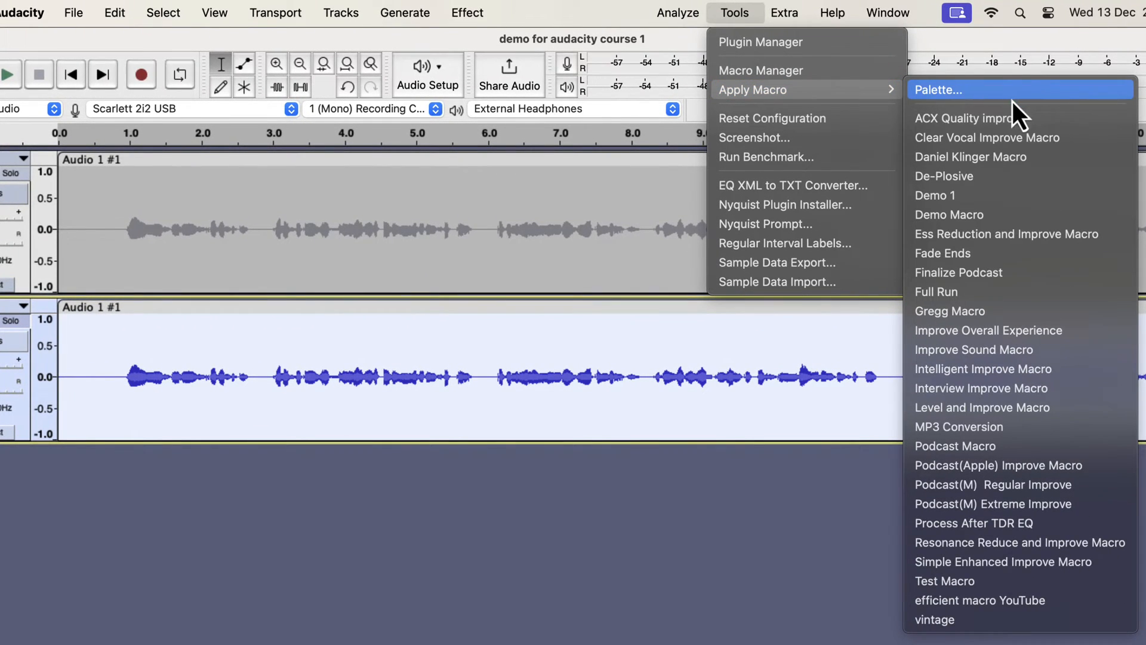
mouse_move(988, 138)
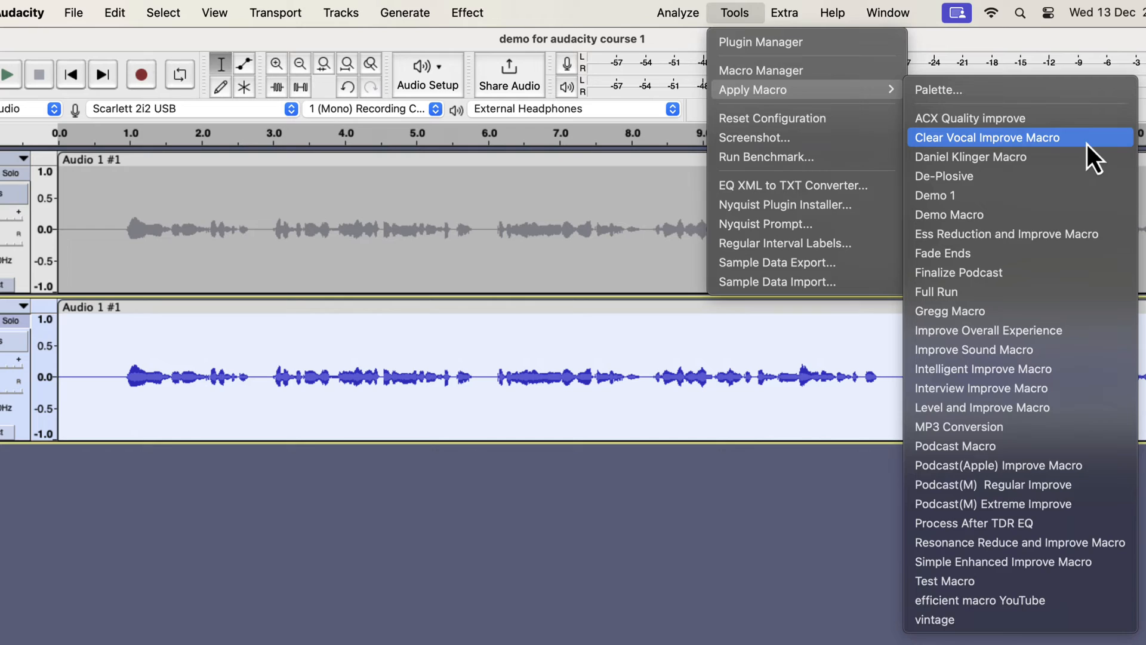
click(988, 137)
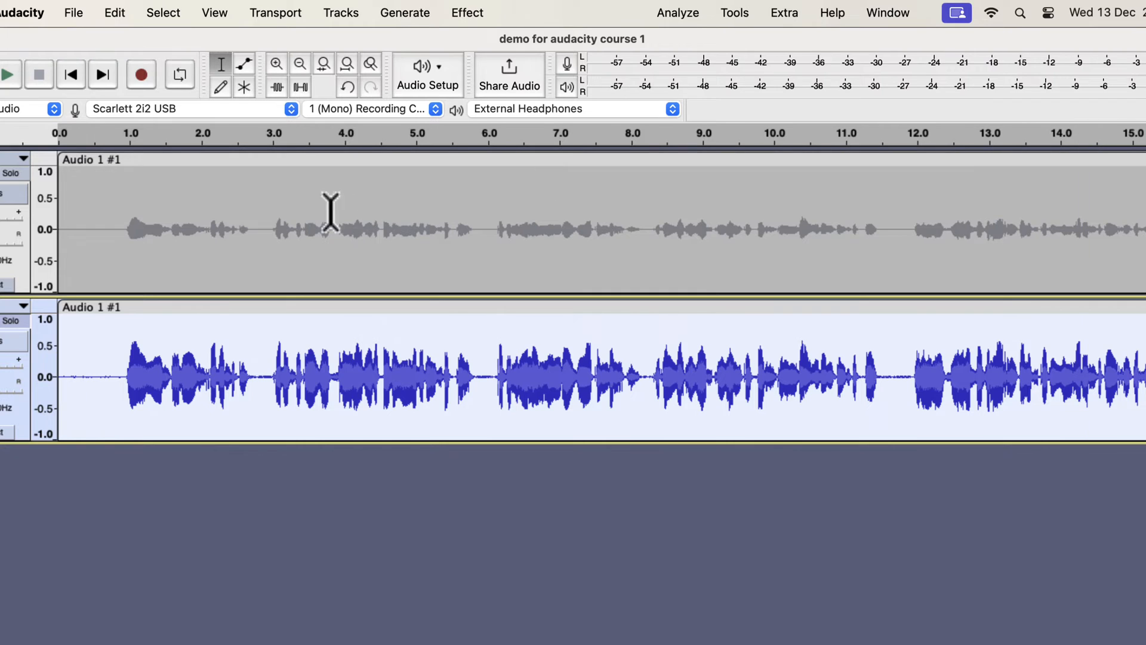
- Solo the original track during playback, then switch solo to the processed copy to compare
click(8, 74)
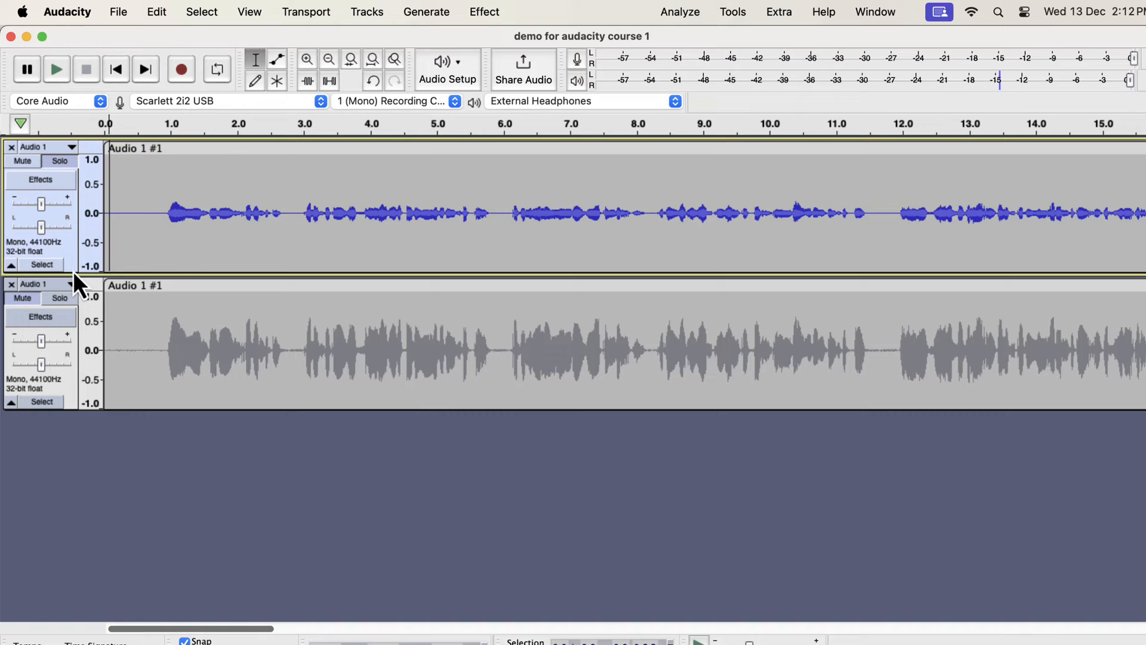
click(60, 297)
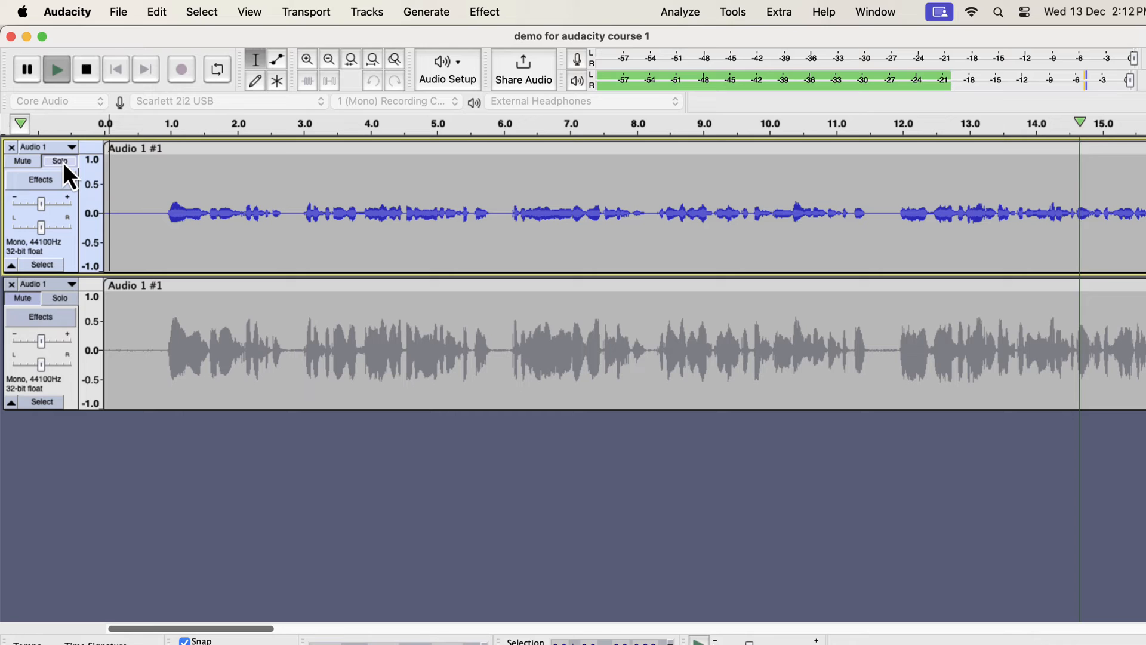
scroll(right, 3)
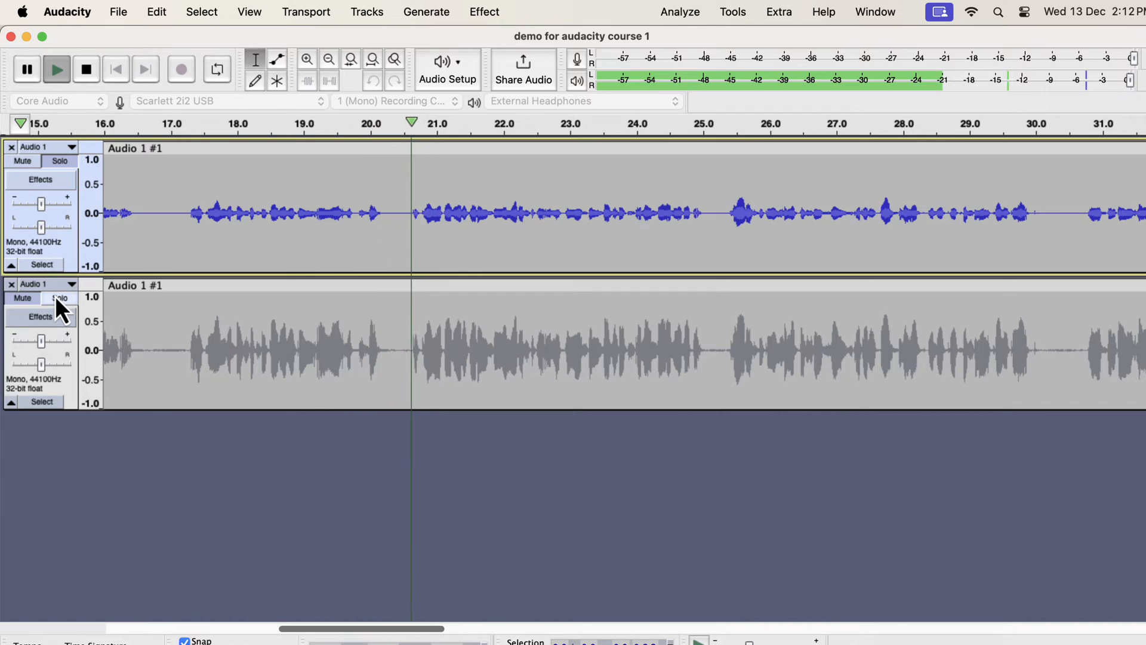
click(60, 297)
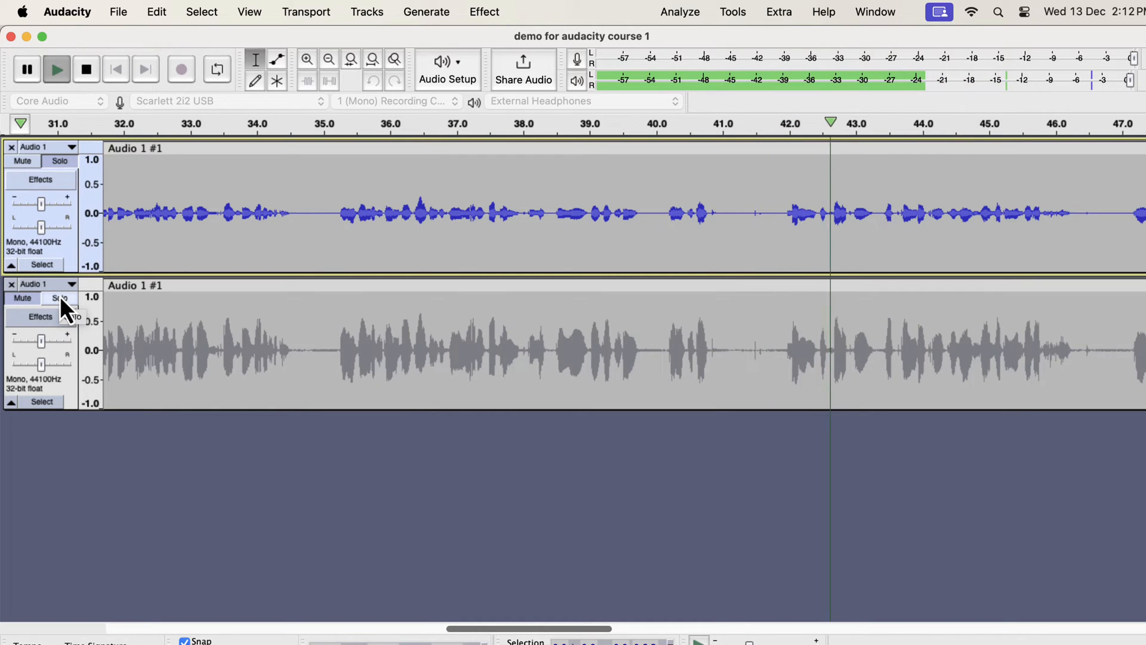
click(59, 297)
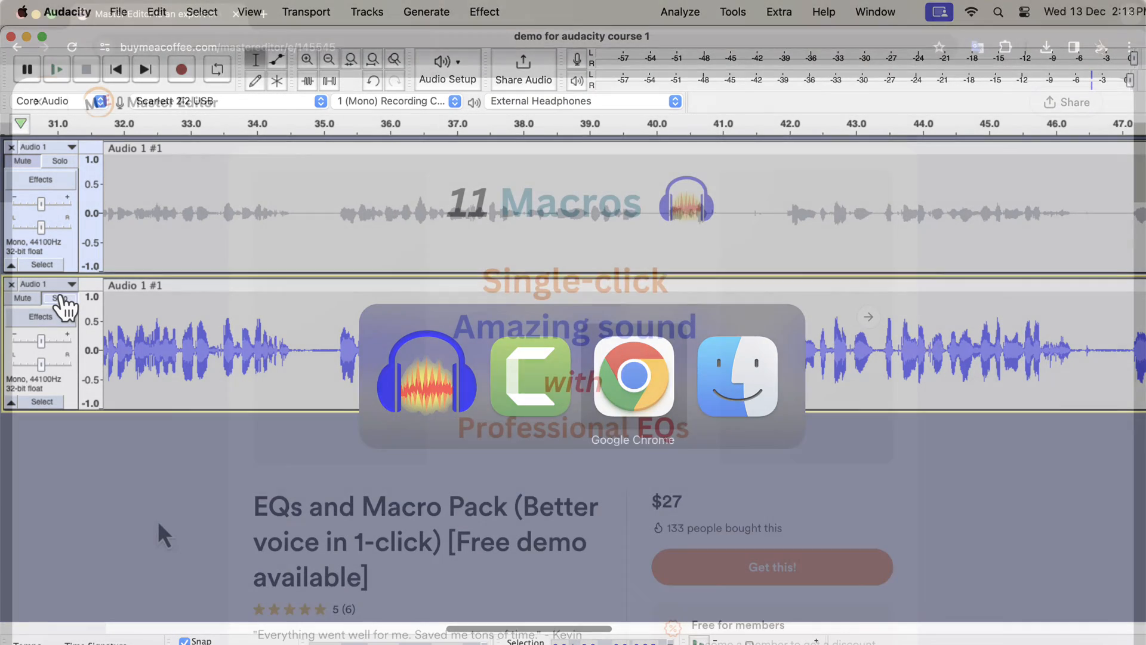
- View the EQs and Macro Pack page in Chrome, checking its star-rating breakdown and description
click(632, 376)
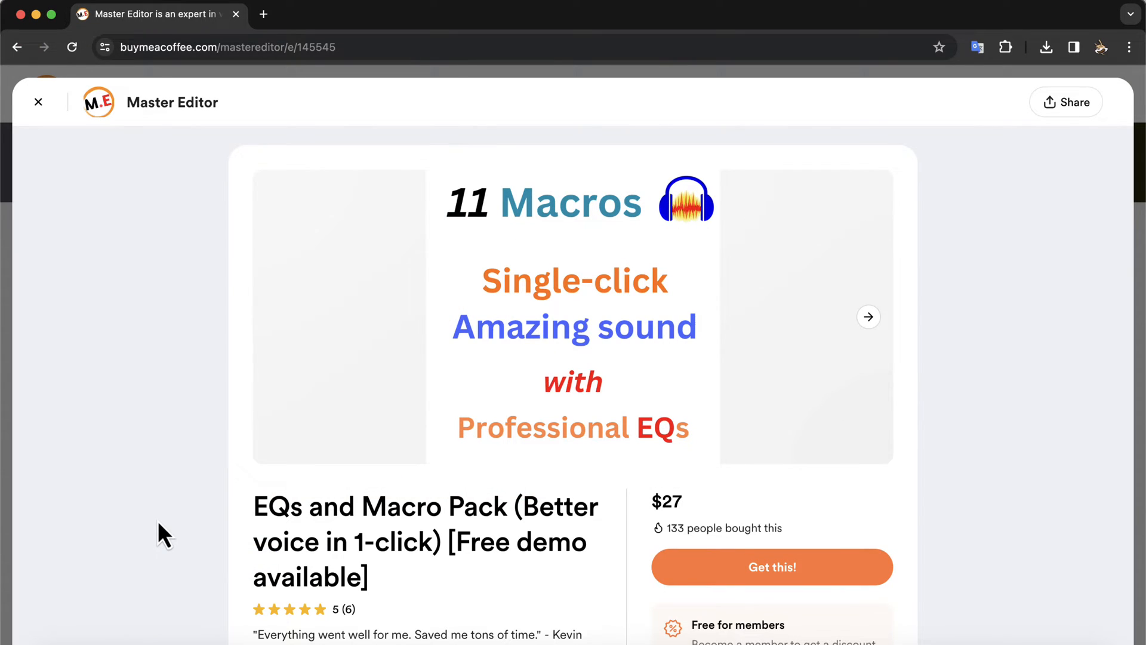
scroll(down, 3)
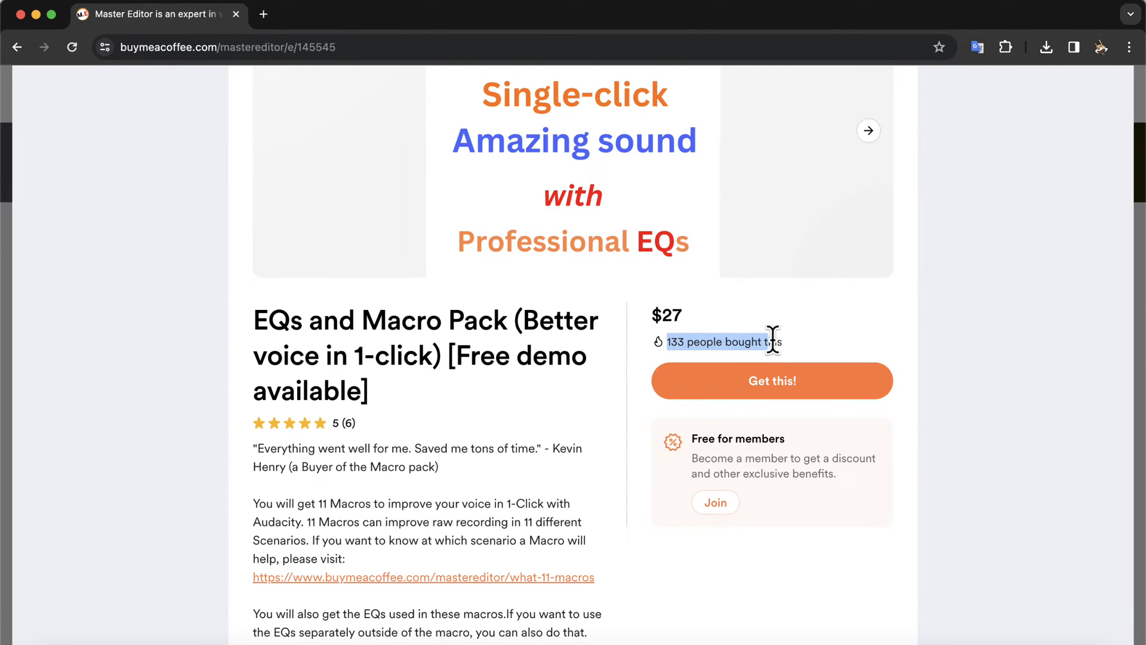
mouse_move(827, 355)
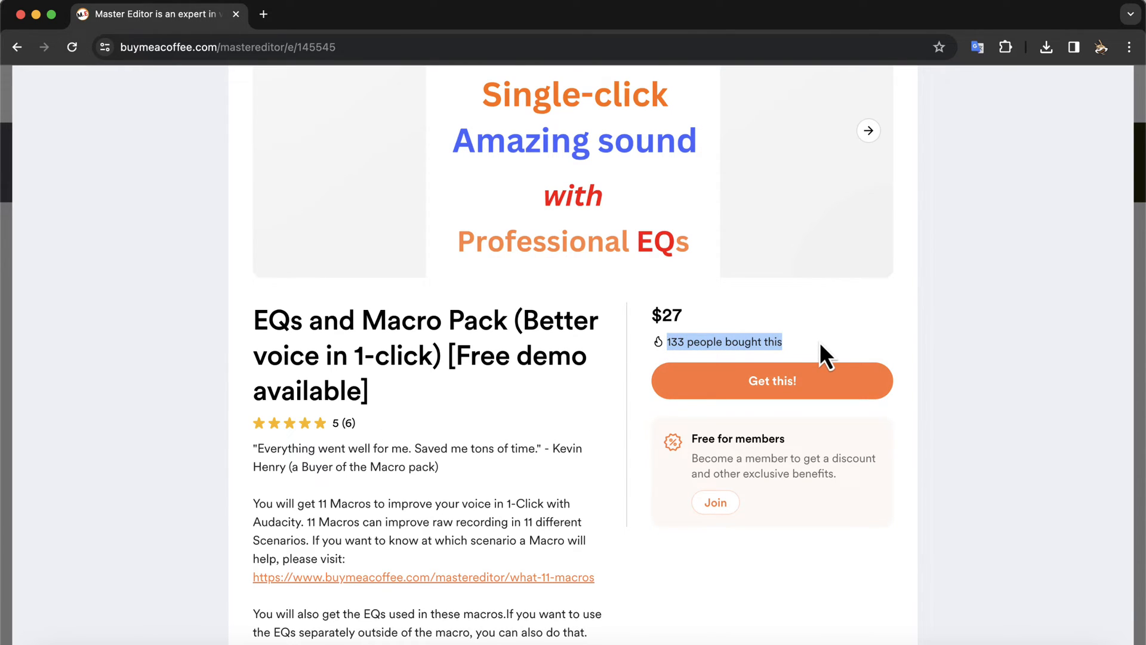
click(300, 423)
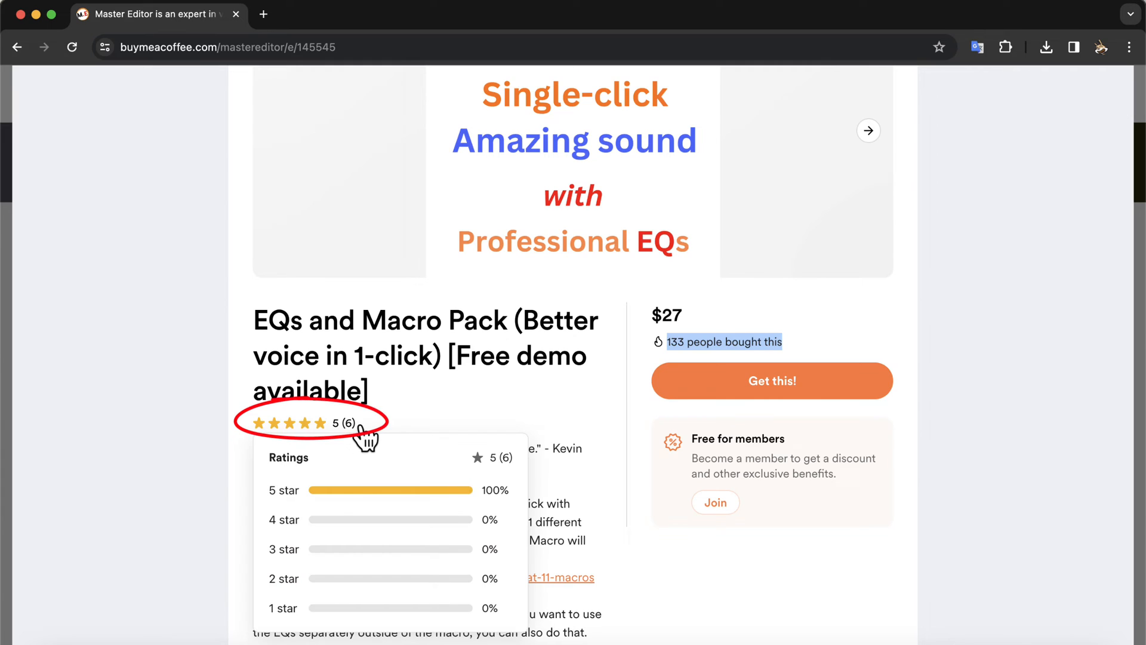
mouse_move(213, 496)
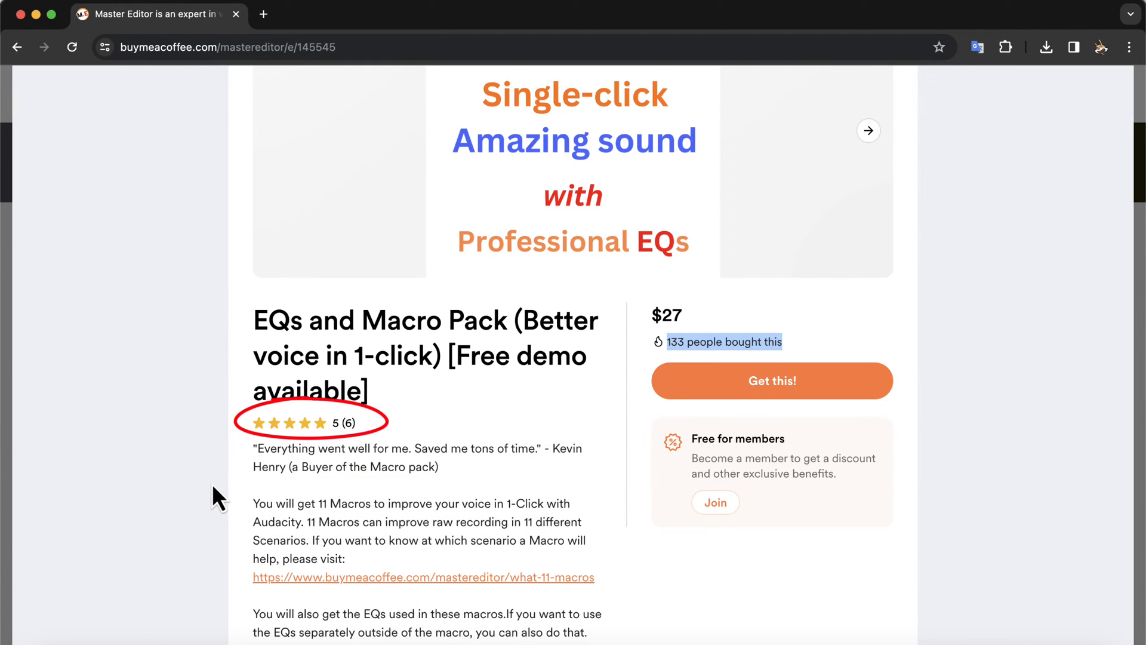
scroll(down, 3)
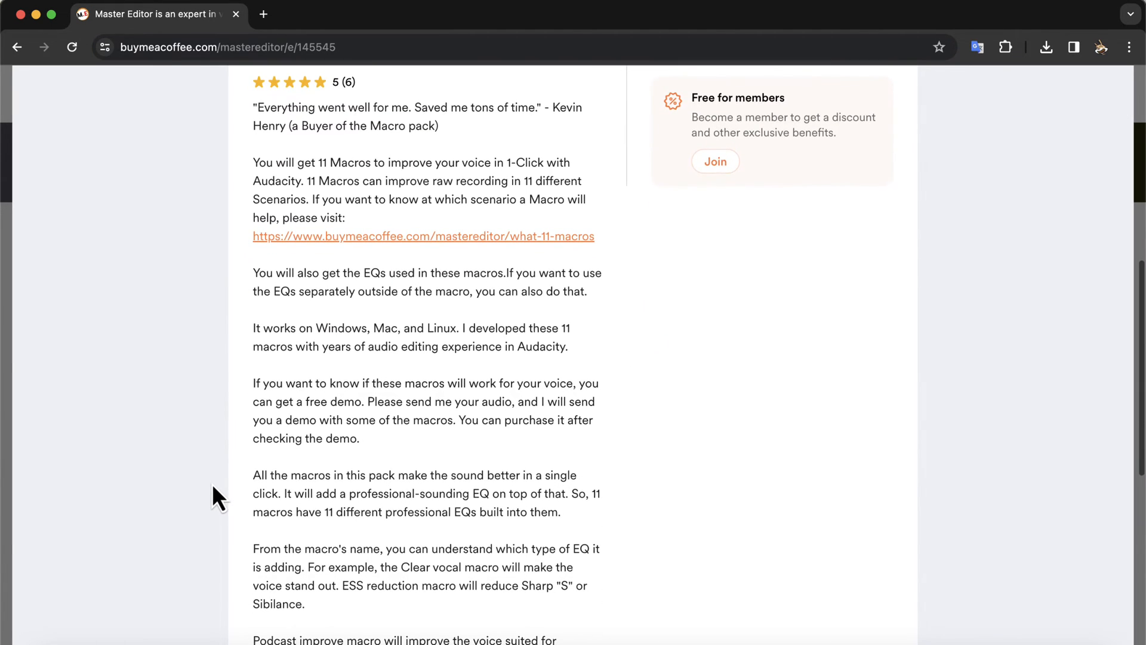
scroll(down, 3)
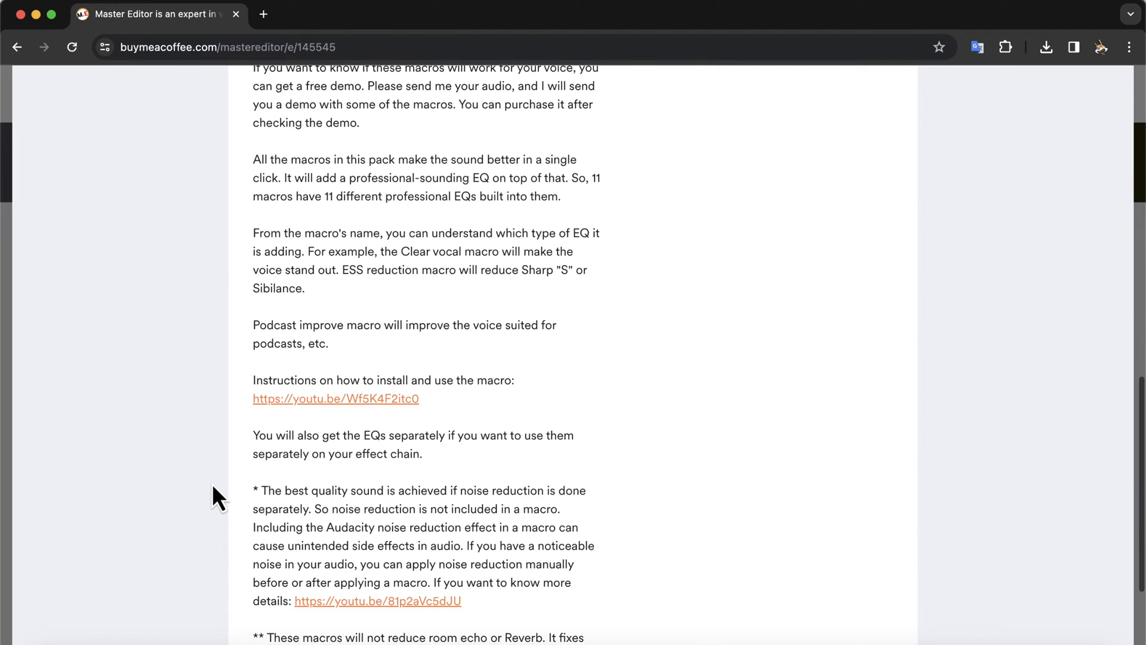
mouse_move(336, 399)
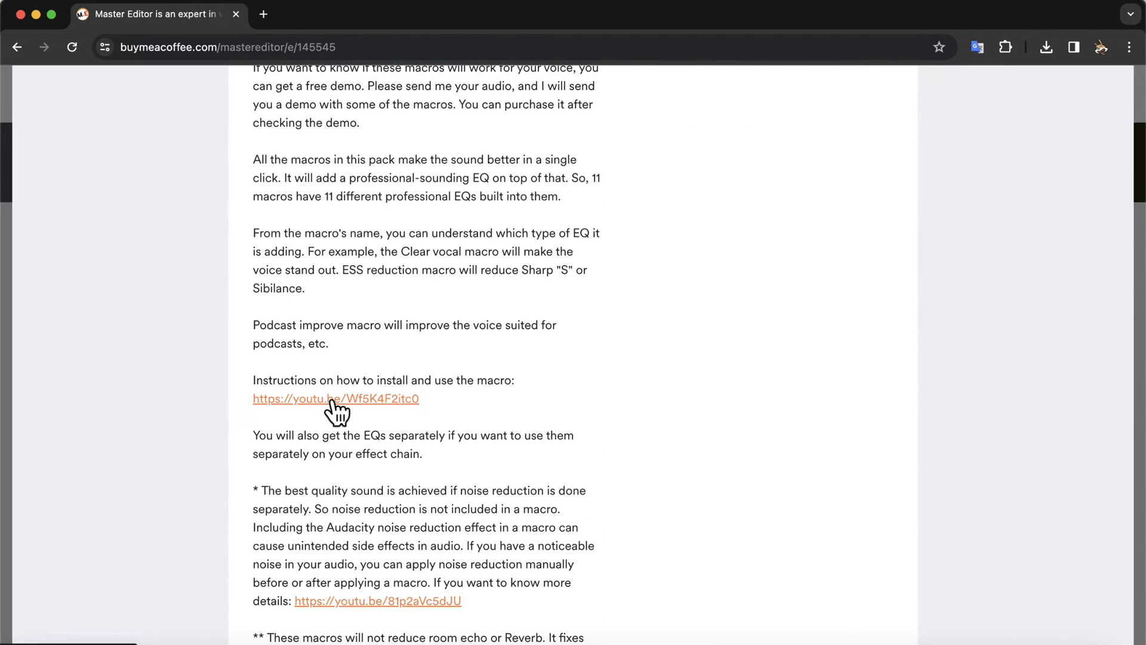
mouse_move(439, 416)
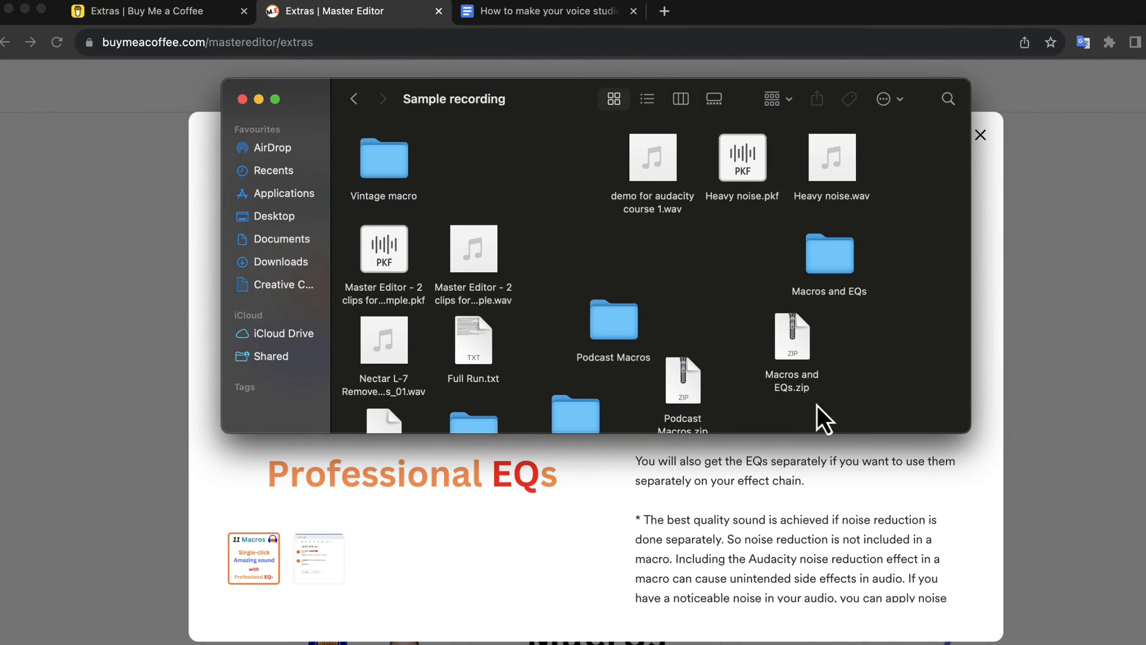
- Go from the Sample recording files into Macros and EQs, then into its Macros subfolder
click(791, 338)
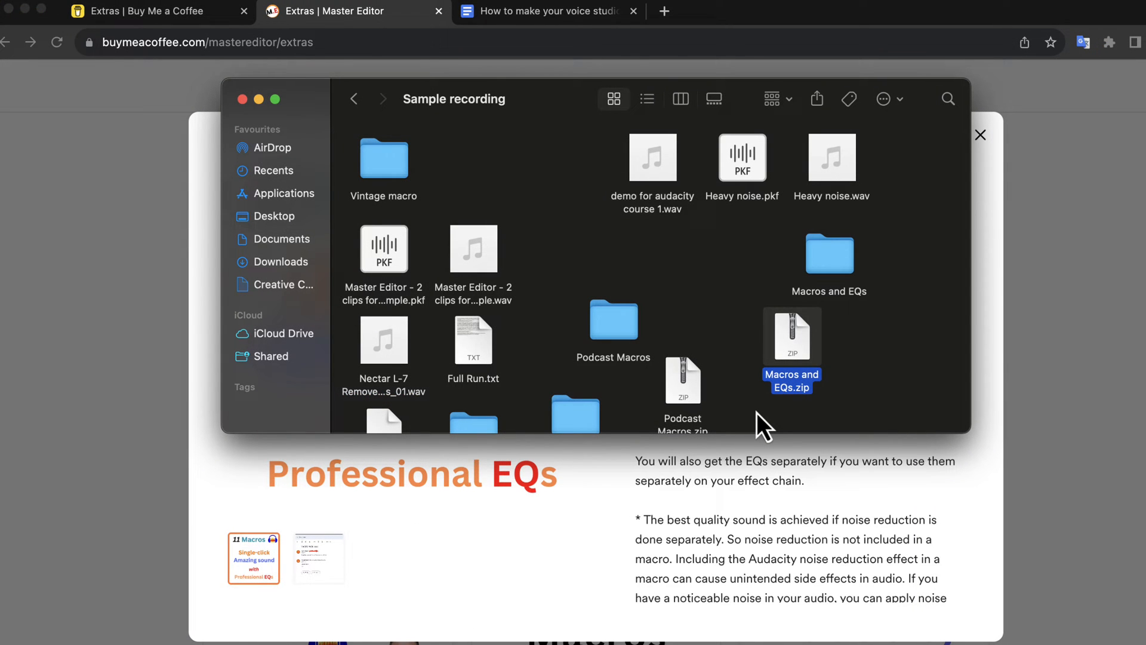
mouse_move(830, 300)
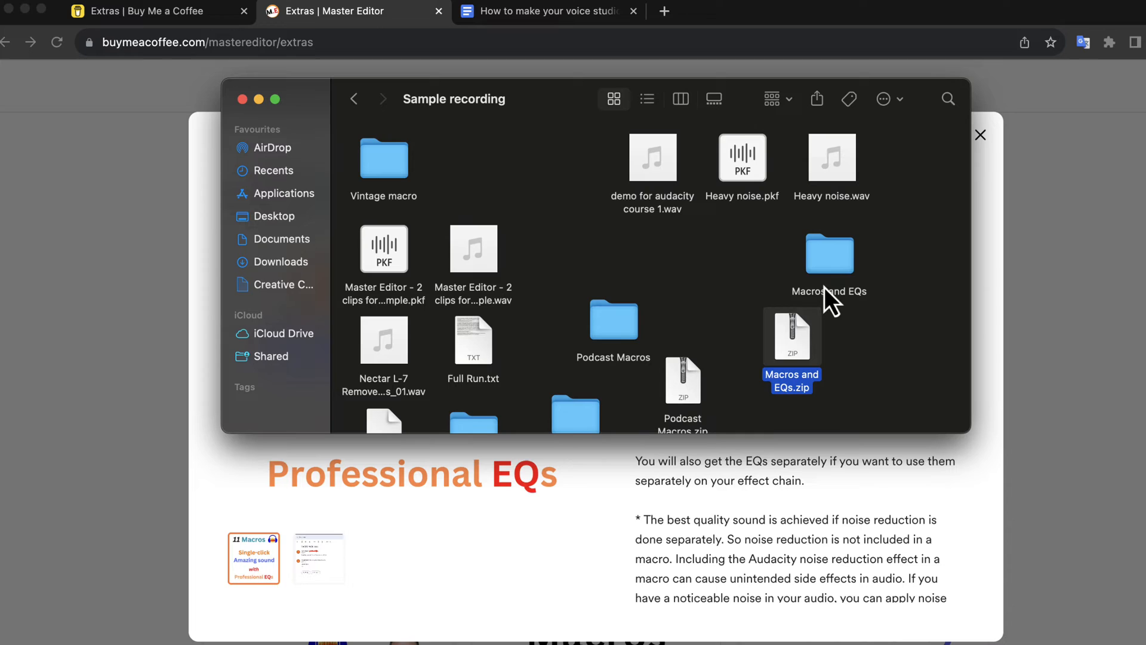
double_click(829, 254)
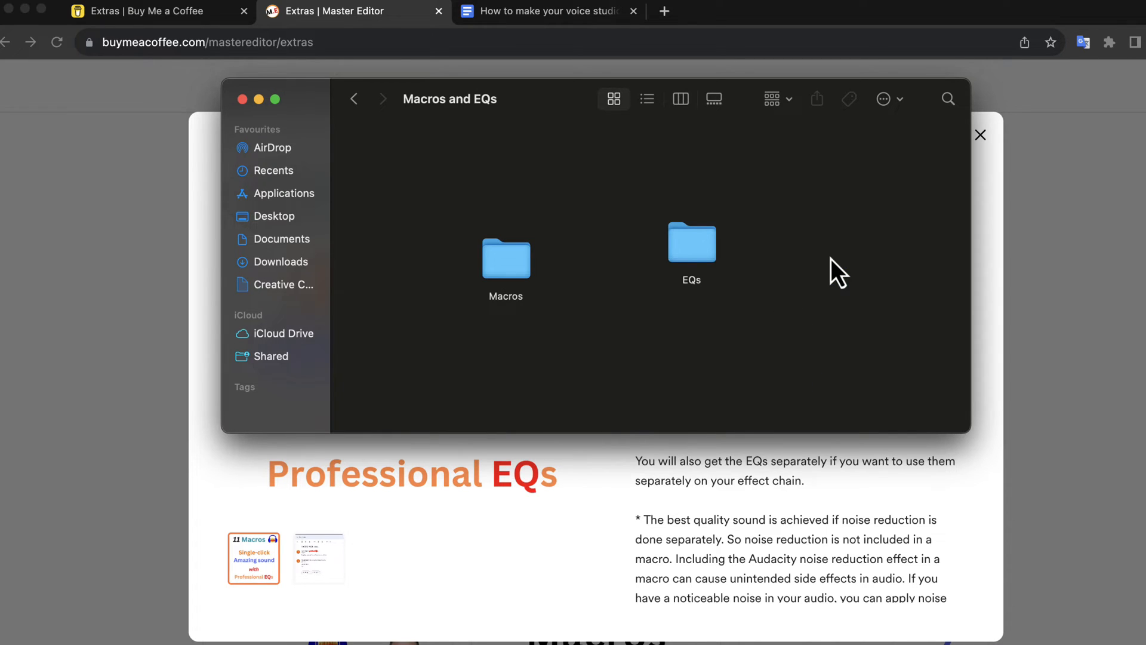
click(506, 259)
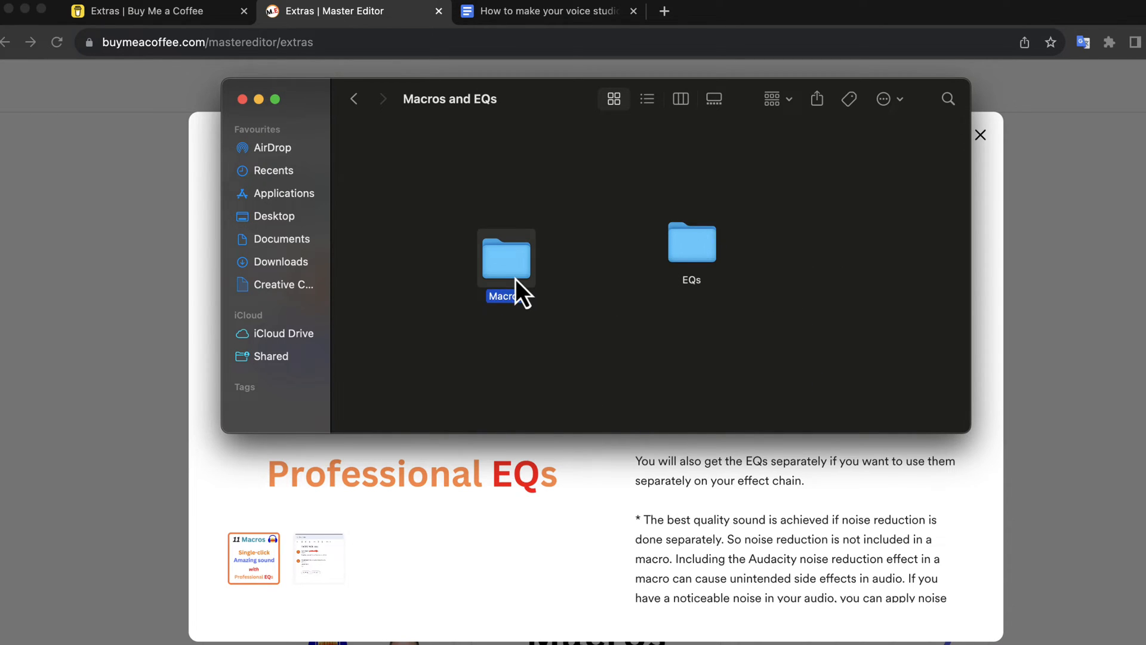
double_click(505, 258)
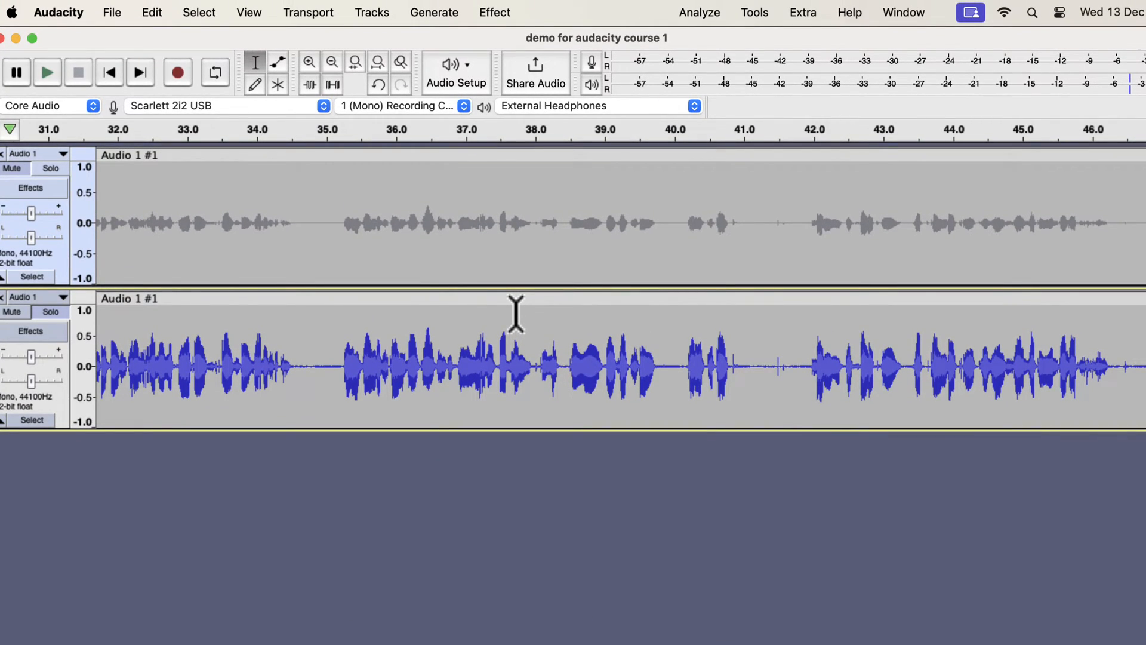
mouse_move(754, 37)
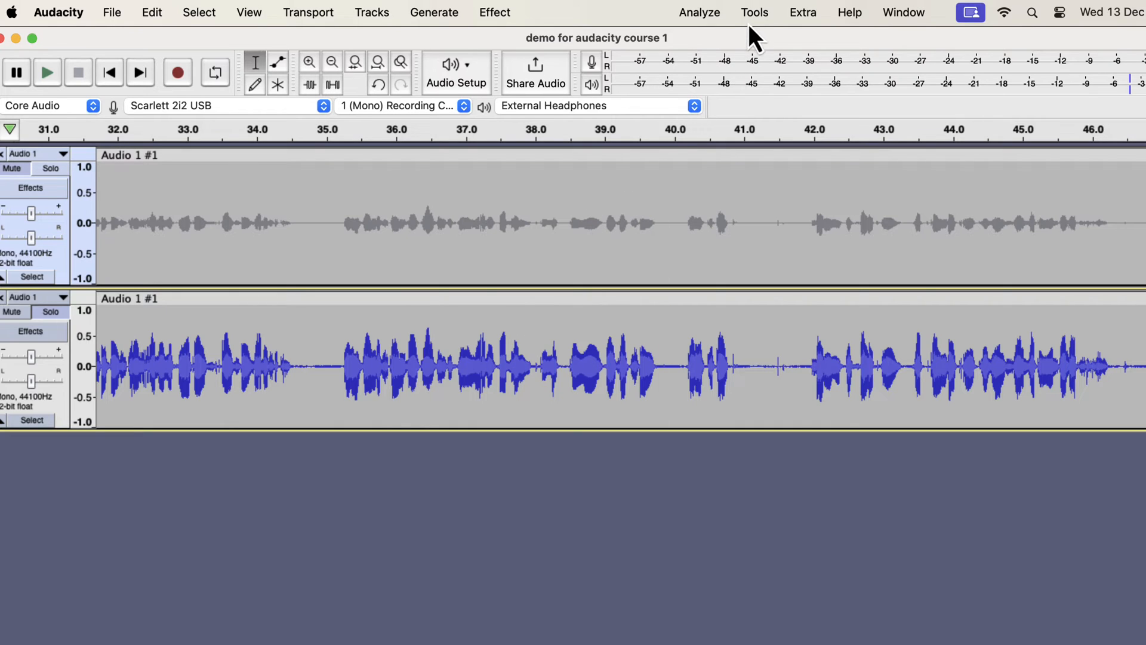
- Start a macro import from Tools > Macro Manager > Import..
click(755, 12)
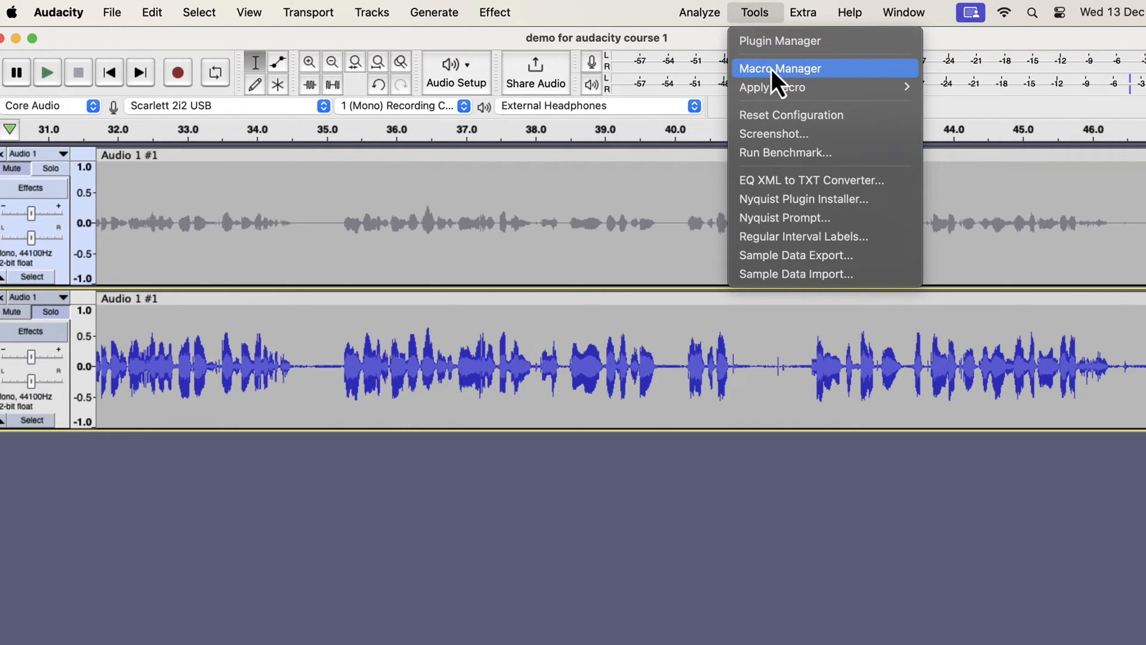
click(780, 68)
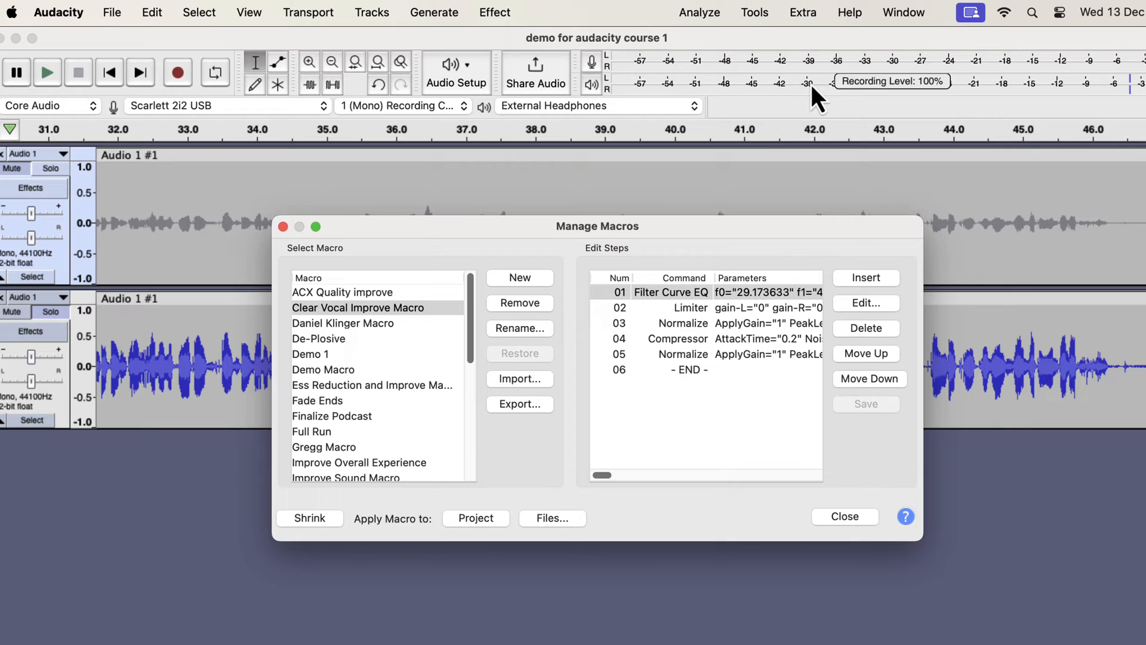
click(520, 378)
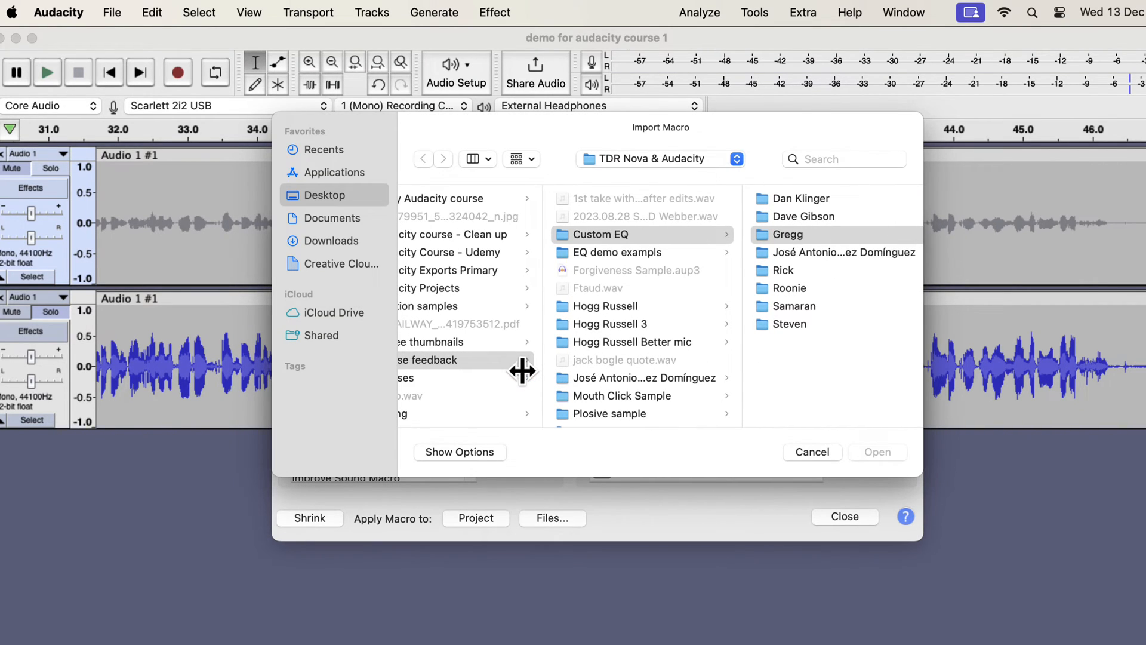
- Import Improve Sound Macro.txt from the Macros folder, replacing the existing macro, and close the manager
click(497, 356)
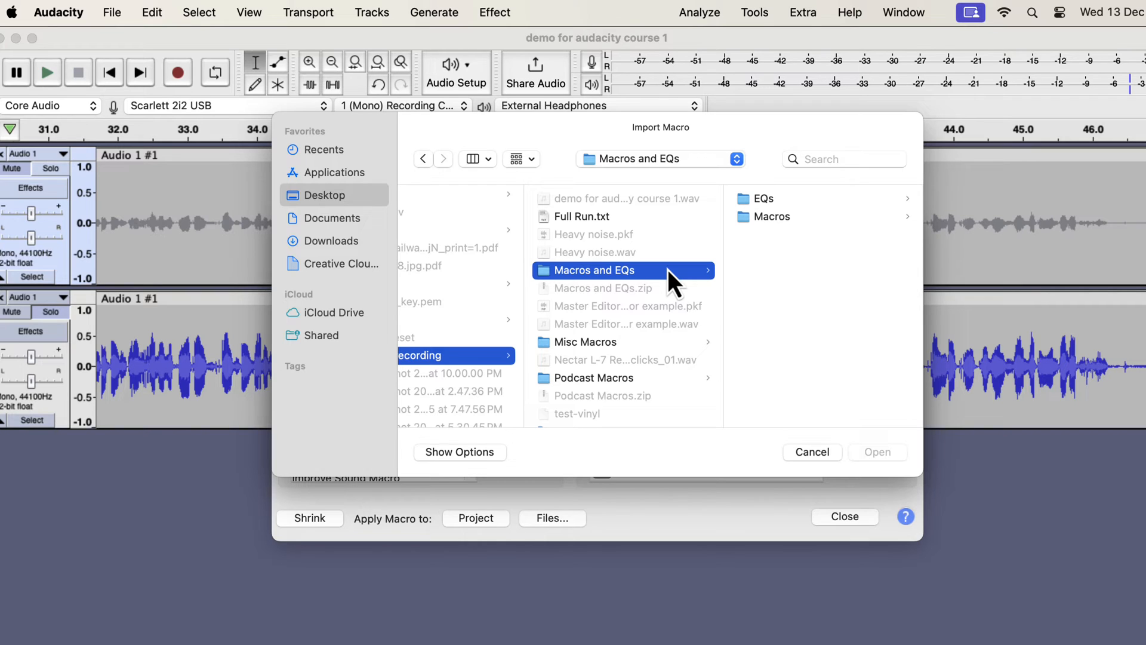
click(772, 216)
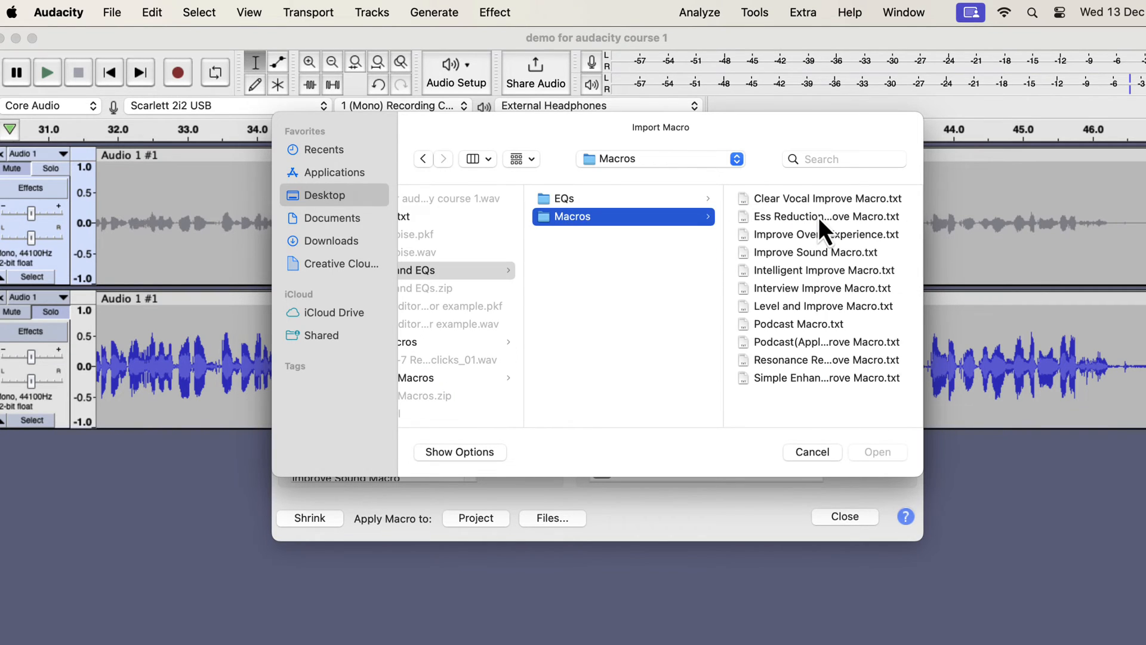
click(827, 198)
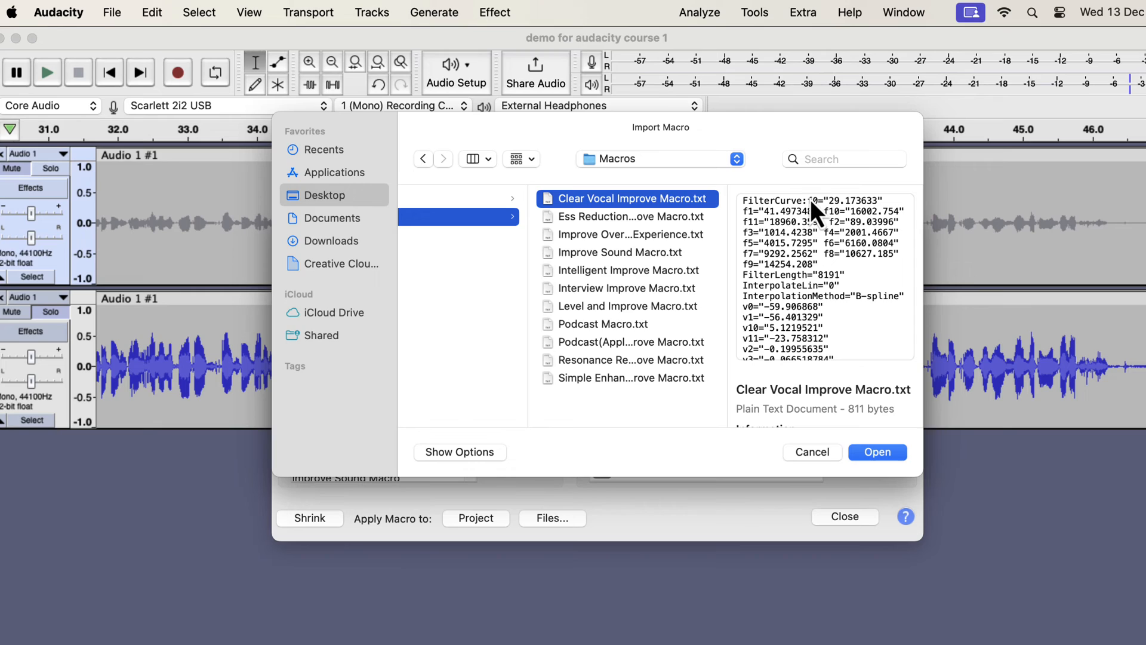
mouse_move(654, 231)
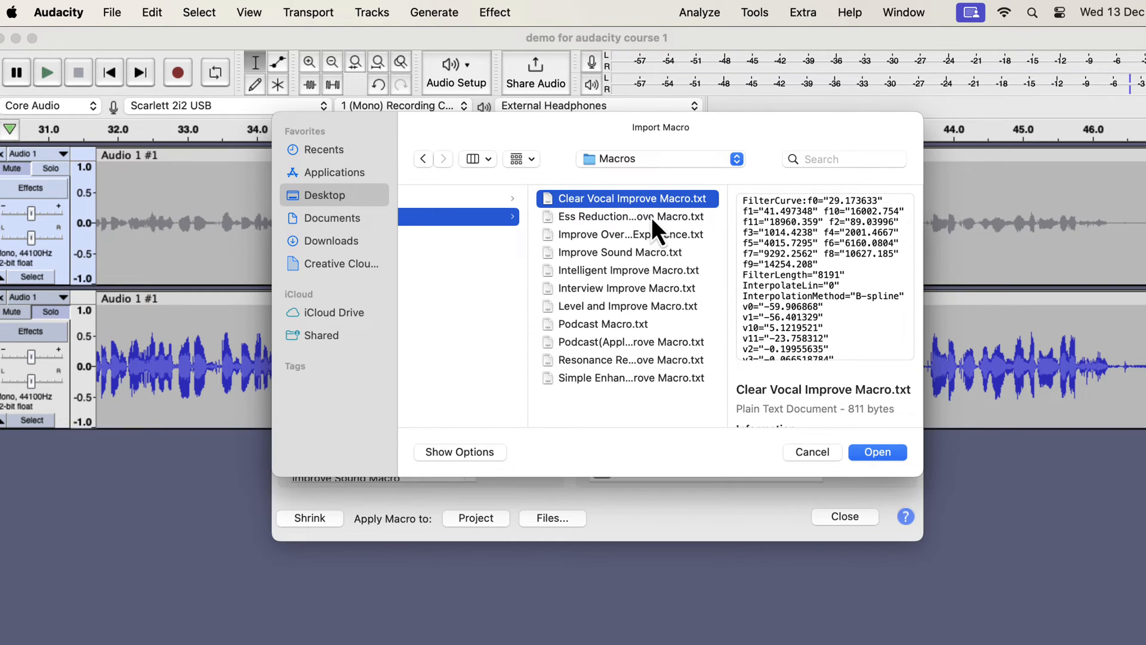
click(629, 216)
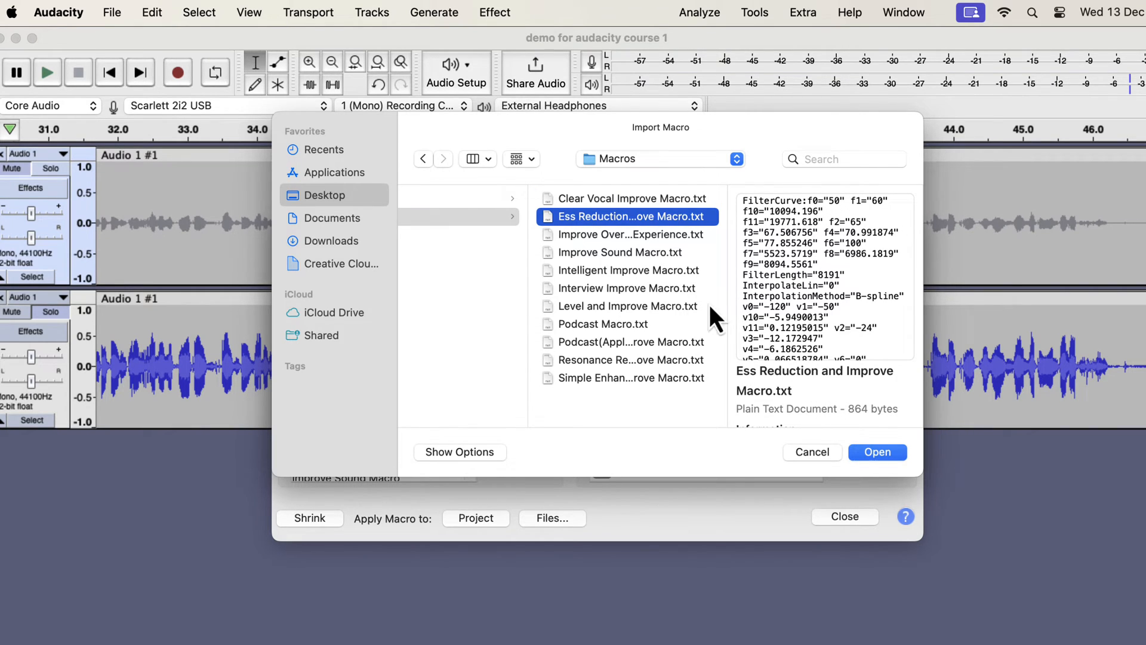
click(630, 235)
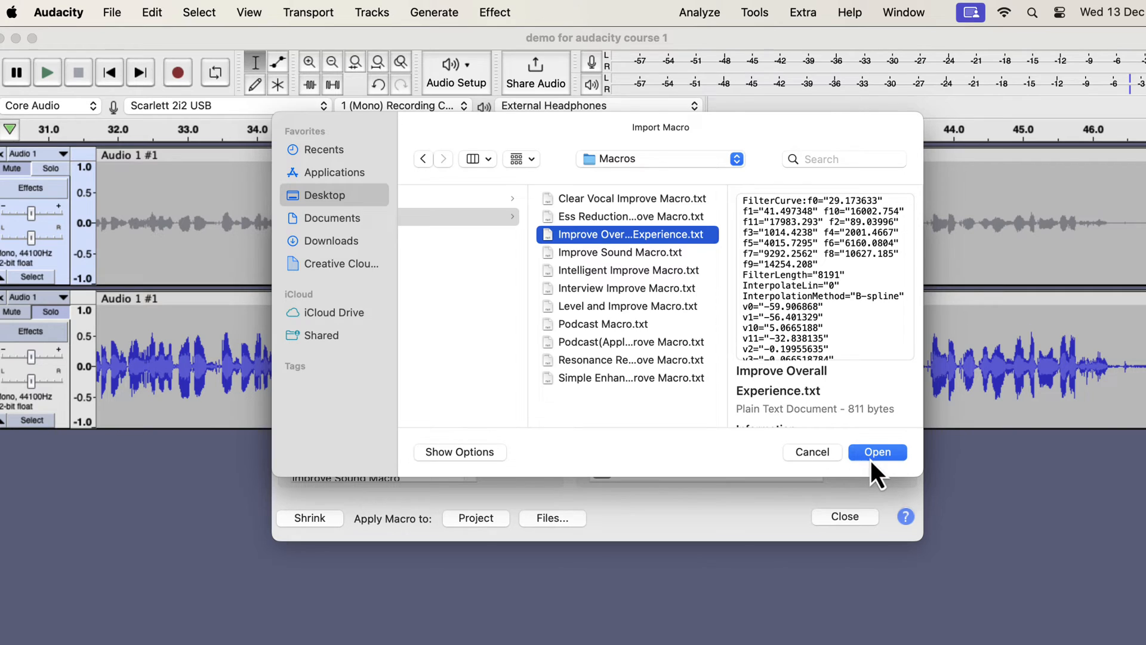
click(620, 252)
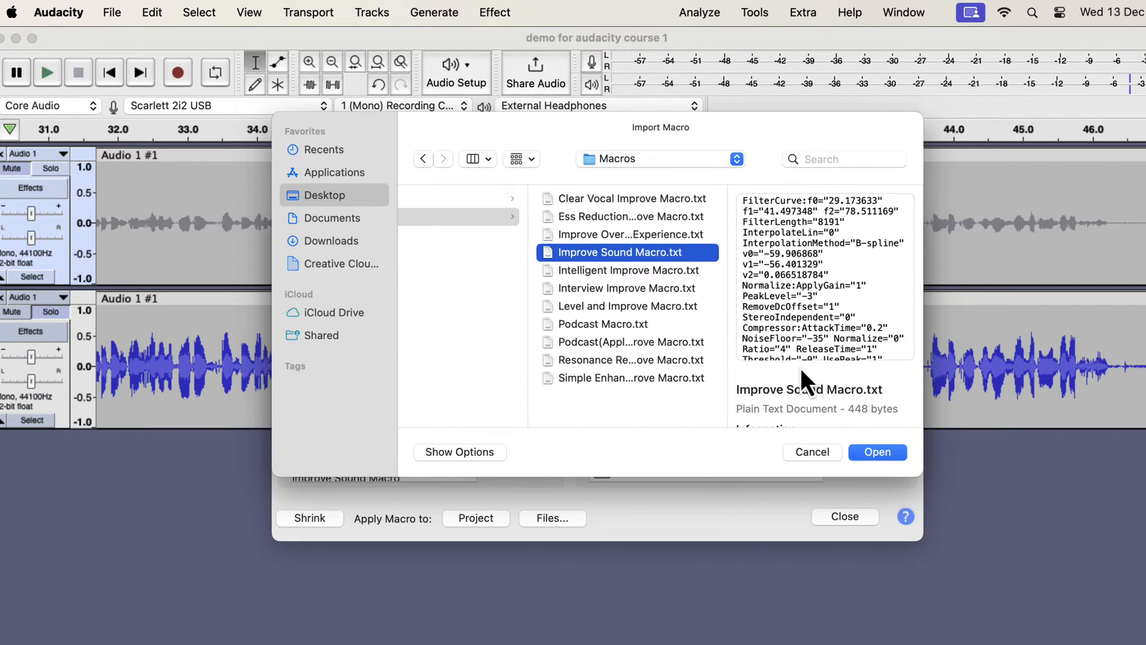
click(877, 451)
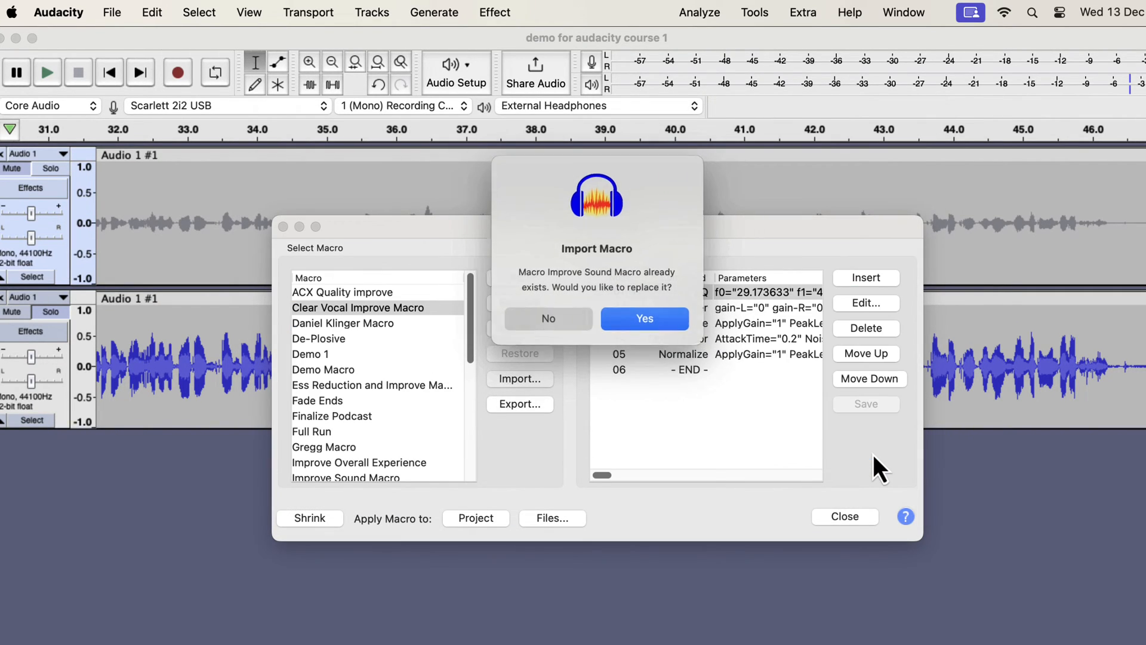
mouse_move(572, 341)
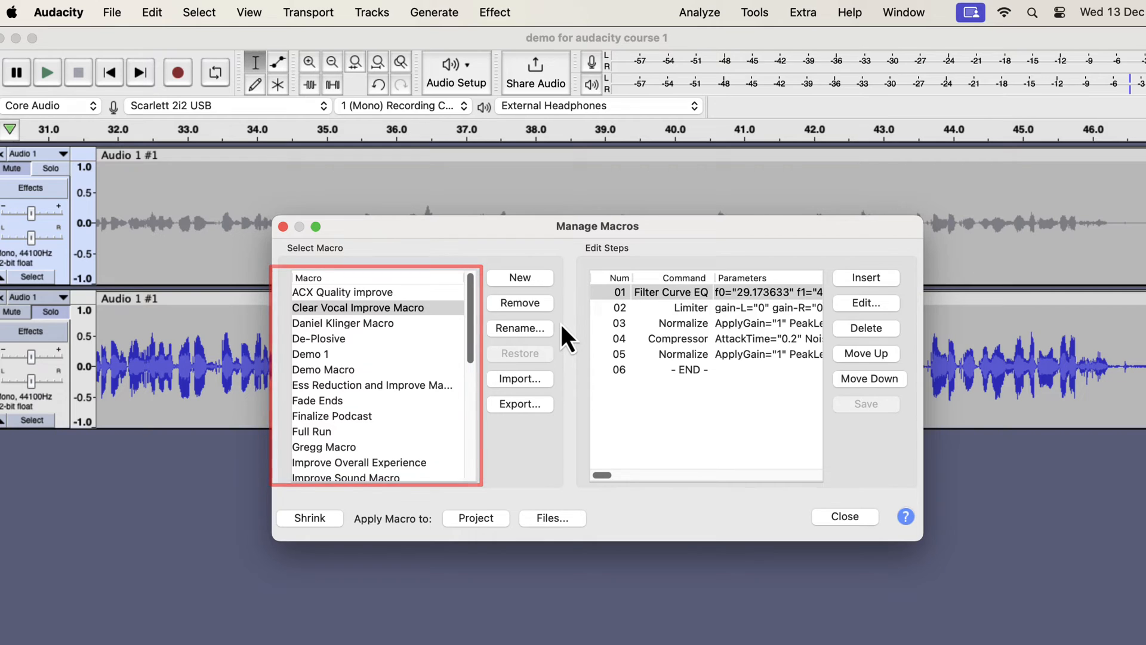
click(844, 516)
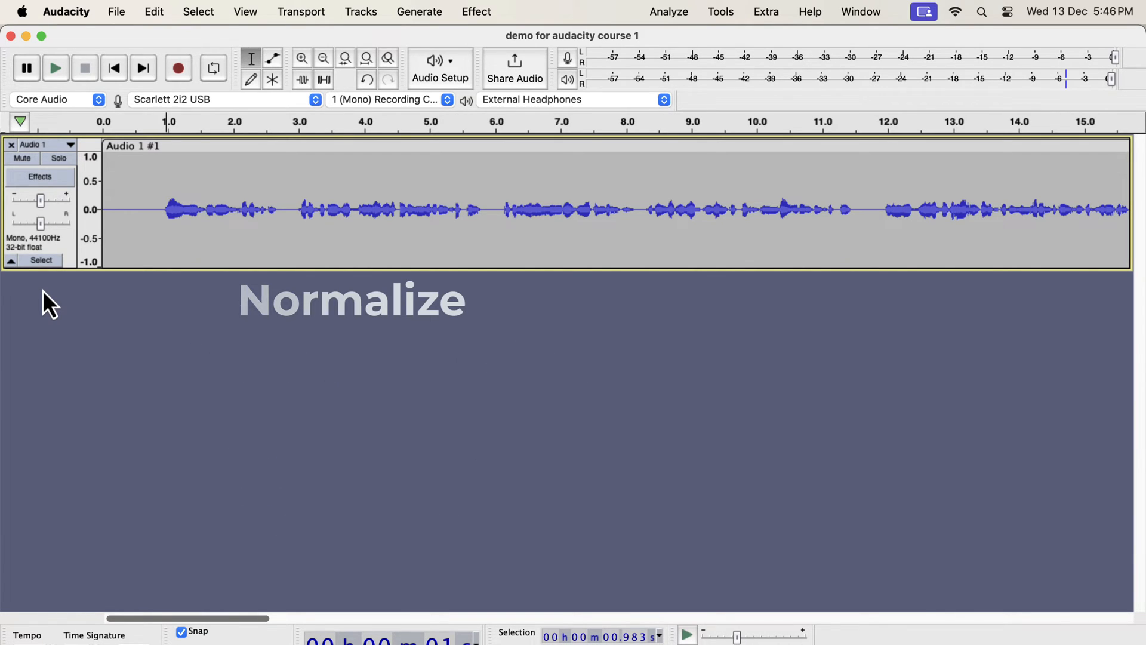
- Bring up Normalize from Effect > Volume and Compression for the selected voice track
click(177, 210)
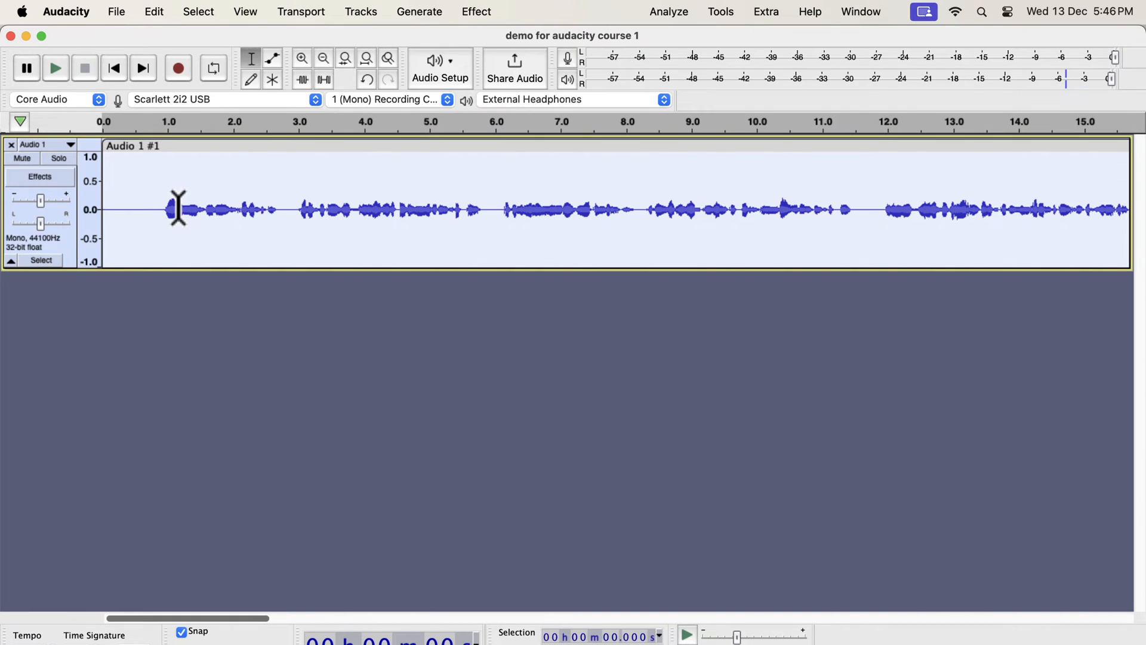
click(476, 12)
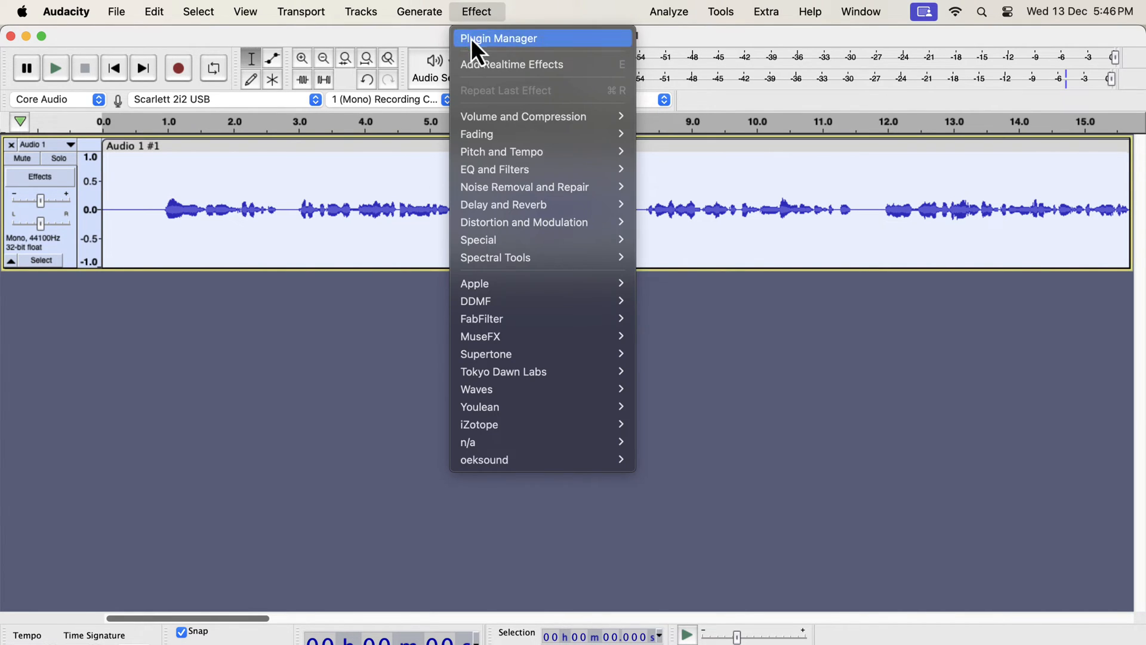
mouse_move(523, 115)
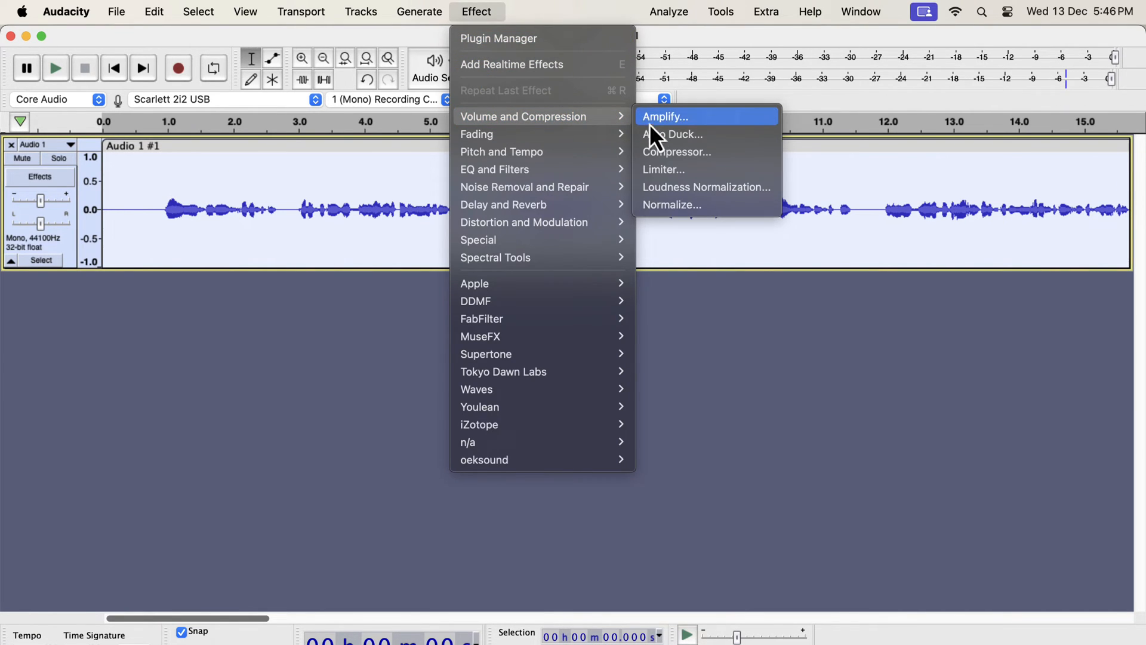
mouse_move(706, 205)
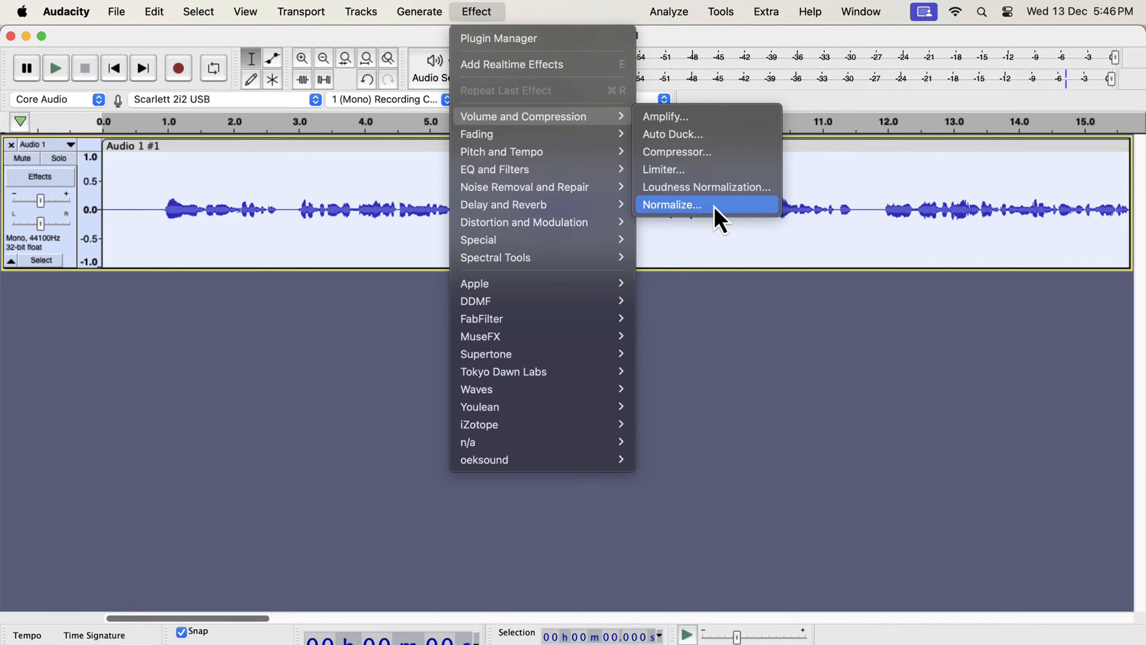
click(673, 204)
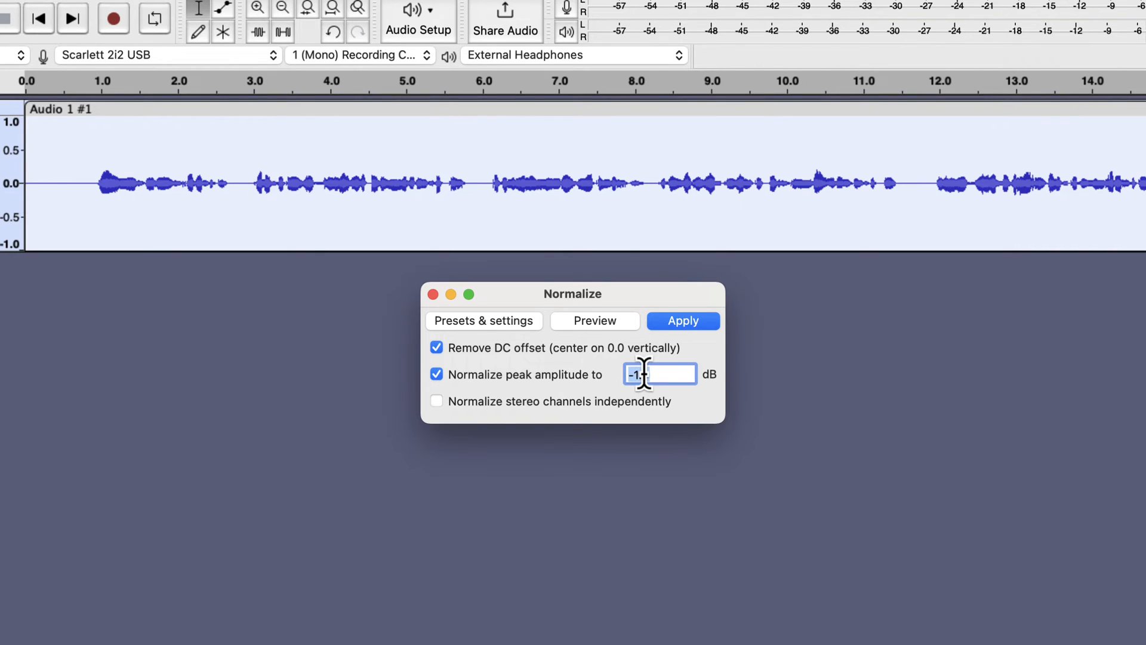
- Normalize the track to a -3.0 dB peak amplitude
text(-3.0)
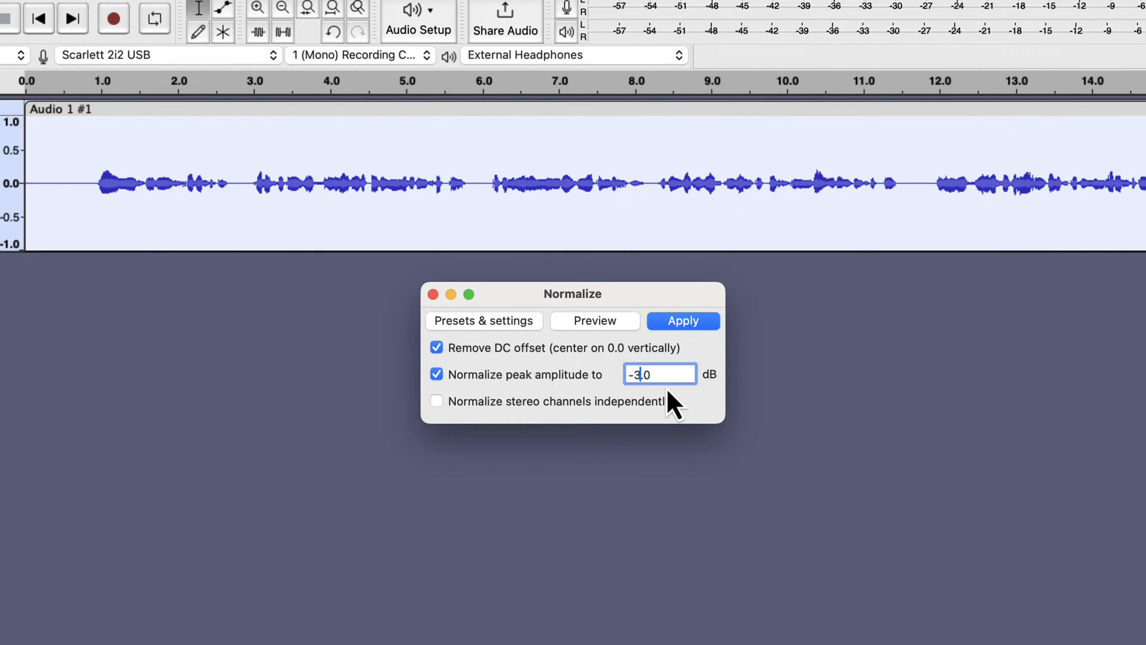
mouse_move(662, 374)
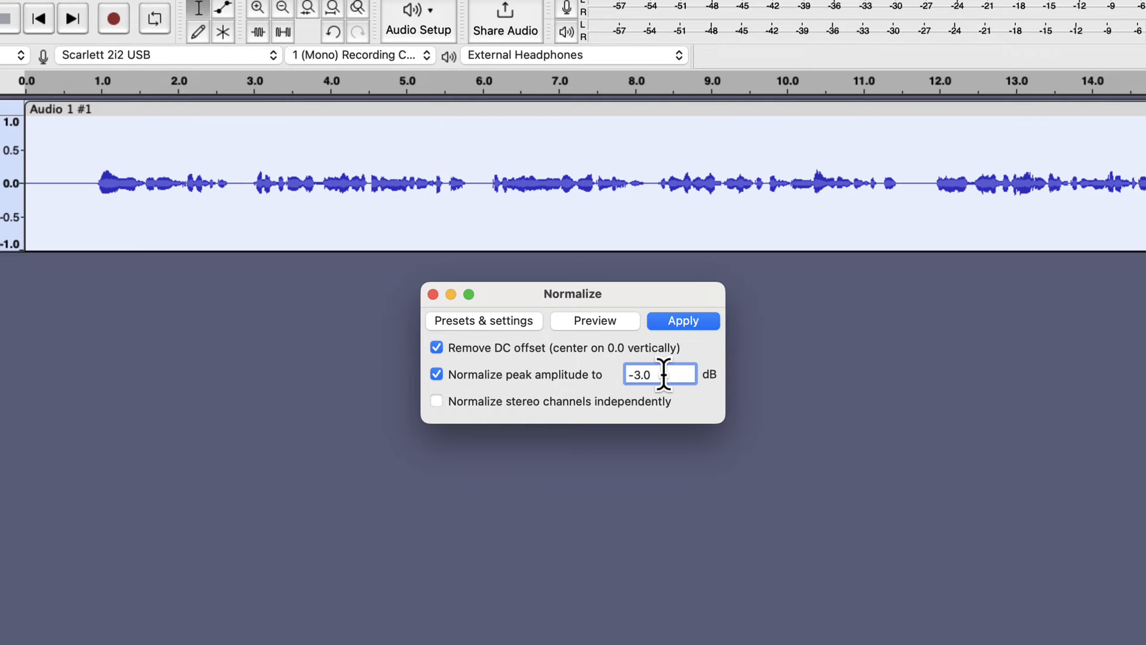
click(682, 322)
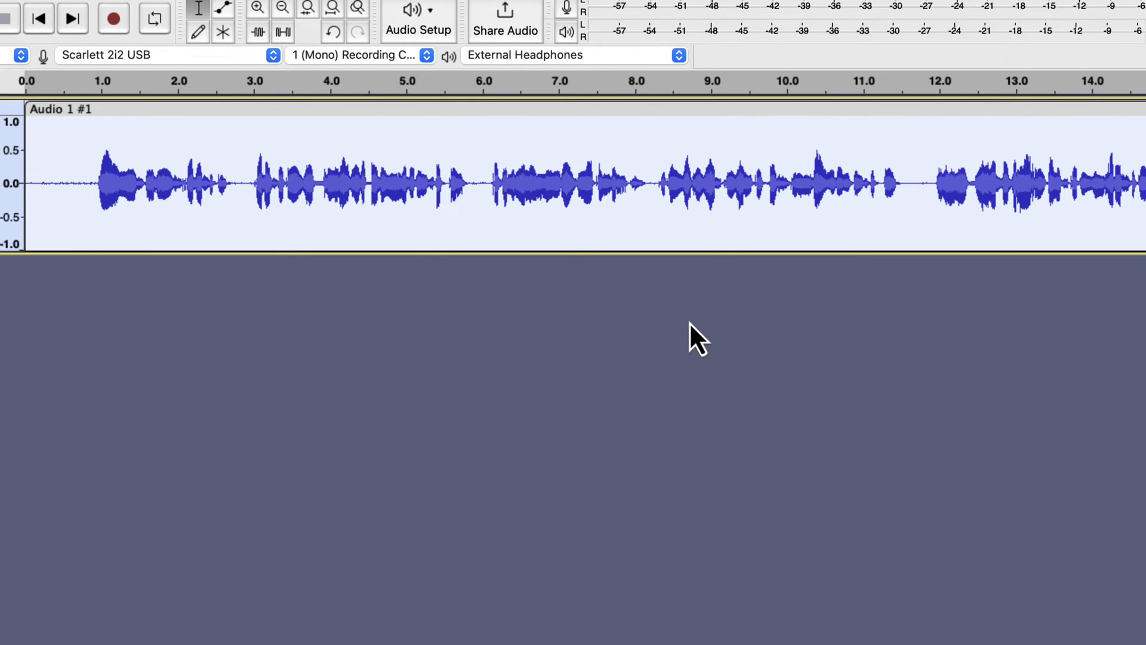
click(93, 182)
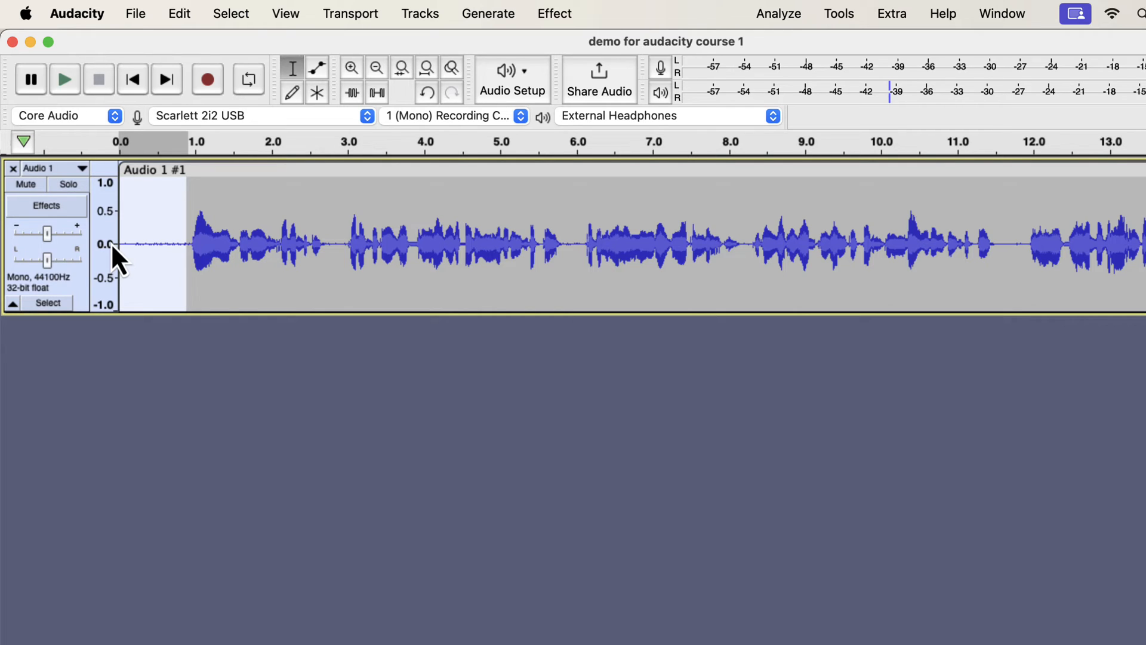
mouse_move(194, 244)
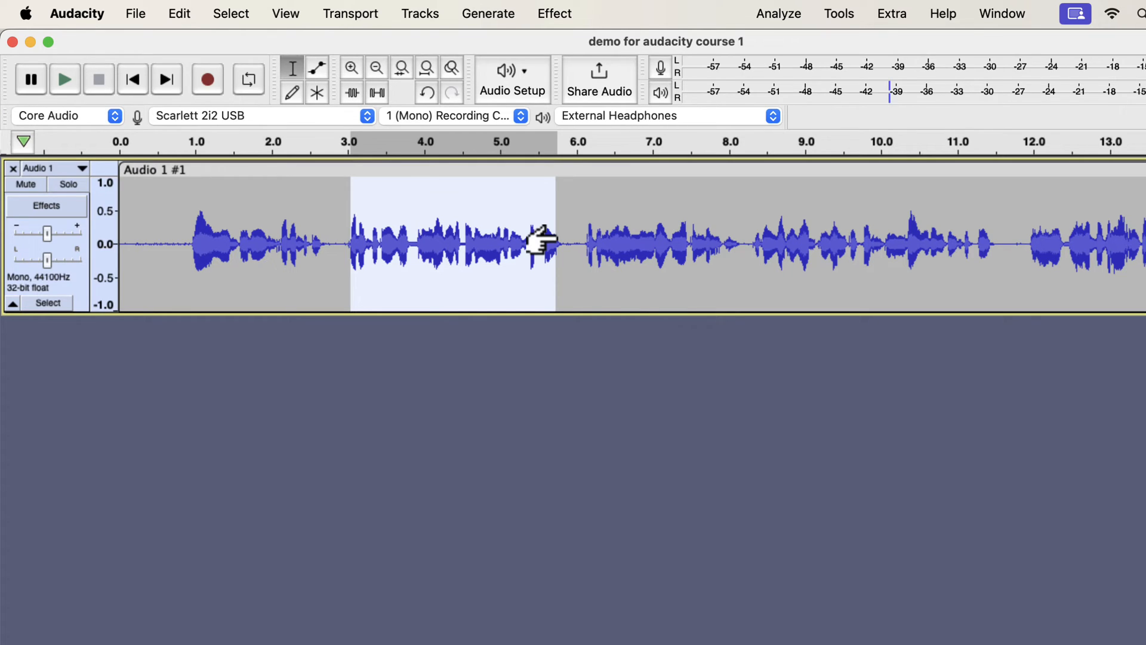
- Select the silent stretch before the first spoken words in the waveform
click(167, 241)
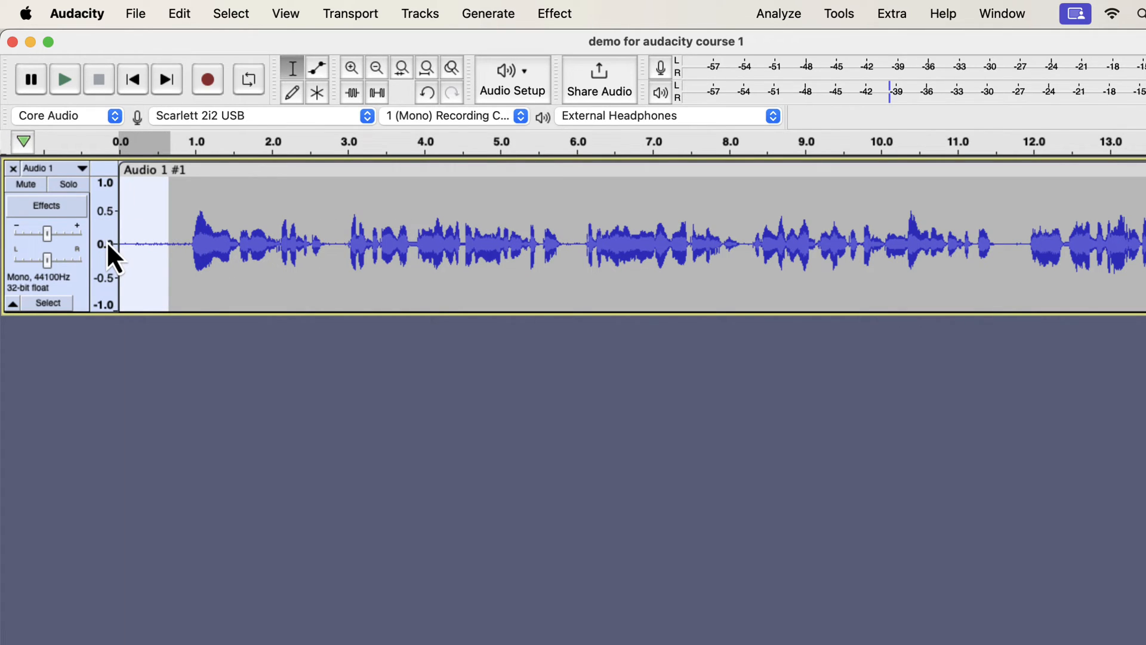
mouse_move(578, 34)
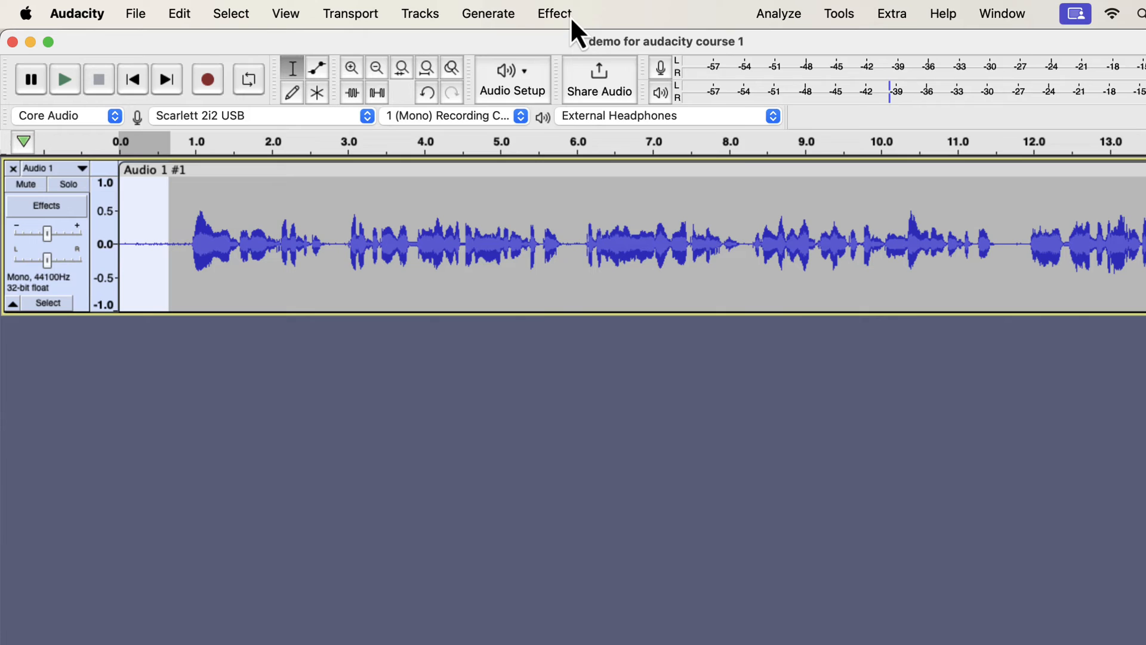
- Start Noise Reduction to capture the silent lead-in as the noise profile
click(554, 13)
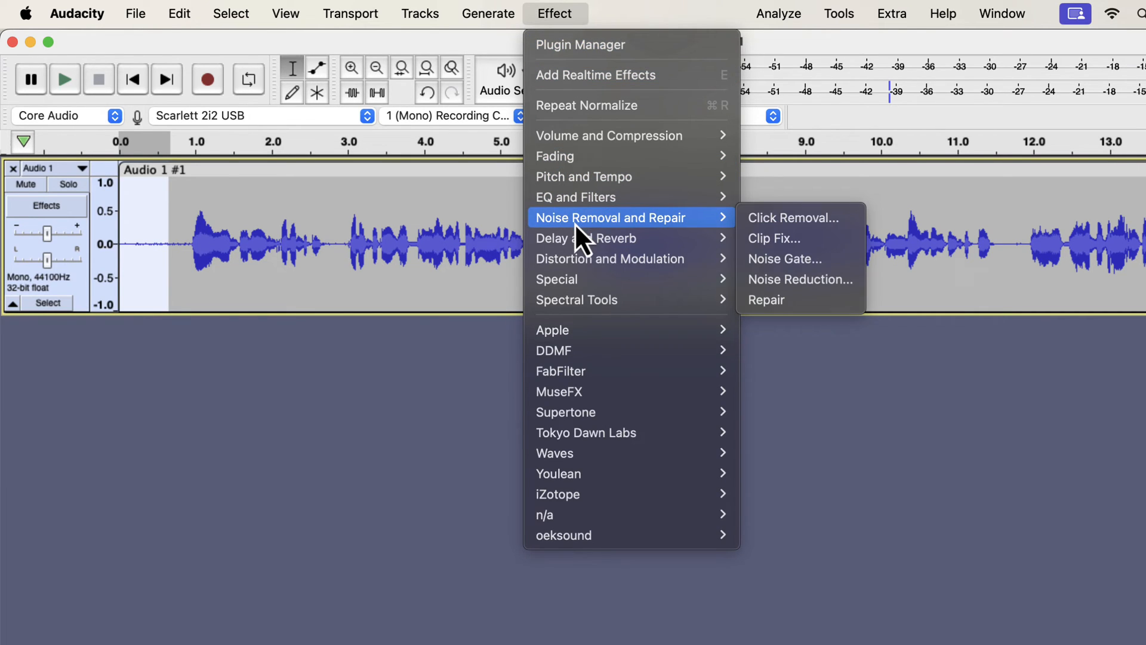
mouse_move(801, 278)
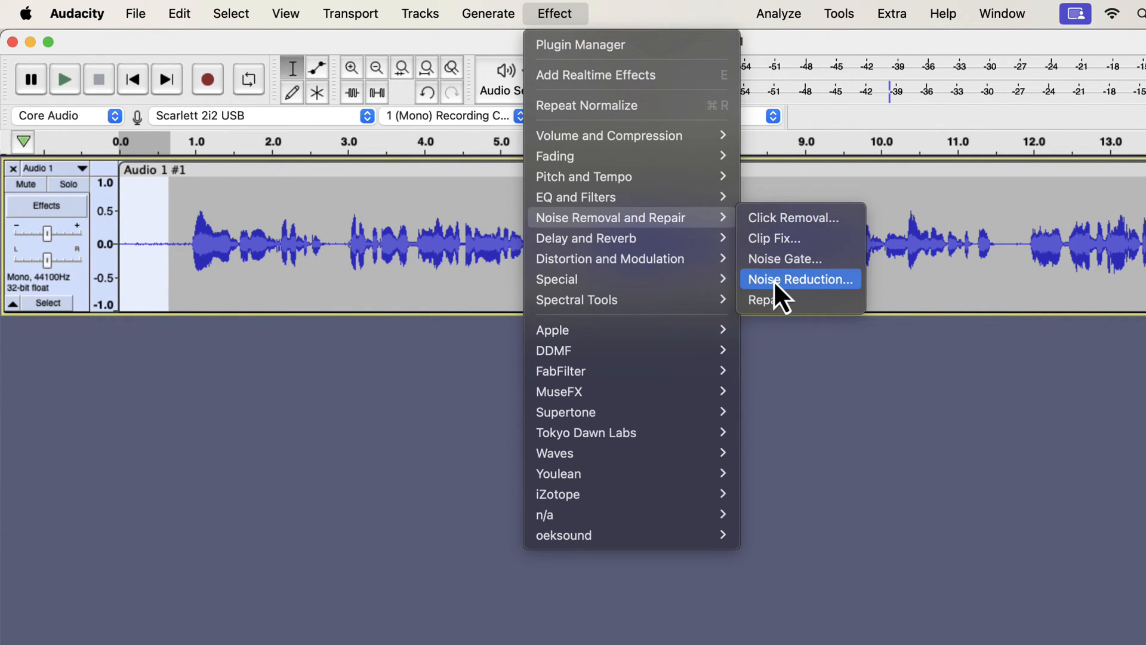
click(799, 280)
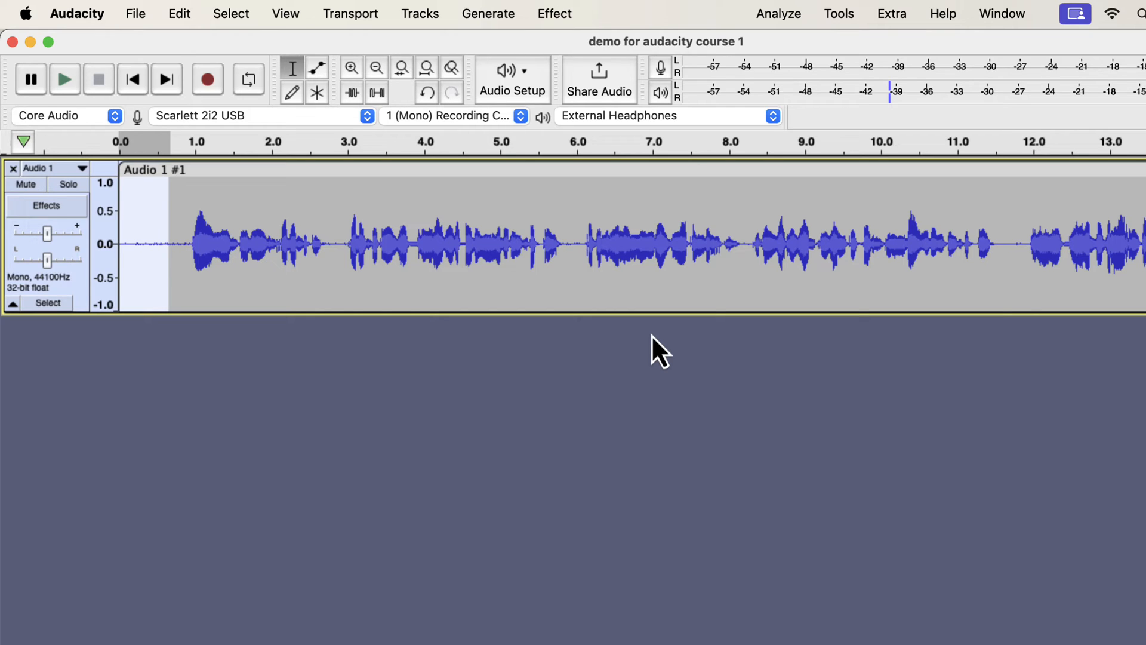
mouse_move(419, 253)
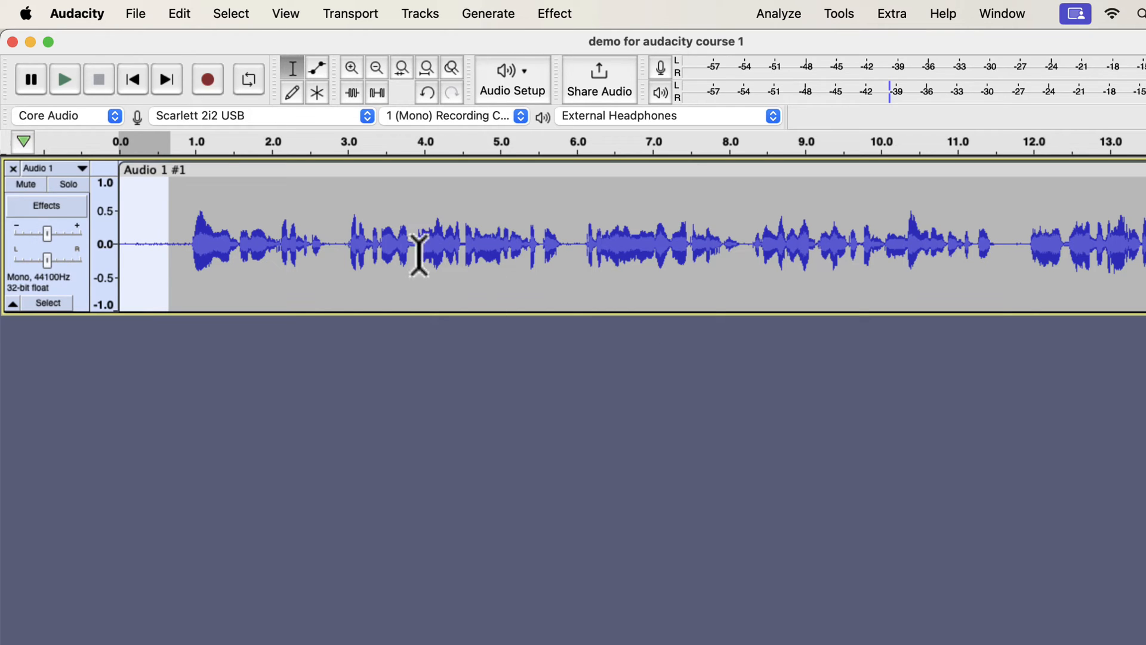
- Apply Noise Reduction at 12 dB, sensitivity 6, smoothing 6 bands to the voice track
click(351, 241)
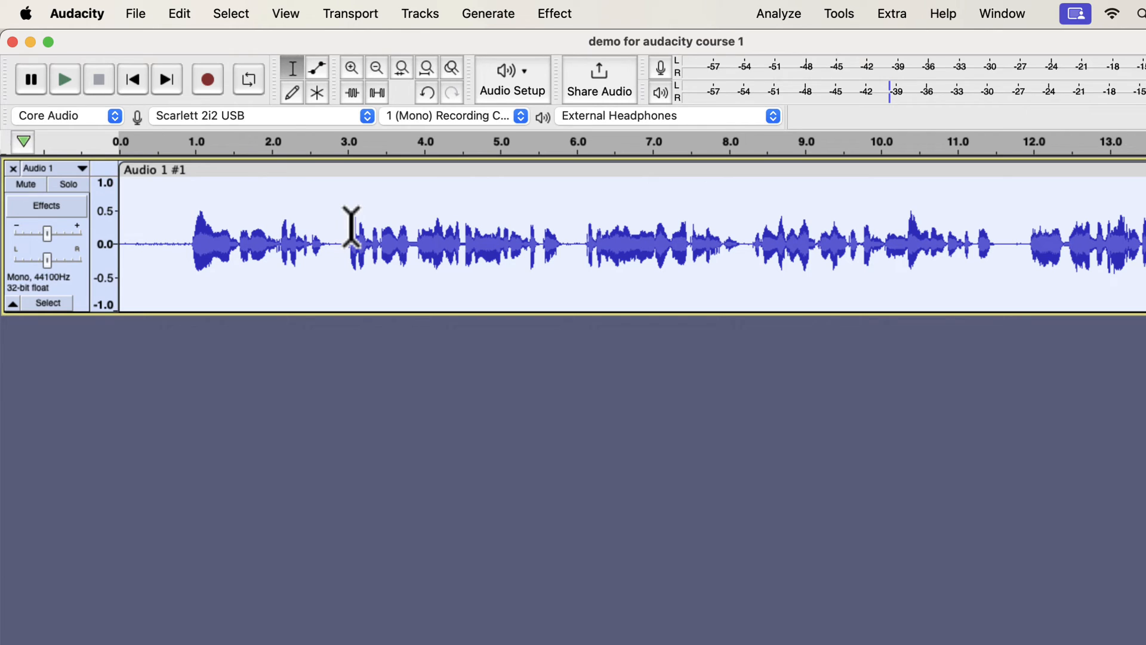
mouse_move(559, 34)
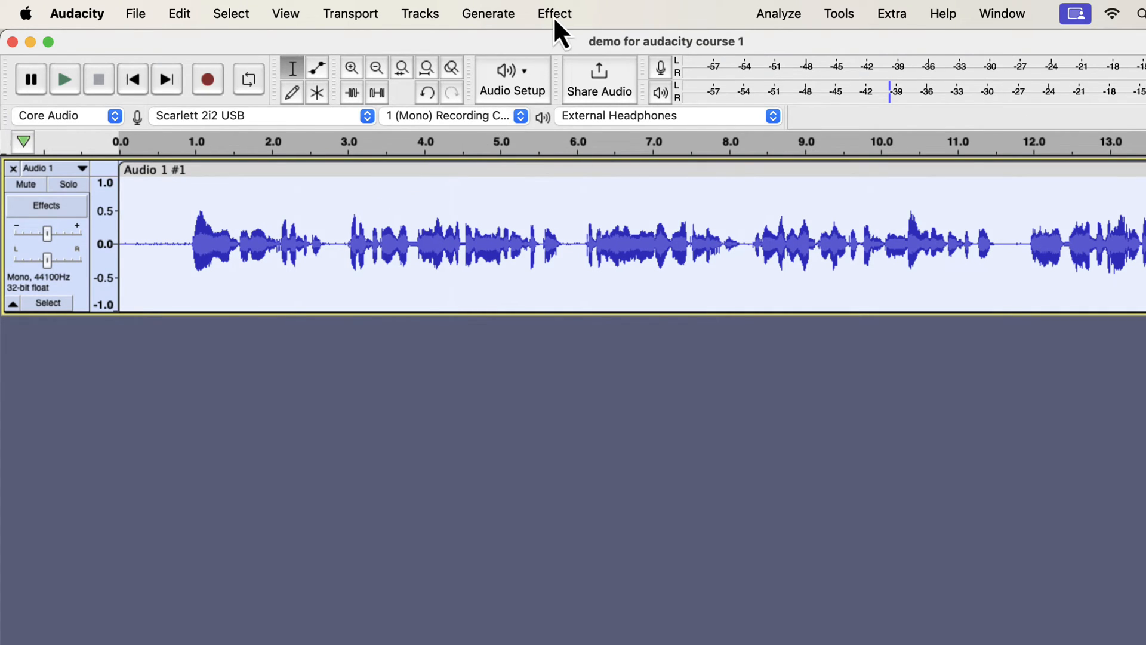
click(555, 13)
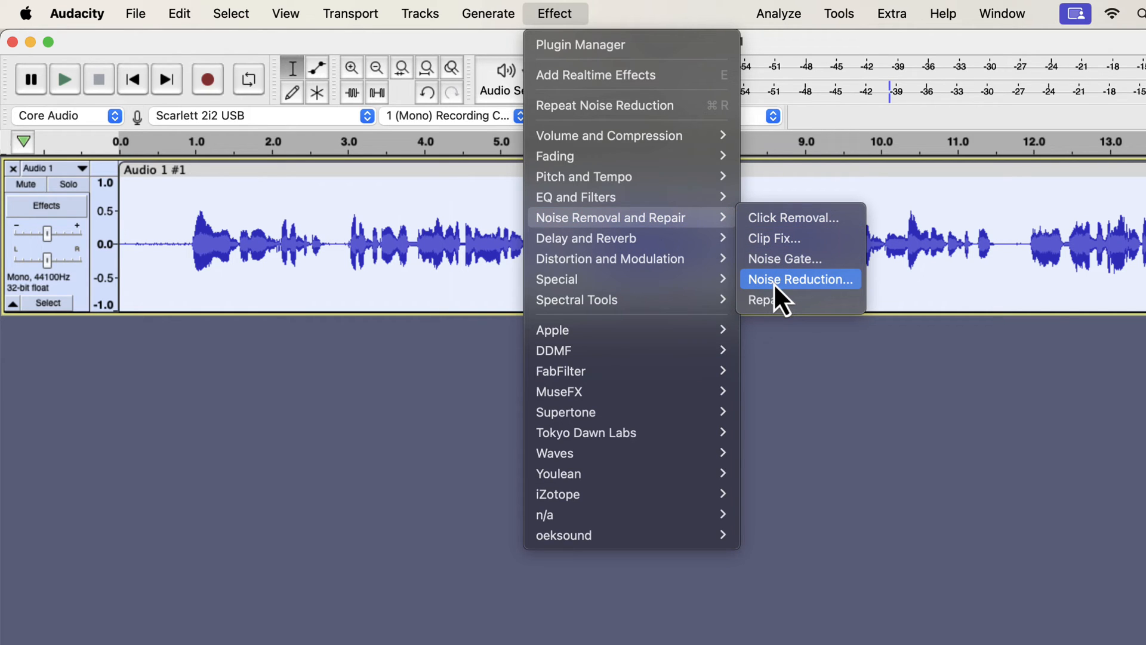
click(799, 279)
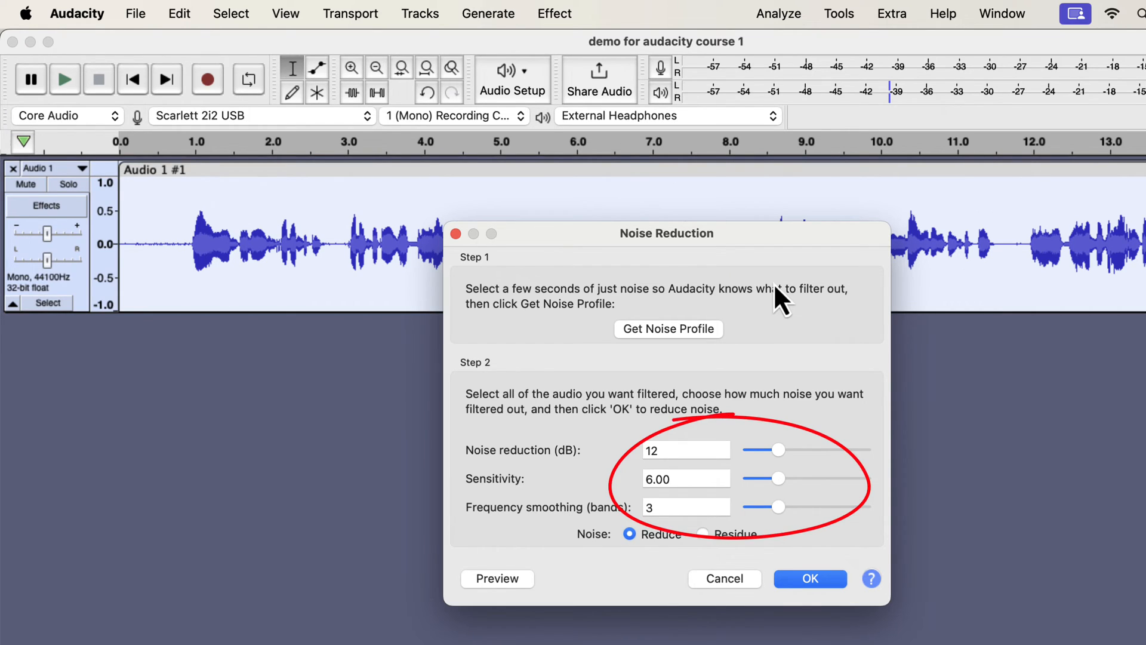
mouse_move(786, 472)
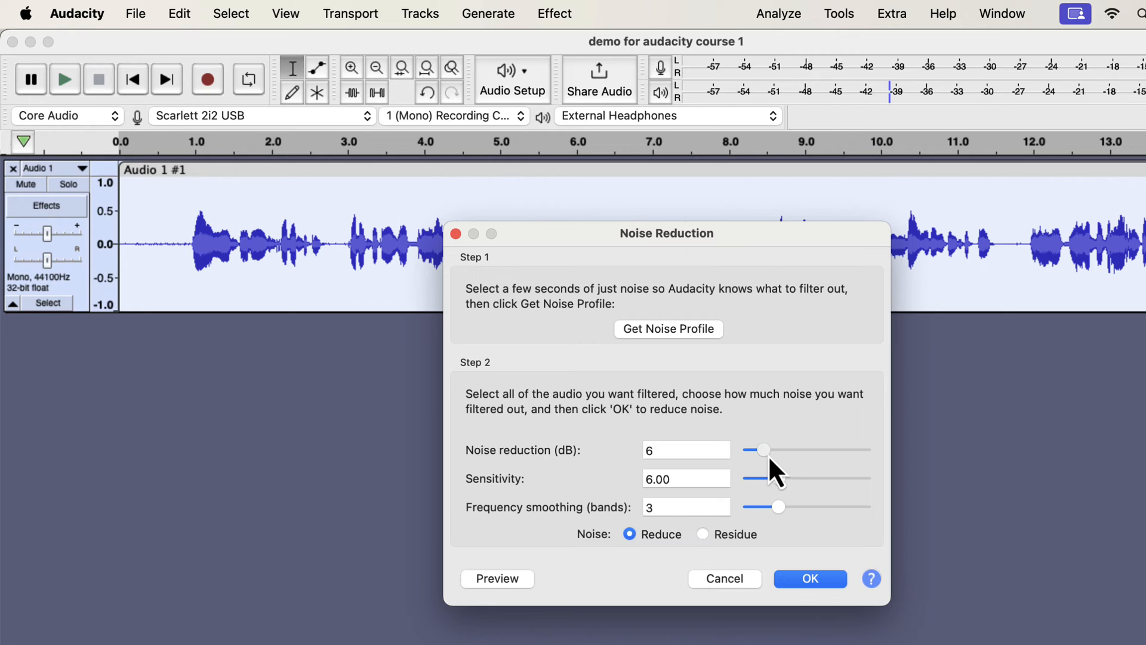
mouse_move(786, 523)
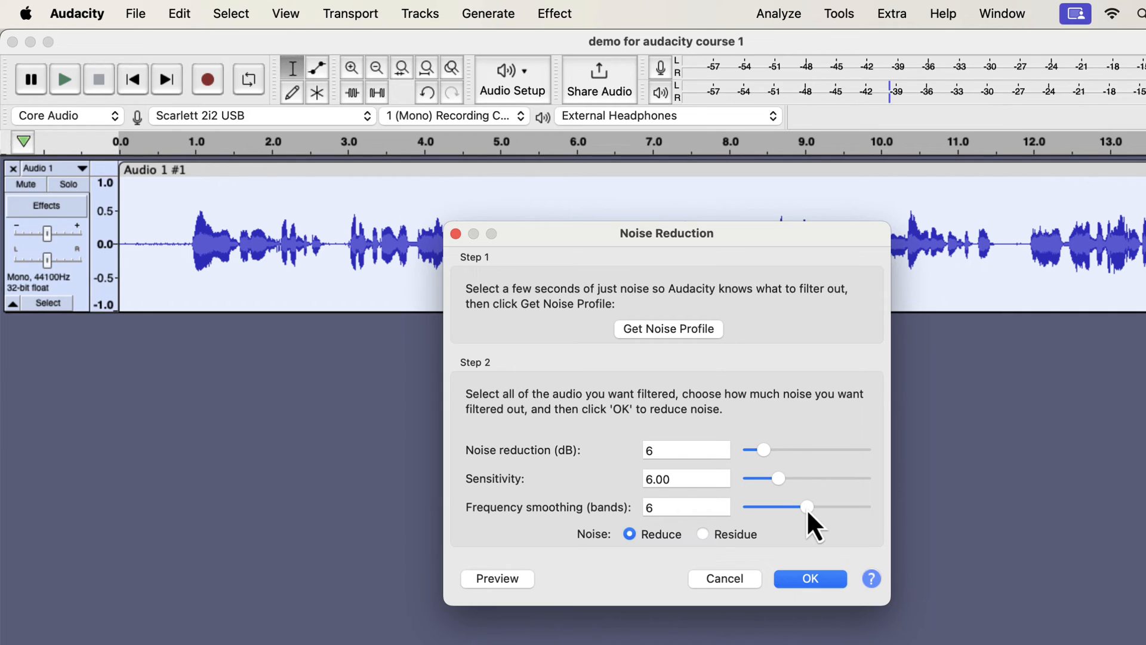
mouse_move(768, 475)
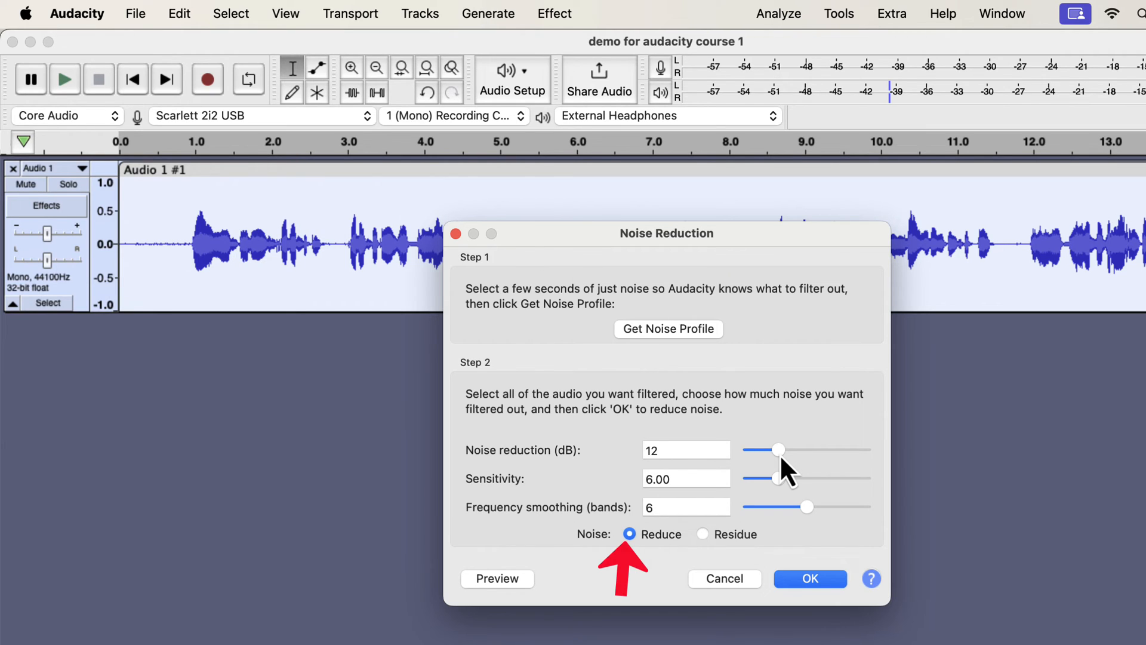
click(809, 578)
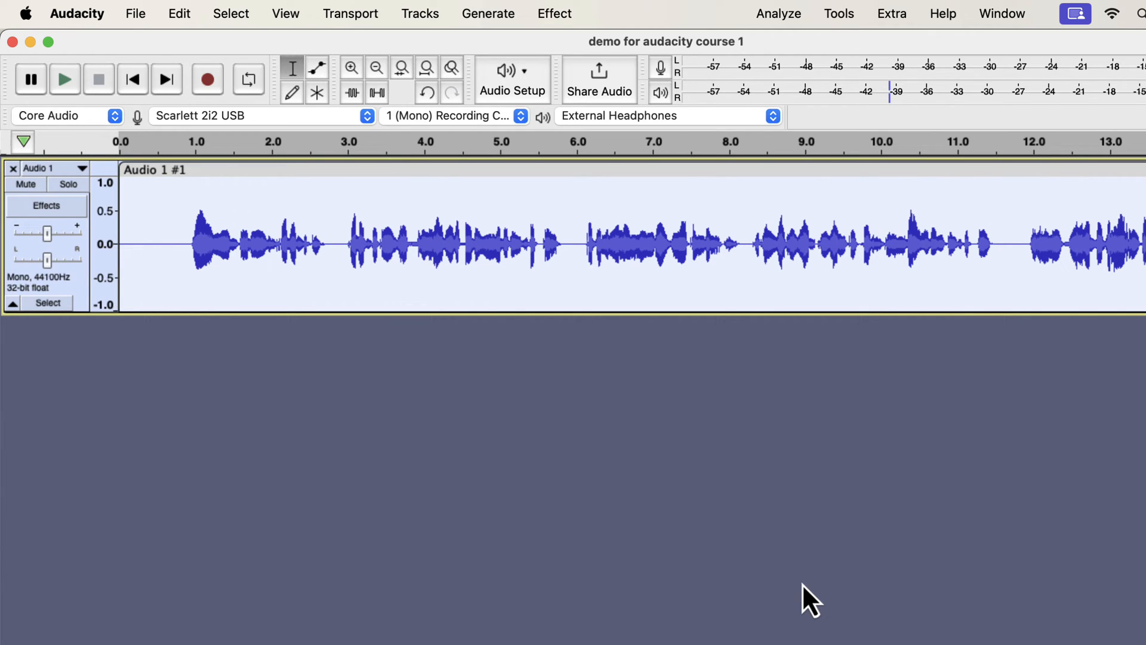
click(154, 241)
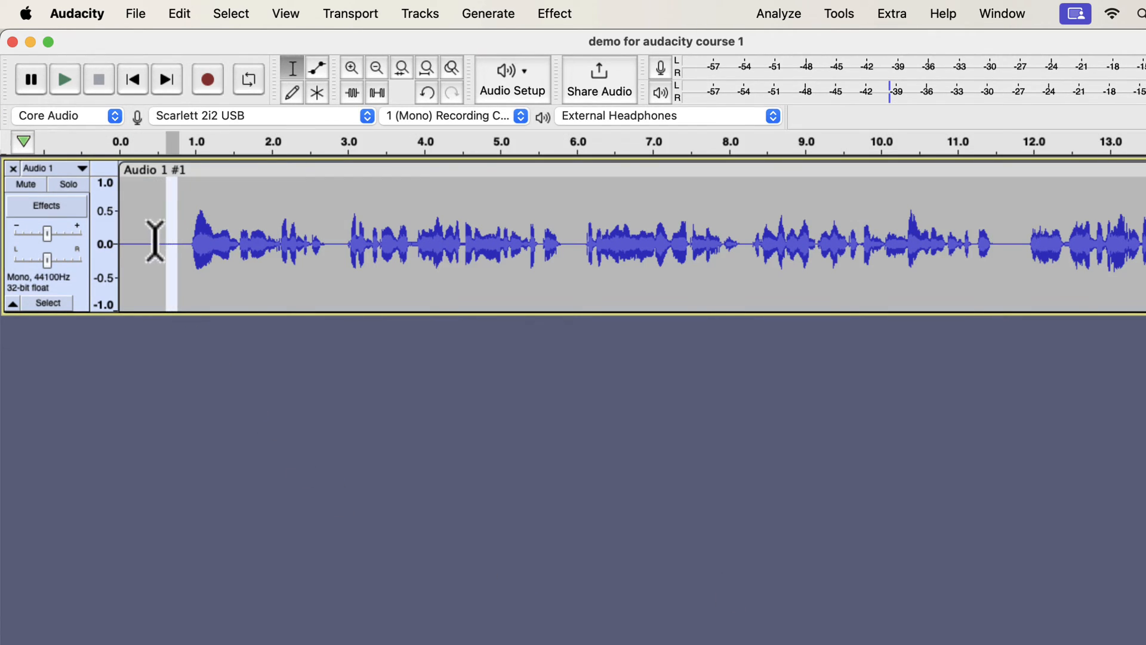
click(64, 79)
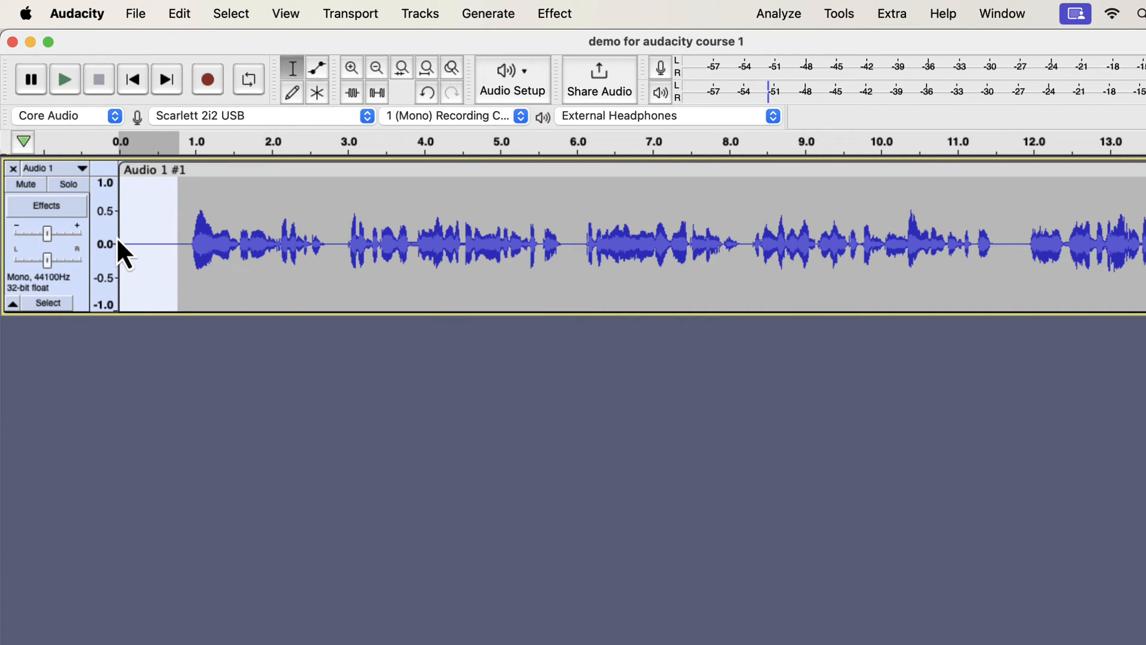
mouse_move(156, 238)
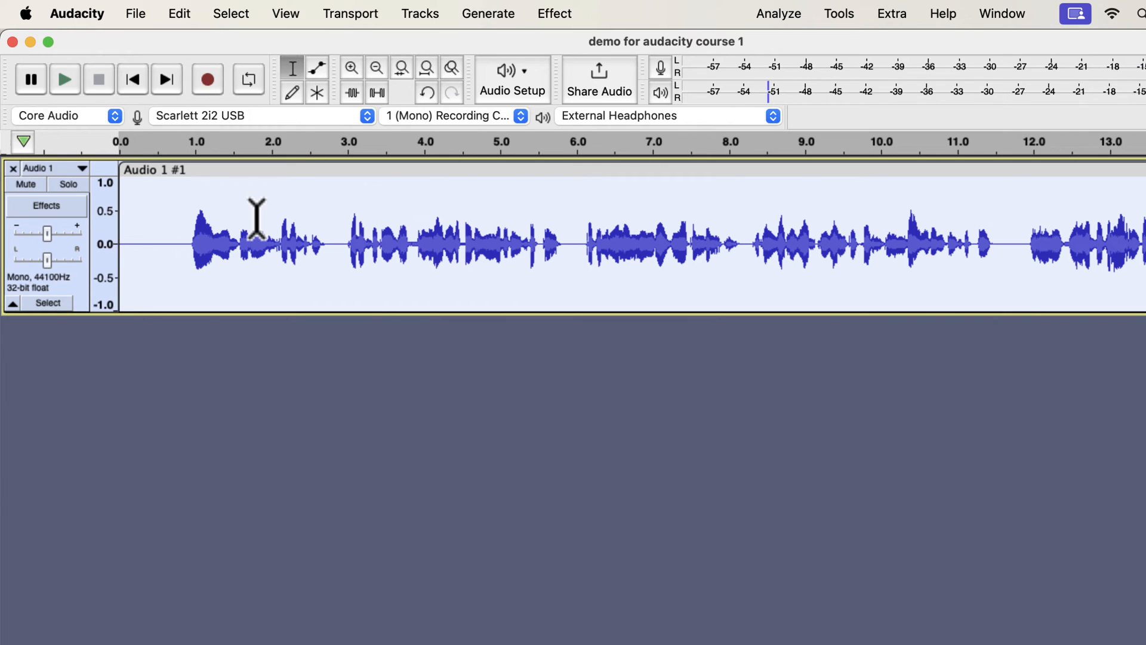
- Load the Low rolloff for speech factory preset in Filter Curve EQ
click(554, 13)
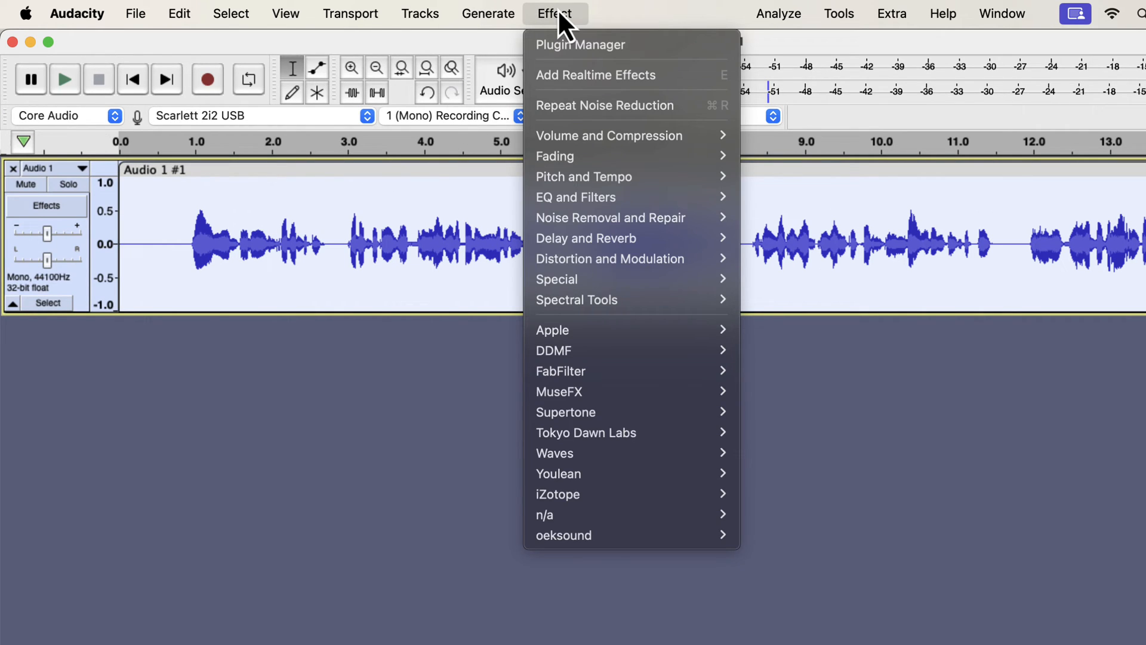
mouse_move(609, 197)
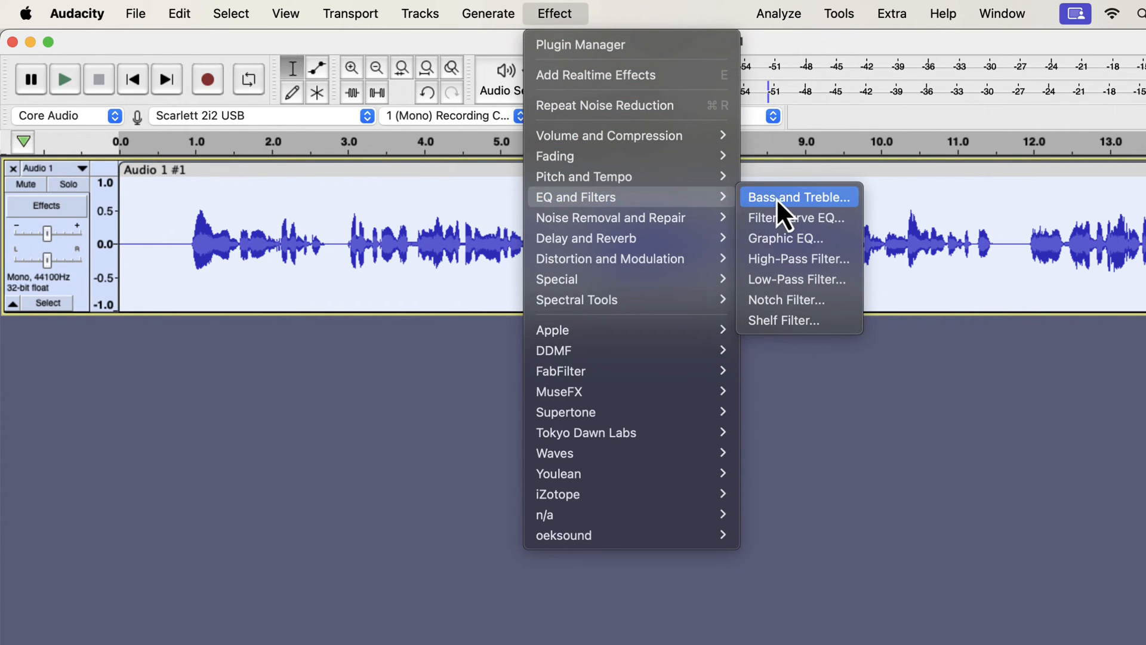
mouse_move(797, 217)
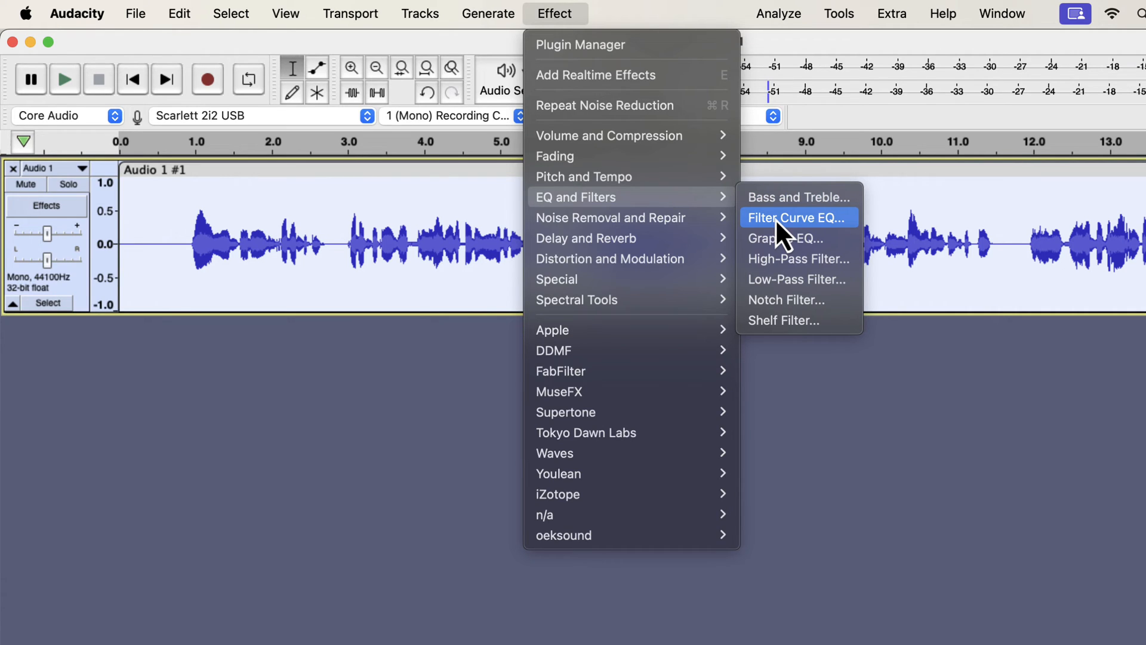
click(798, 218)
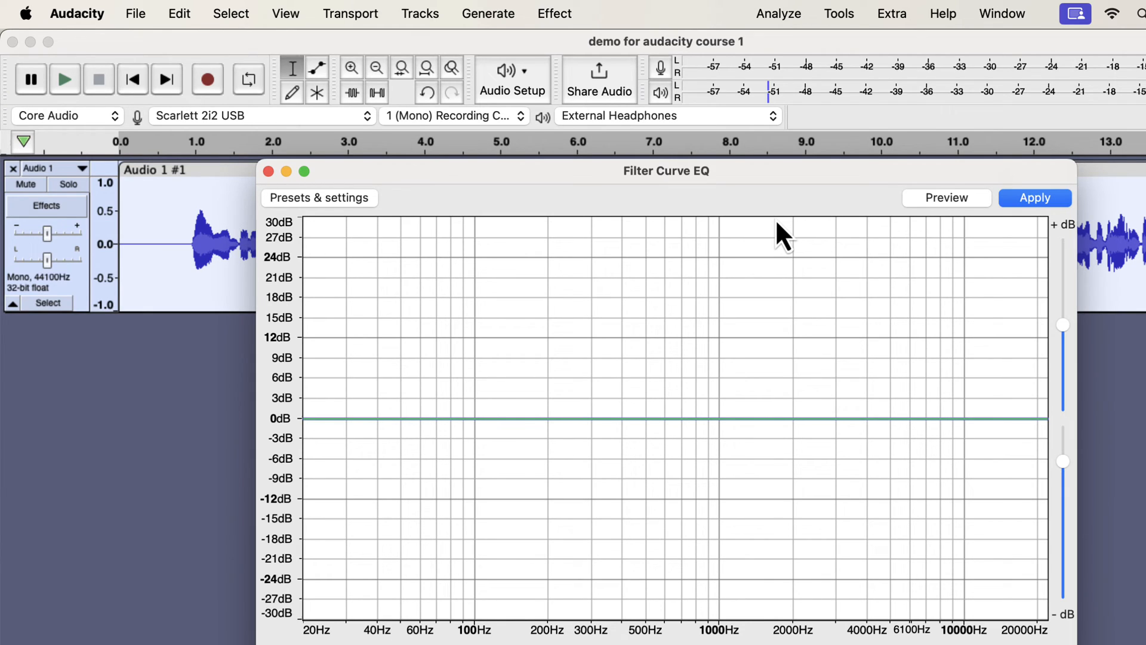
click(317, 197)
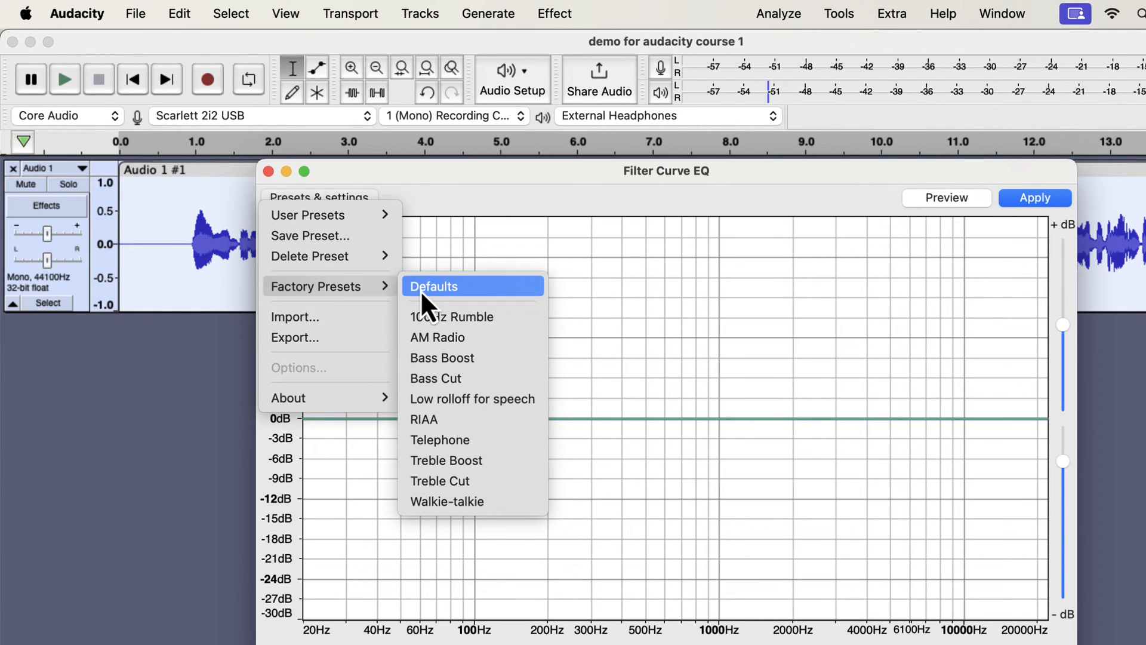
mouse_move(473, 399)
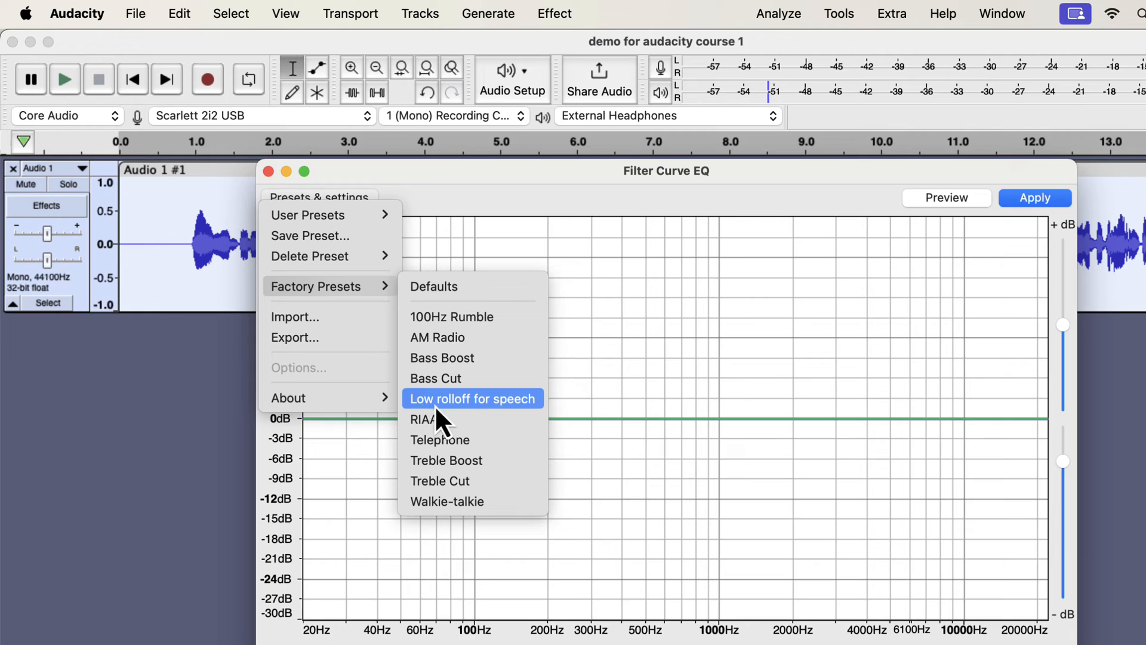
mouse_move(527, 424)
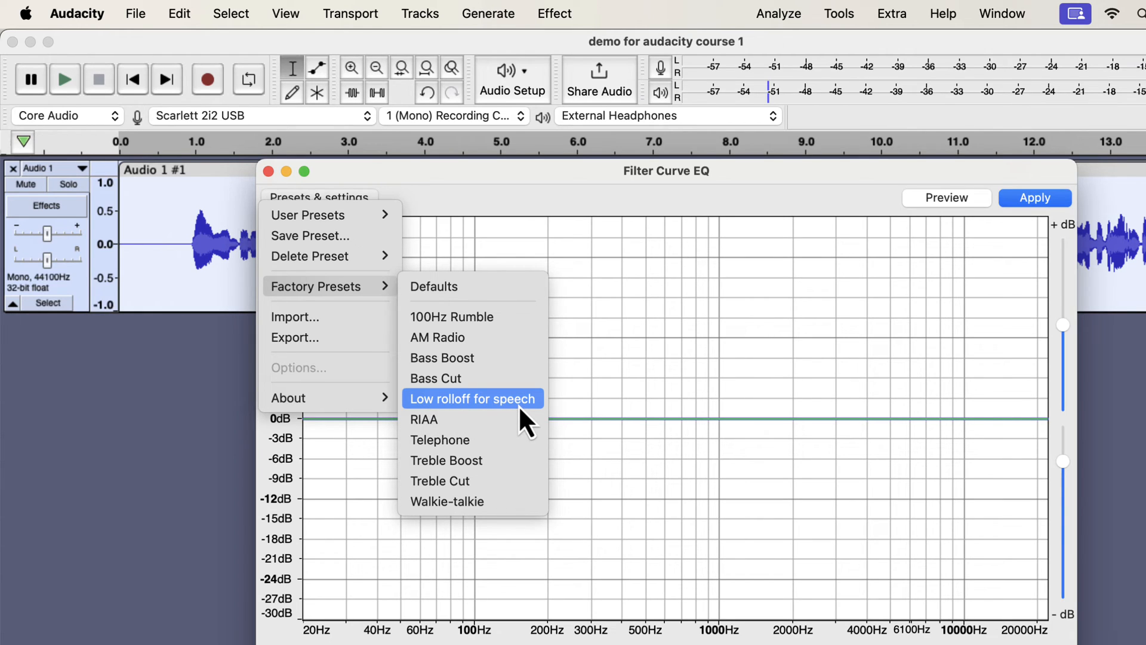
click(472, 398)
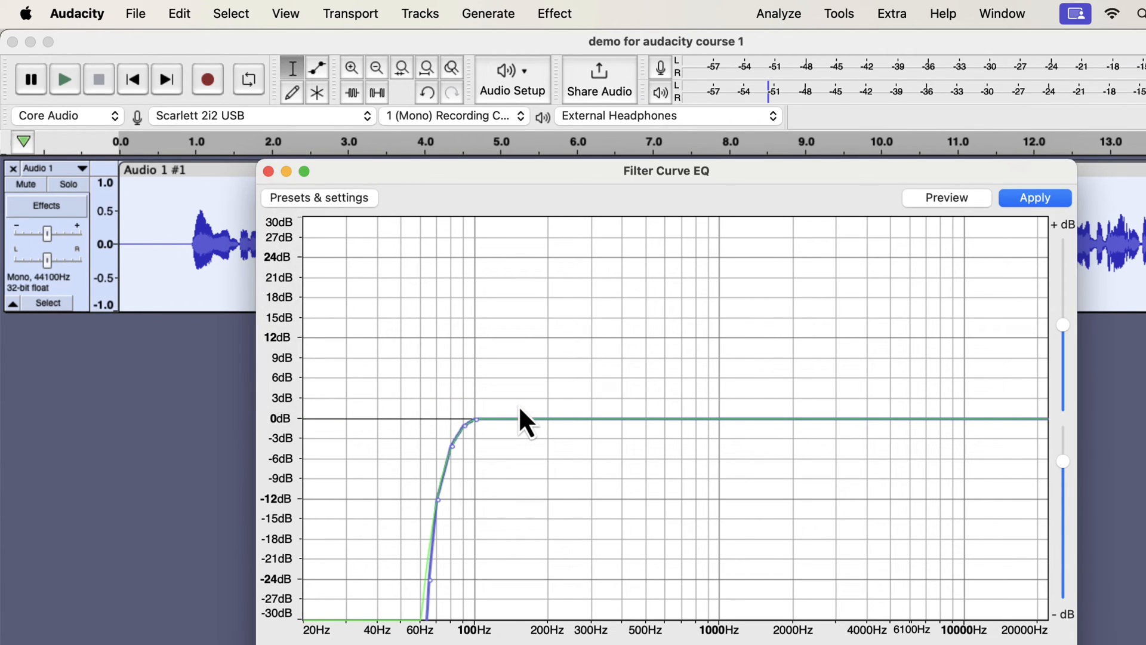
mouse_move(479, 442)
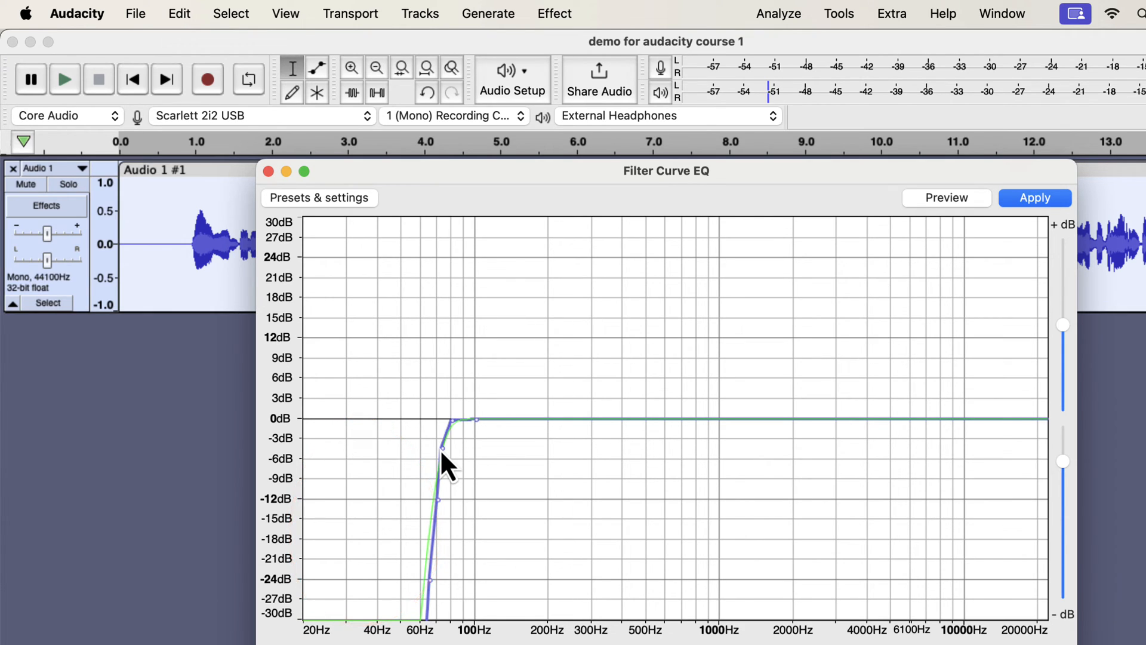
mouse_move(1035, 197)
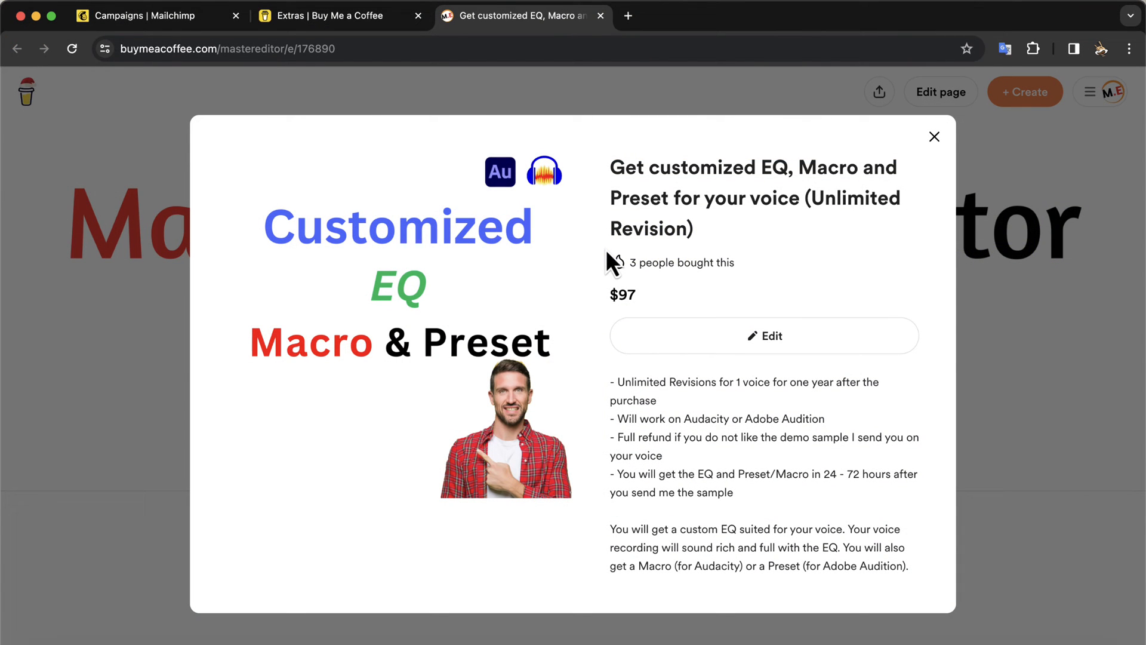
- Dismiss the customized EQ product popup and look through the Shop listings
click(934, 136)
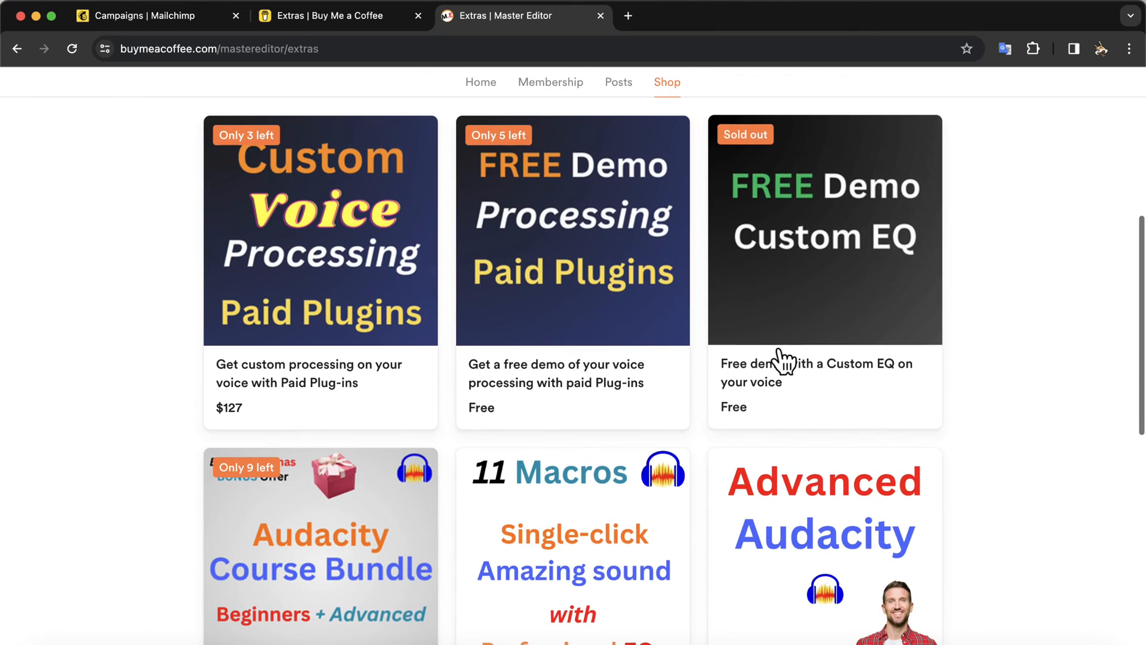
mouse_move(710, 420)
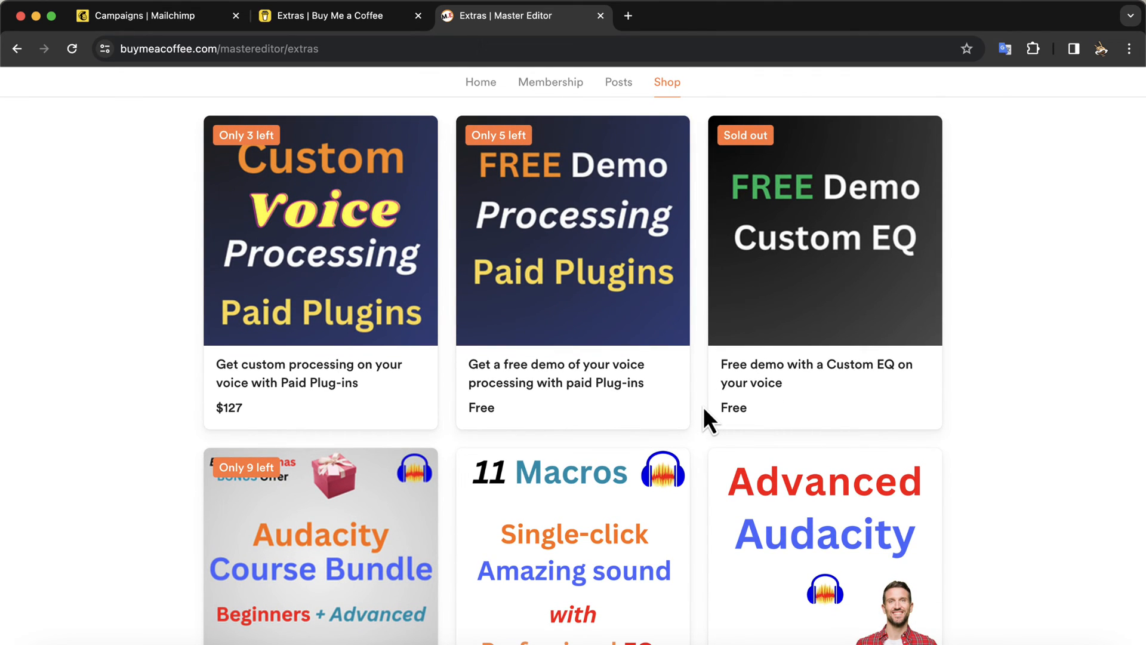
scroll(down, 3)
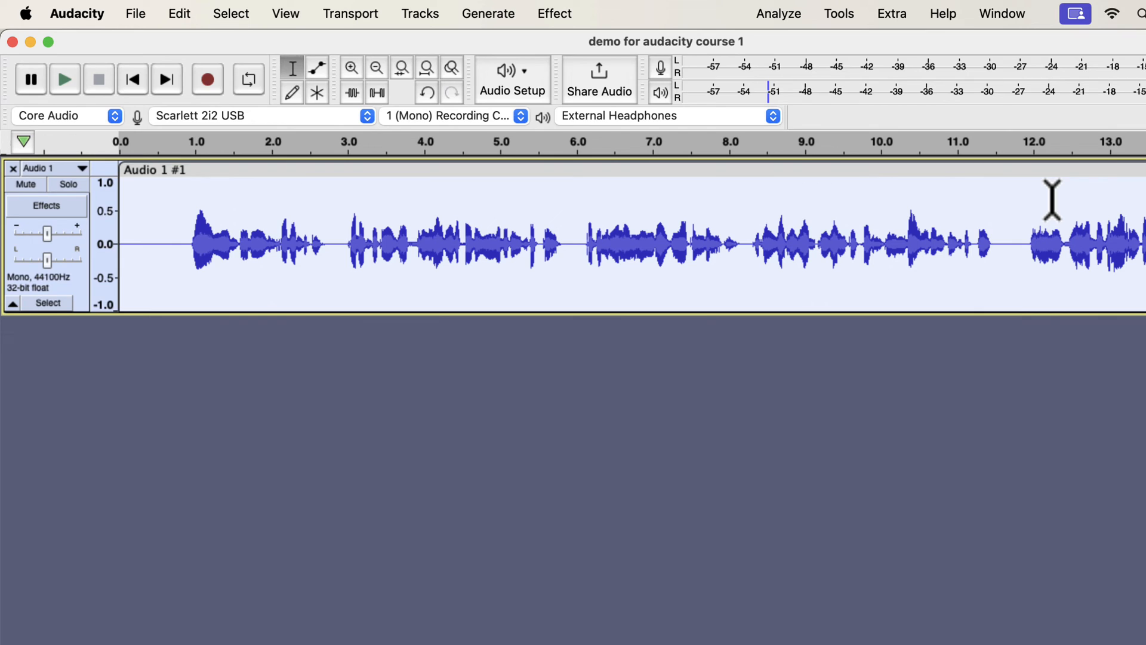
mouse_move(601, 66)
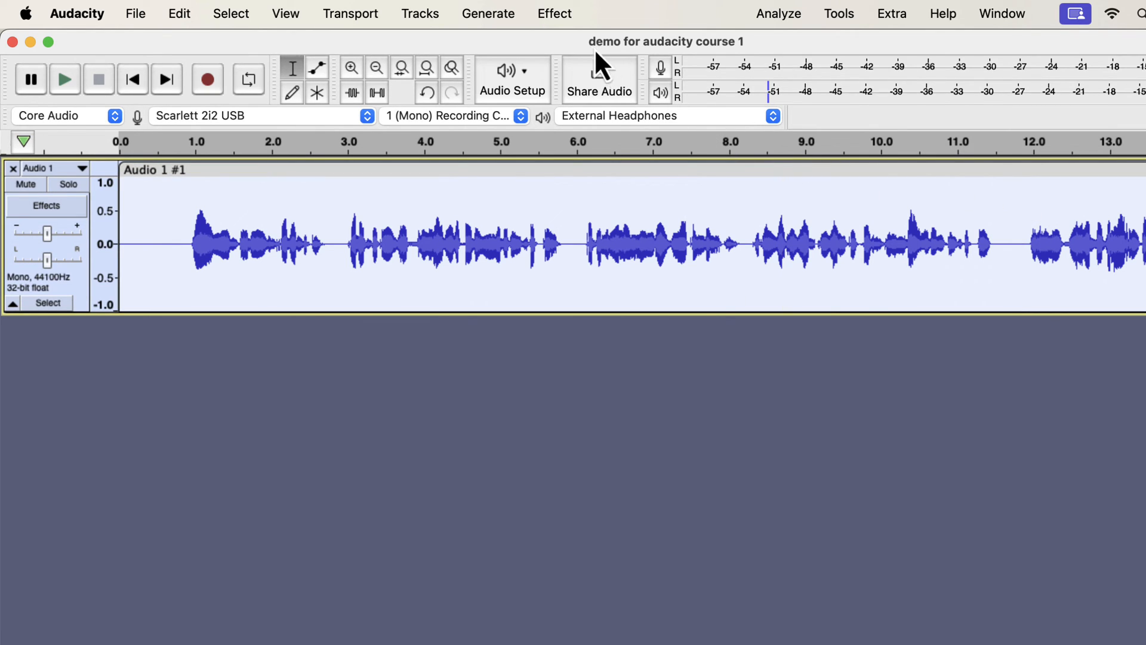
- Bring up the Compressor effect for the voice track
click(554, 13)
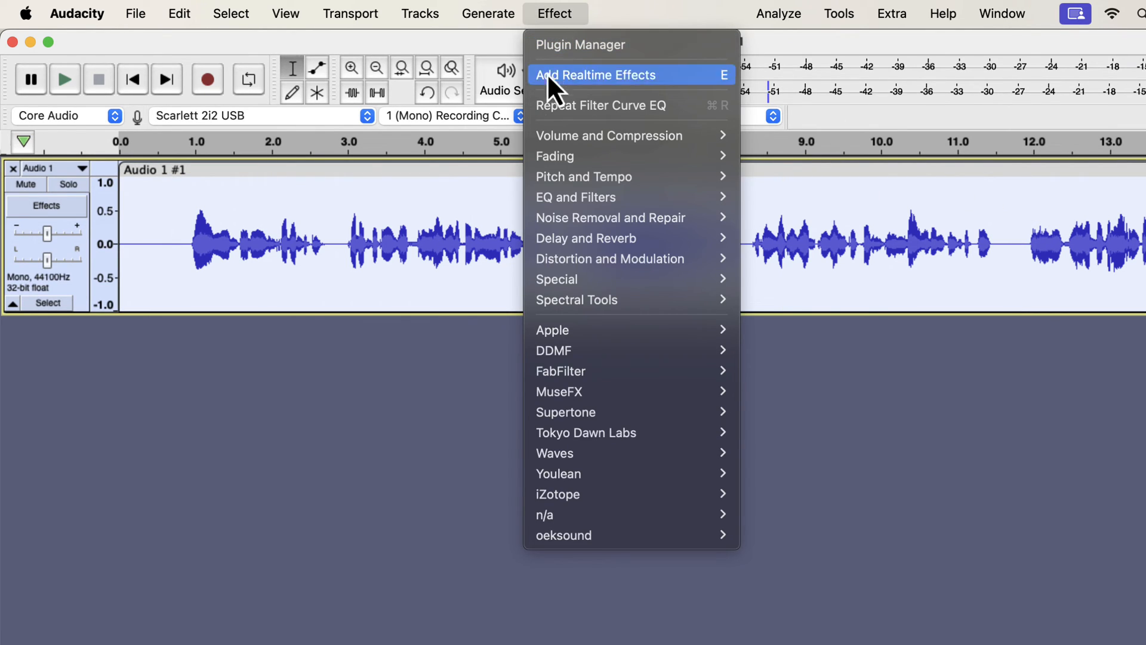
mouse_move(607, 135)
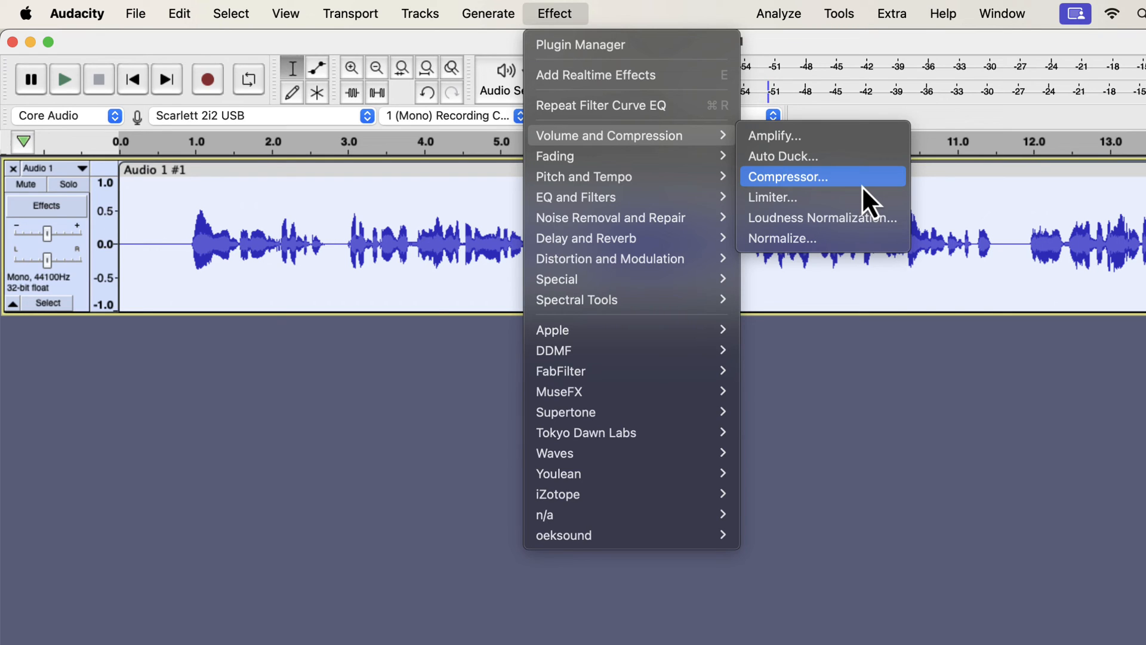
click(789, 177)
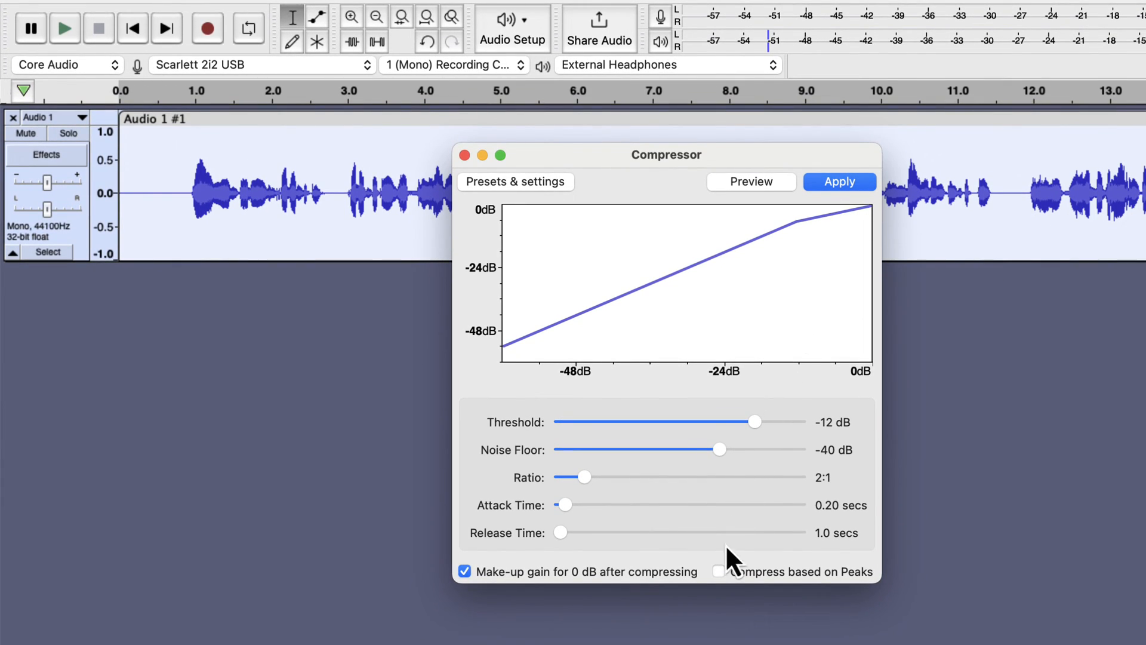
- Apply compression with -15 dB threshold, 3:1 ratio and peak-based detection
click(717, 571)
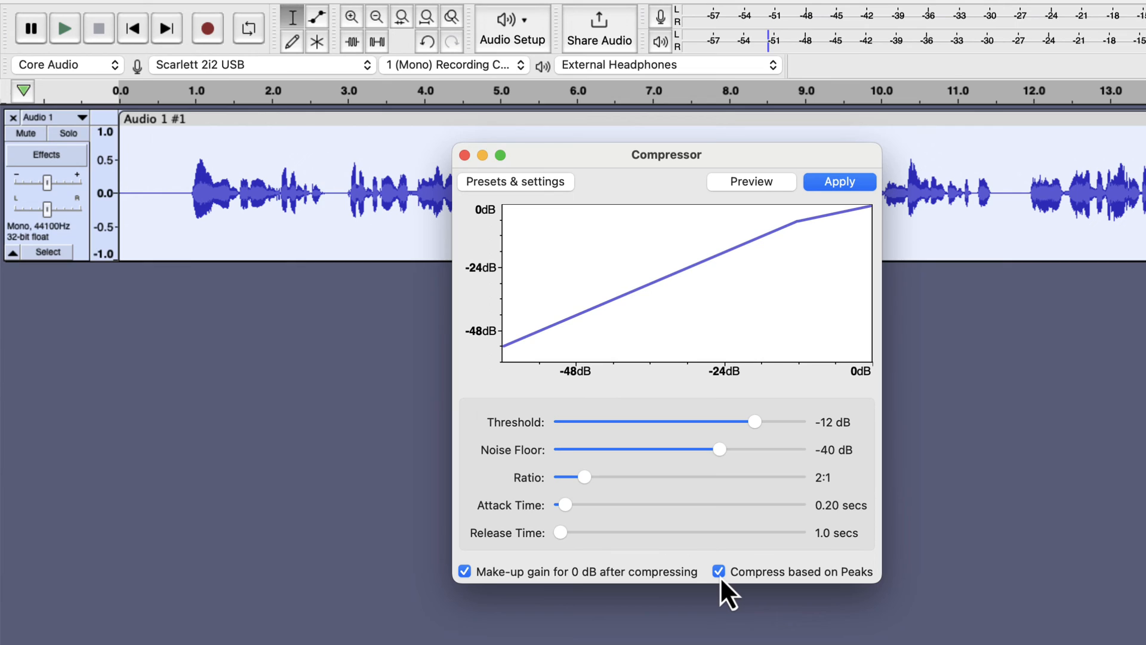
mouse_move(763, 444)
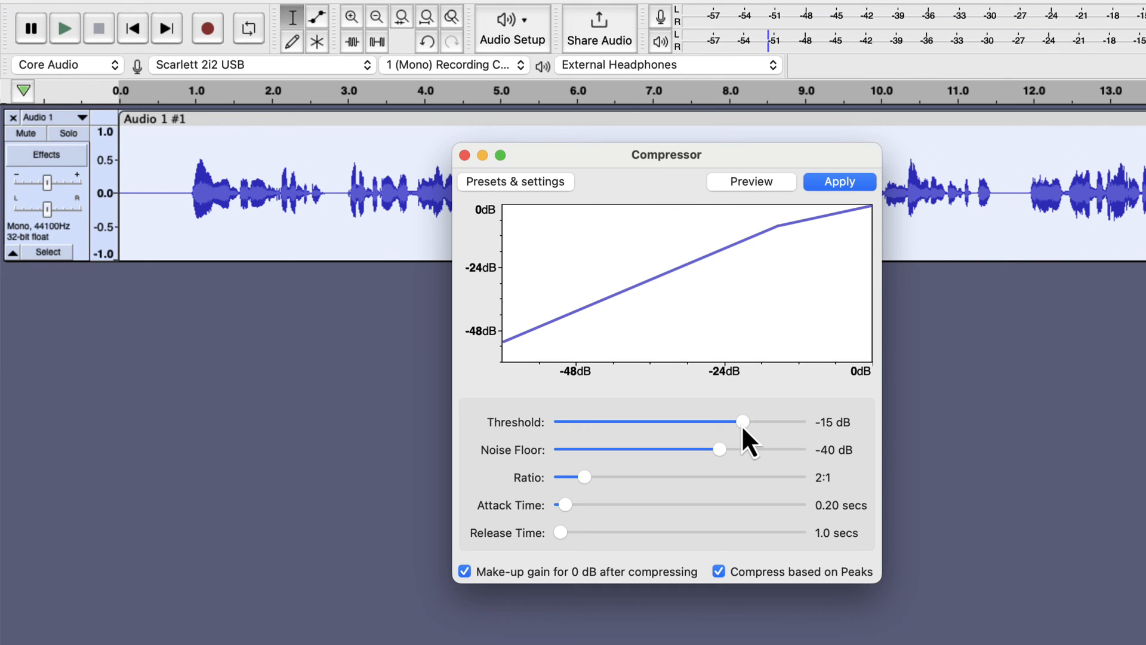
mouse_move(740, 474)
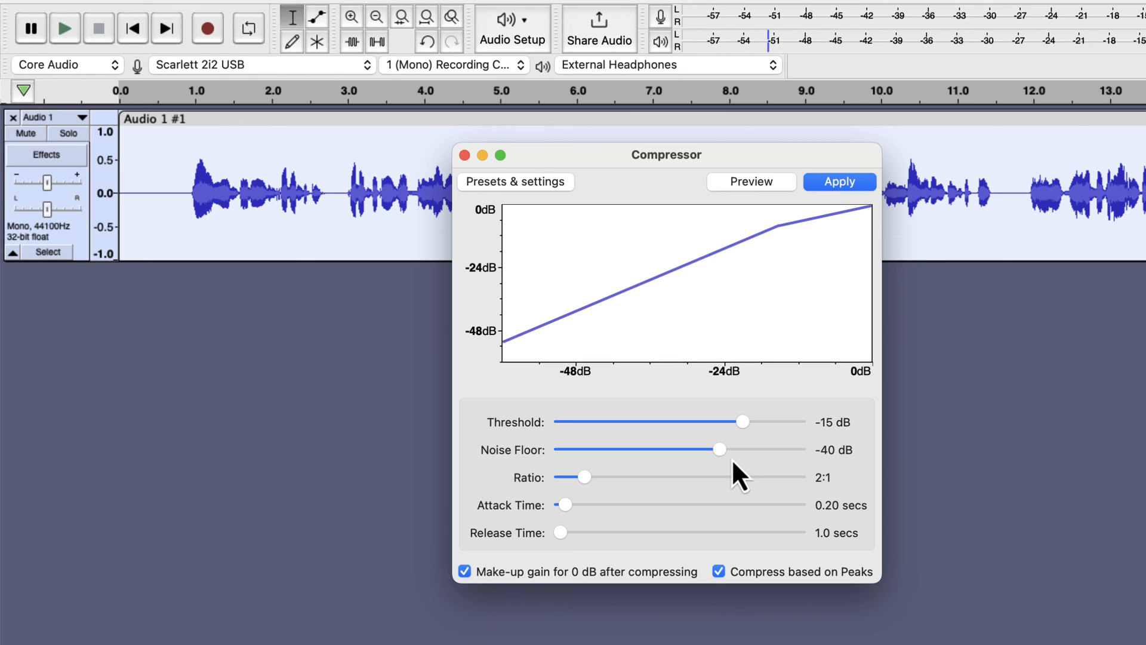
mouse_move(585, 497)
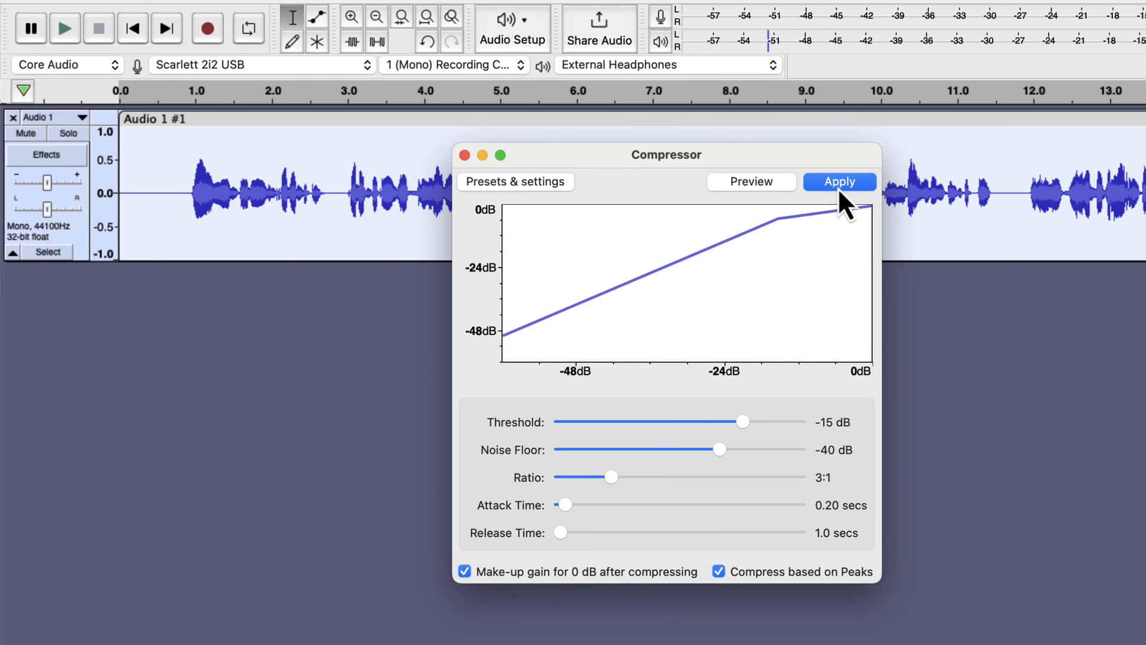
click(840, 181)
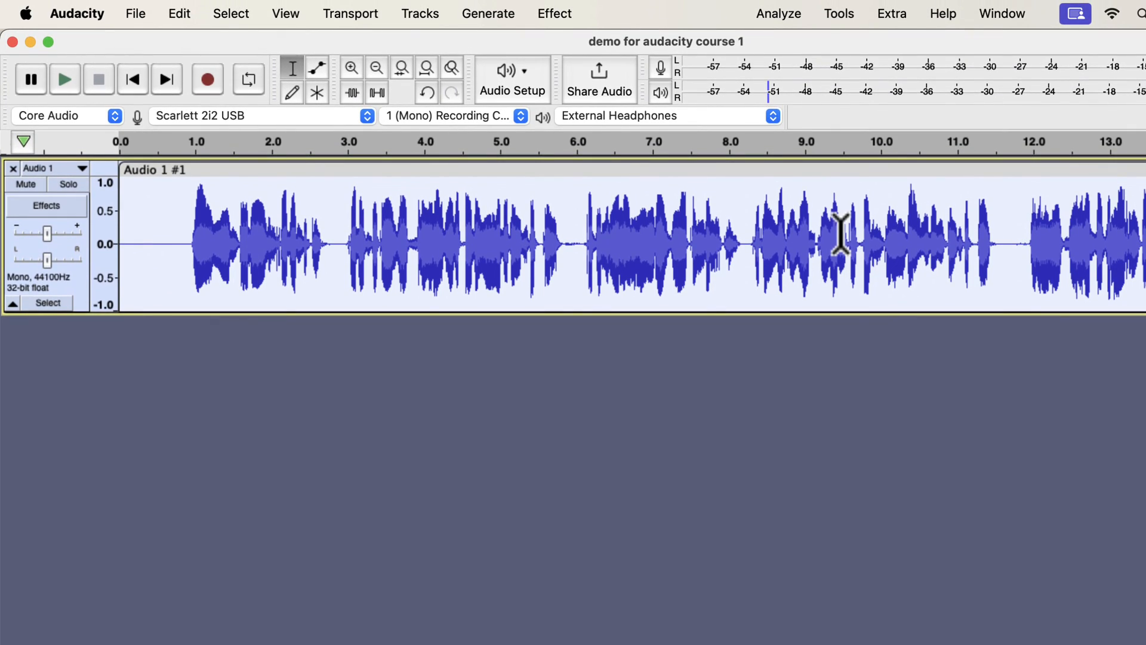
- Normalize the compressed voice track to a -3 dB peak amplitude
click(554, 13)
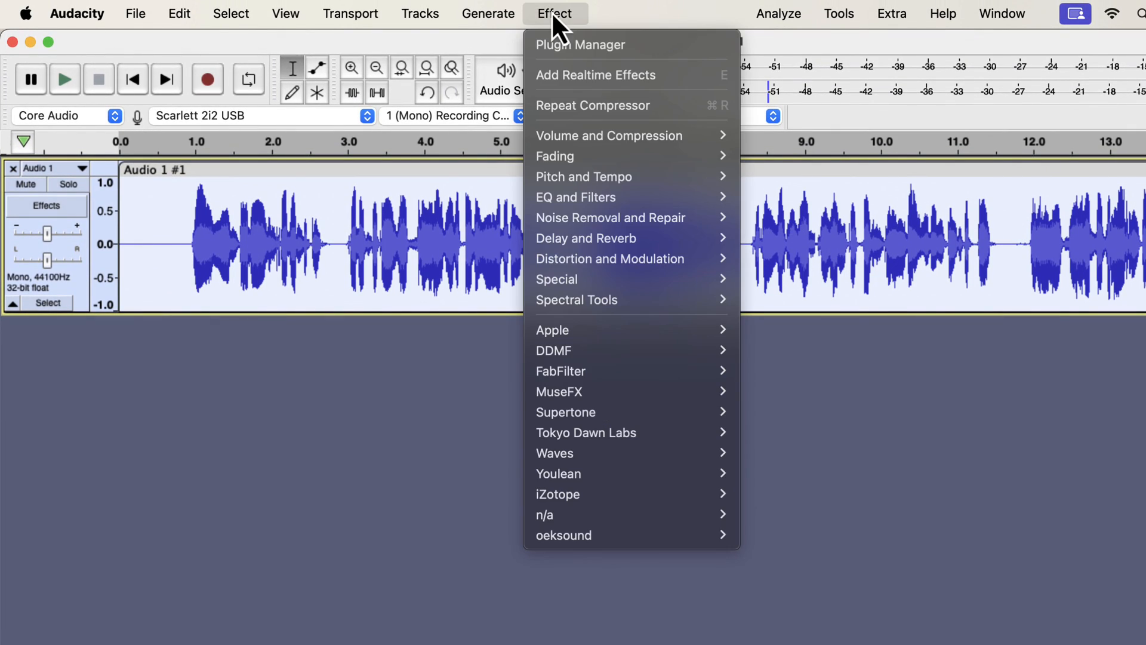
mouse_move(607, 135)
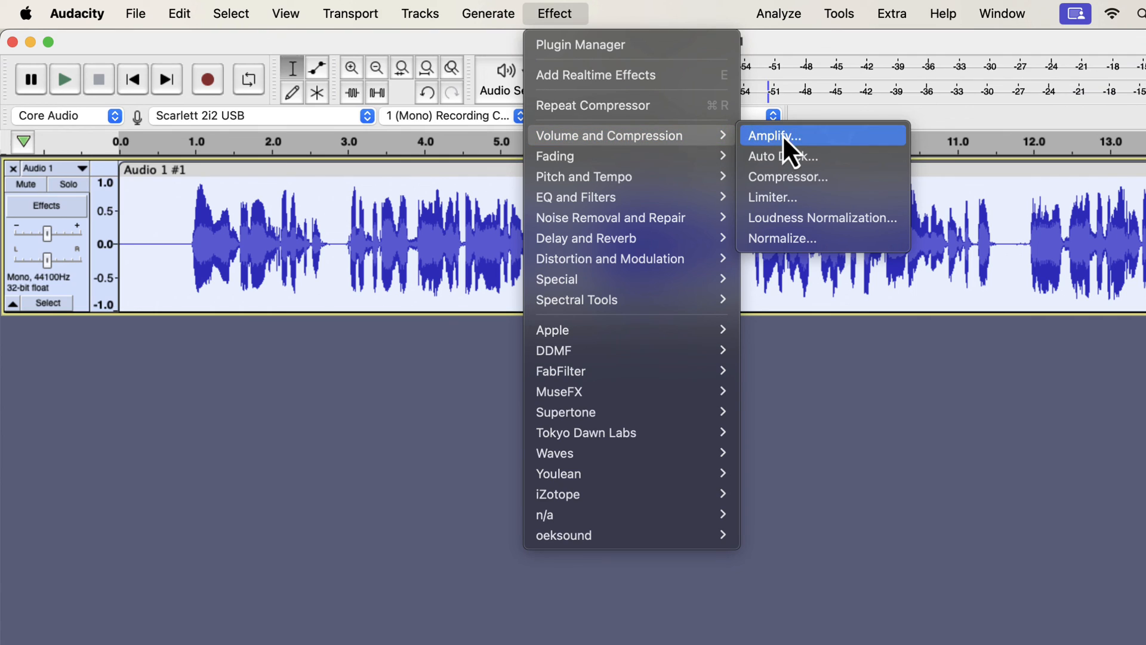
click(781, 238)
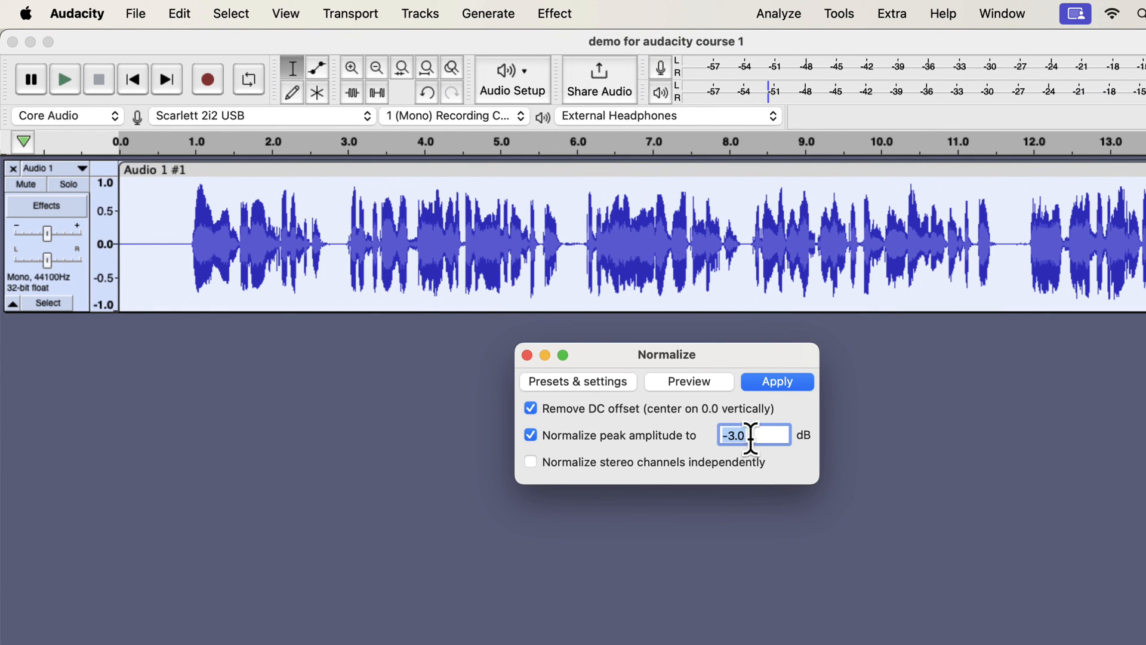
click(777, 381)
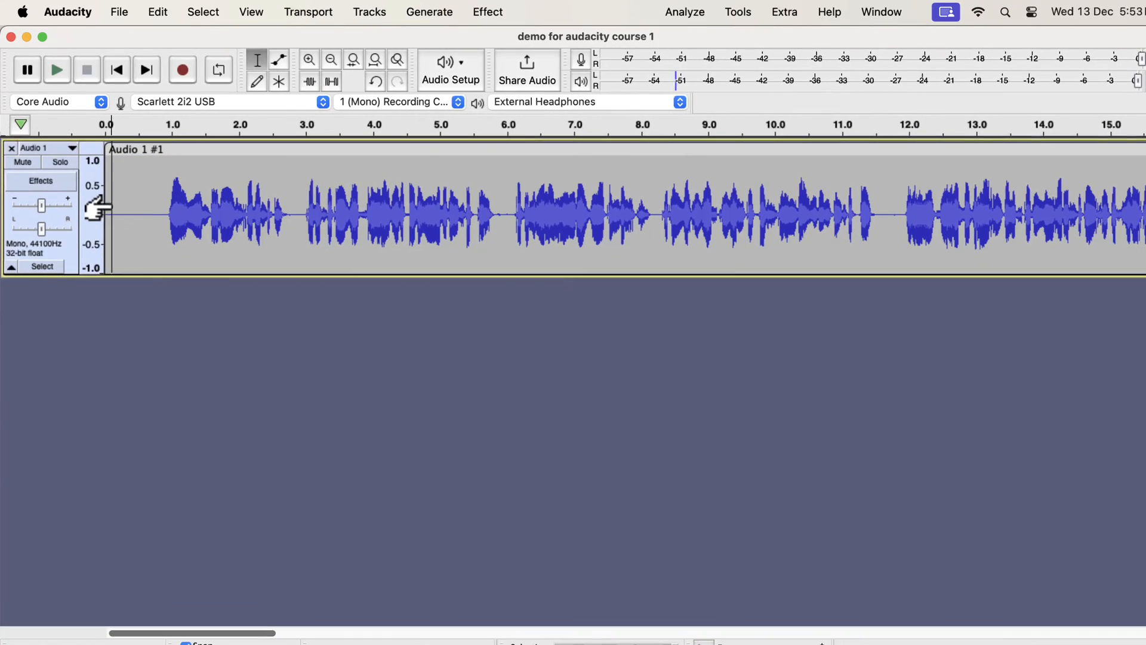
- Play the fully processed voice track and stop playback
click(56, 70)
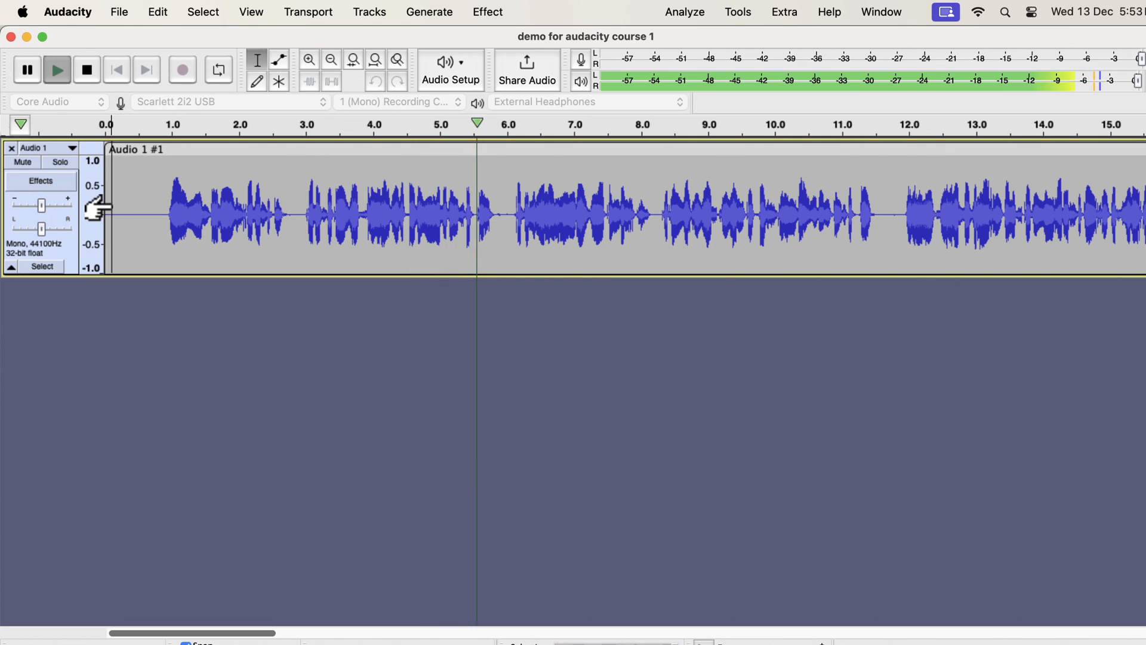
click(615, 212)
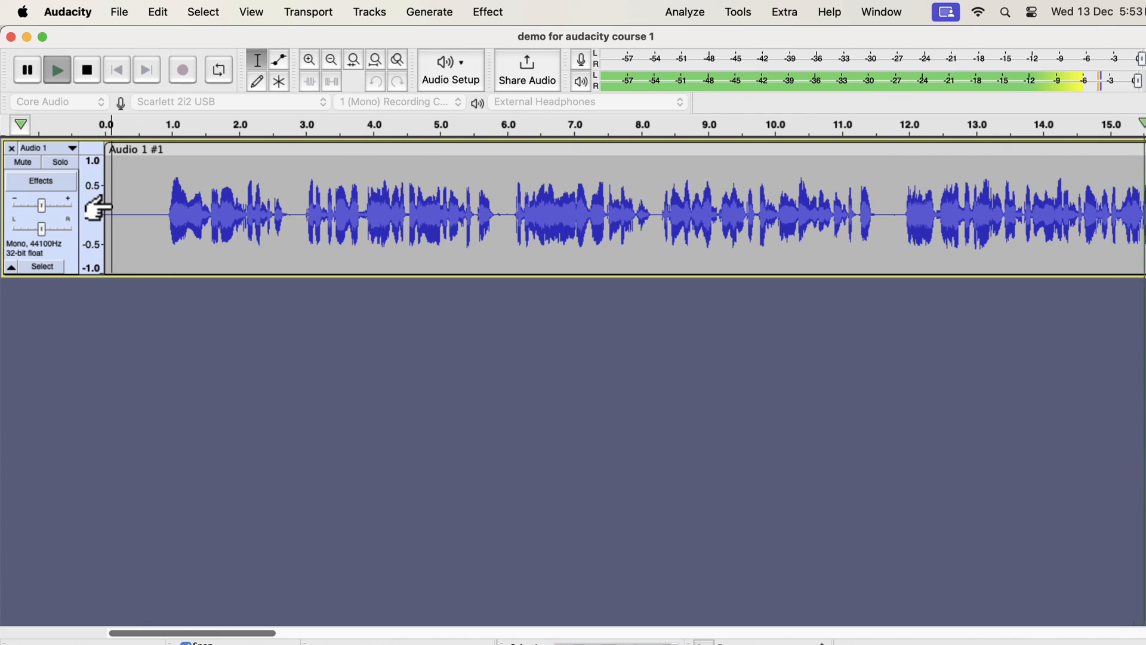
click(86, 69)
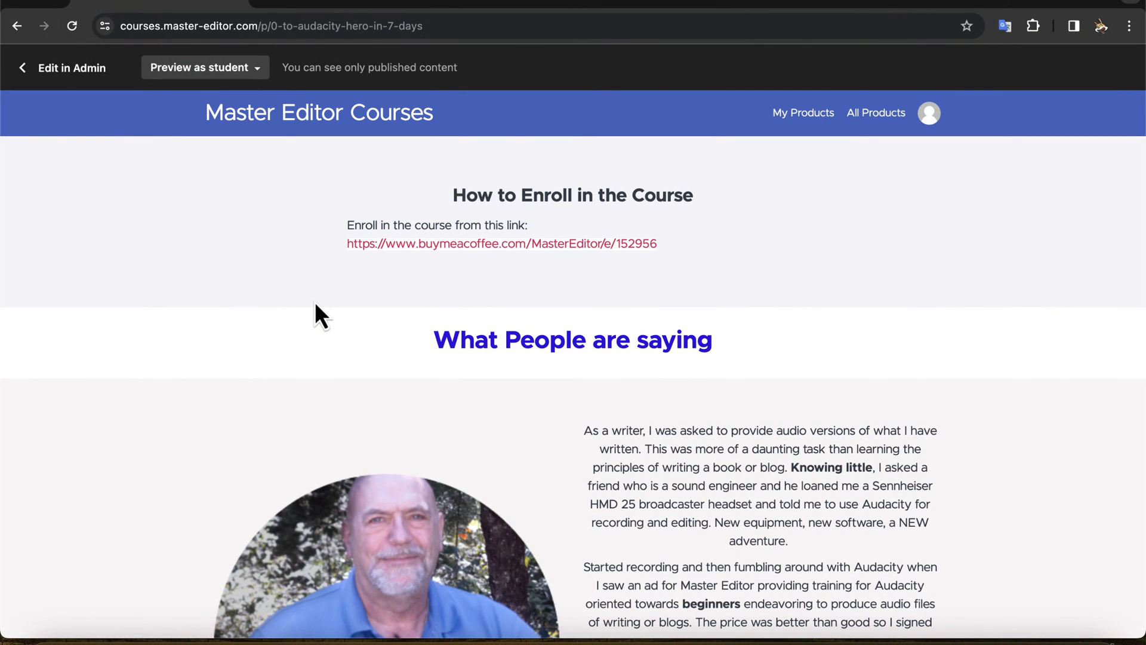
- Scroll the course page past testimonials and the Audacity for Beginners curriculum to the Zero to Hero banner
scroll(down, 3)
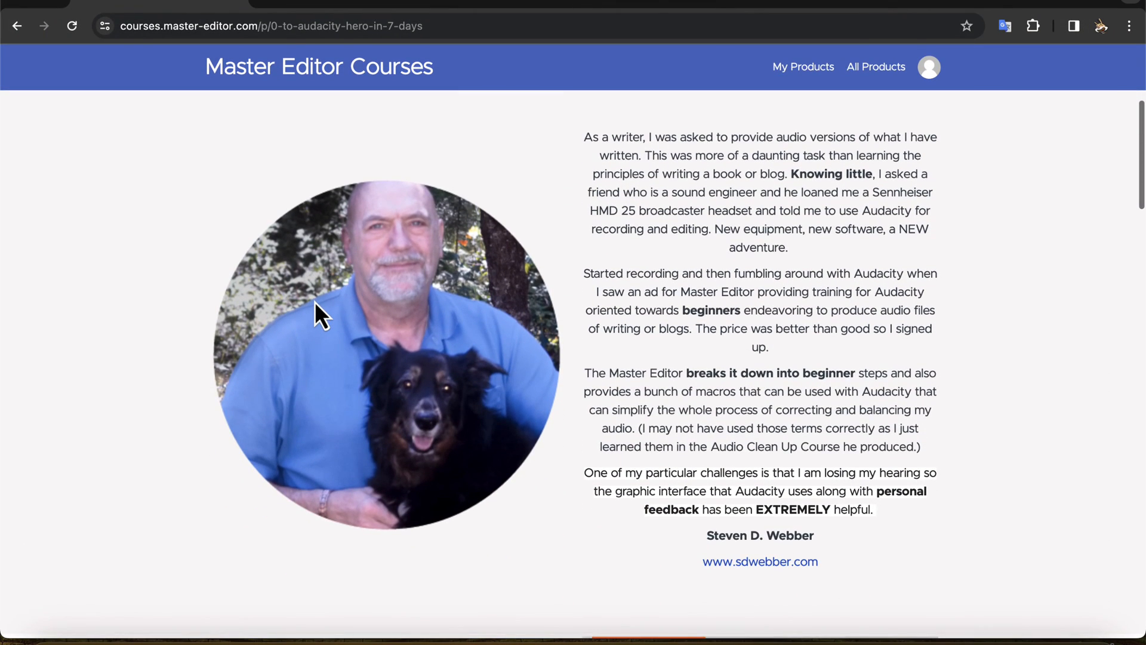
scroll(down, 3)
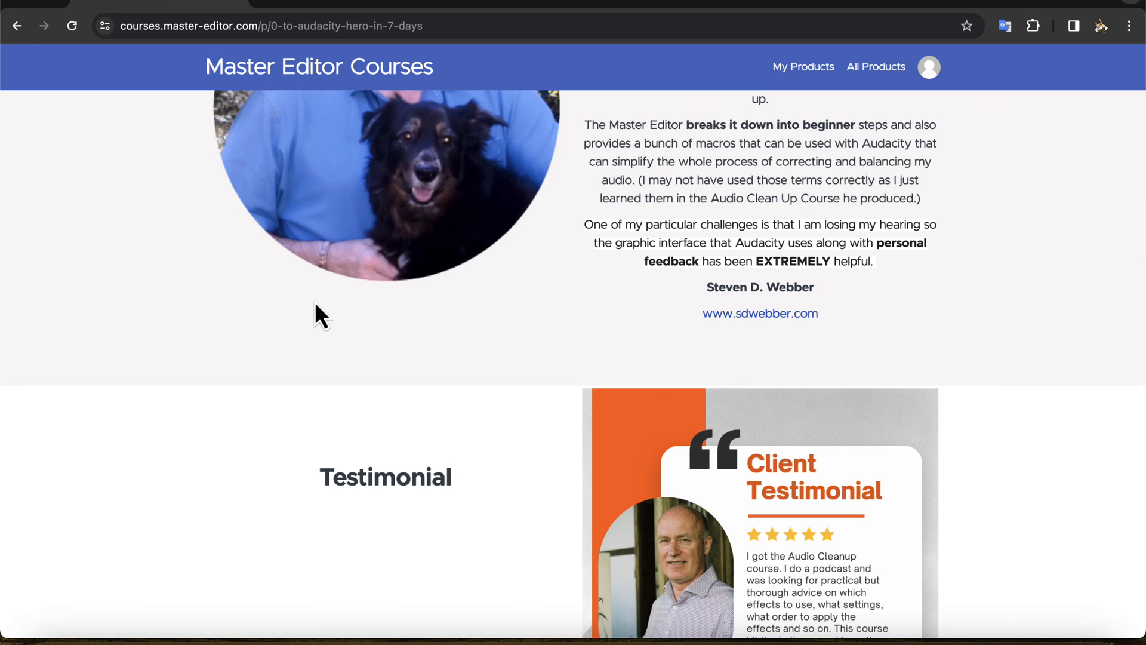
scroll(down, 3)
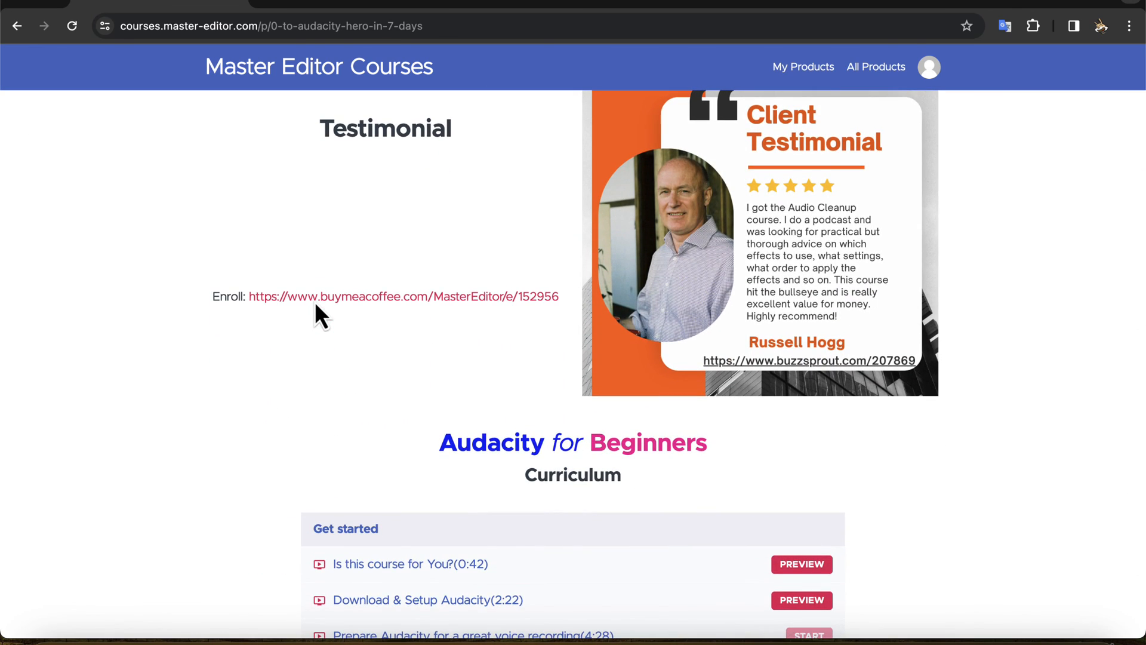
scroll(down, 3)
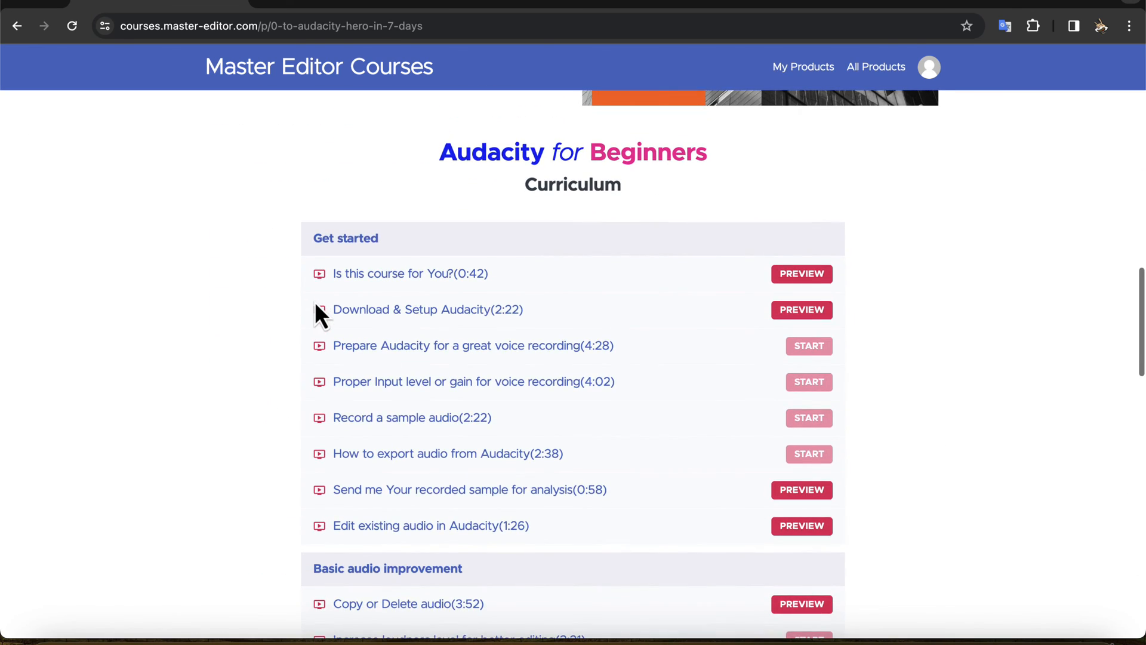
mouse_move(275, 346)
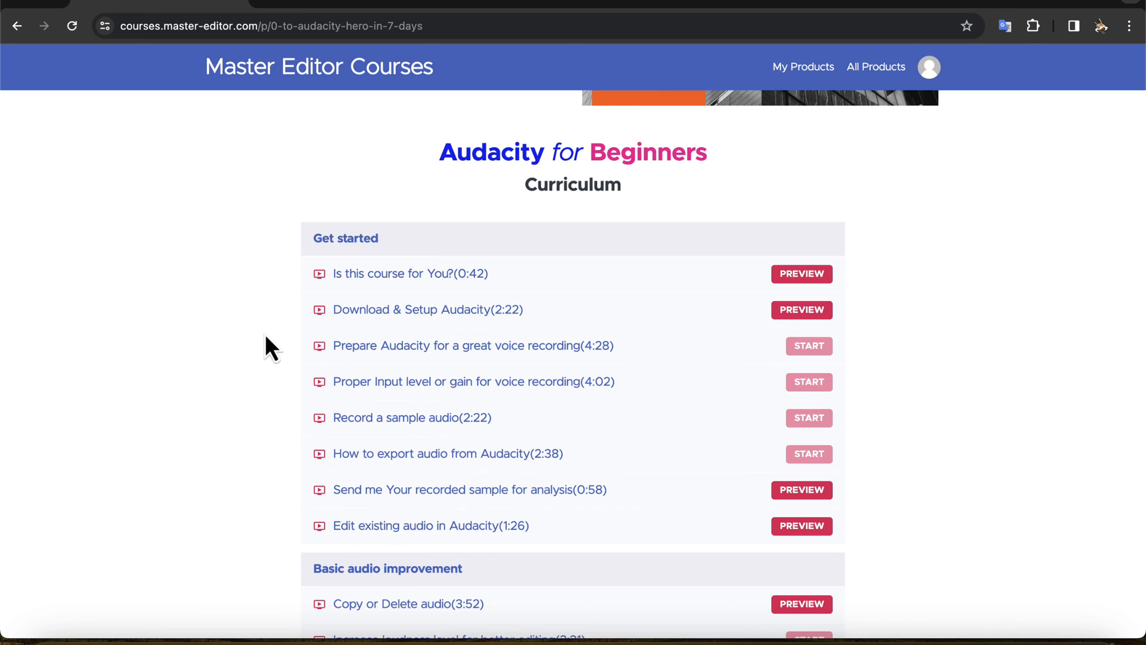
scroll(down, 3)
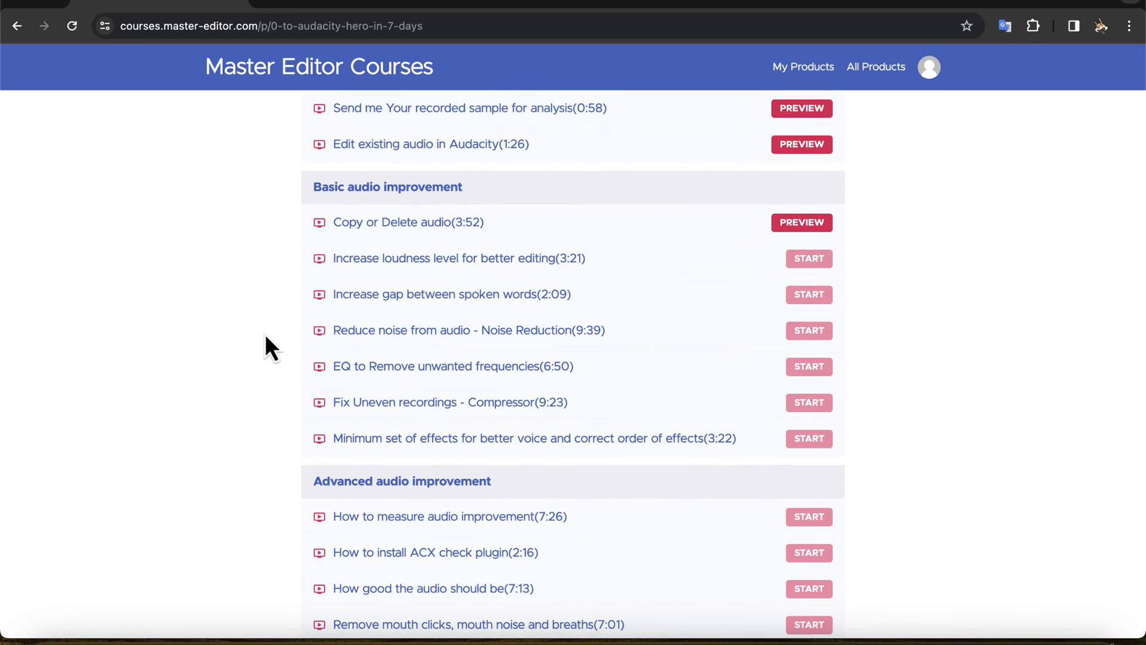
scroll(down, 3)
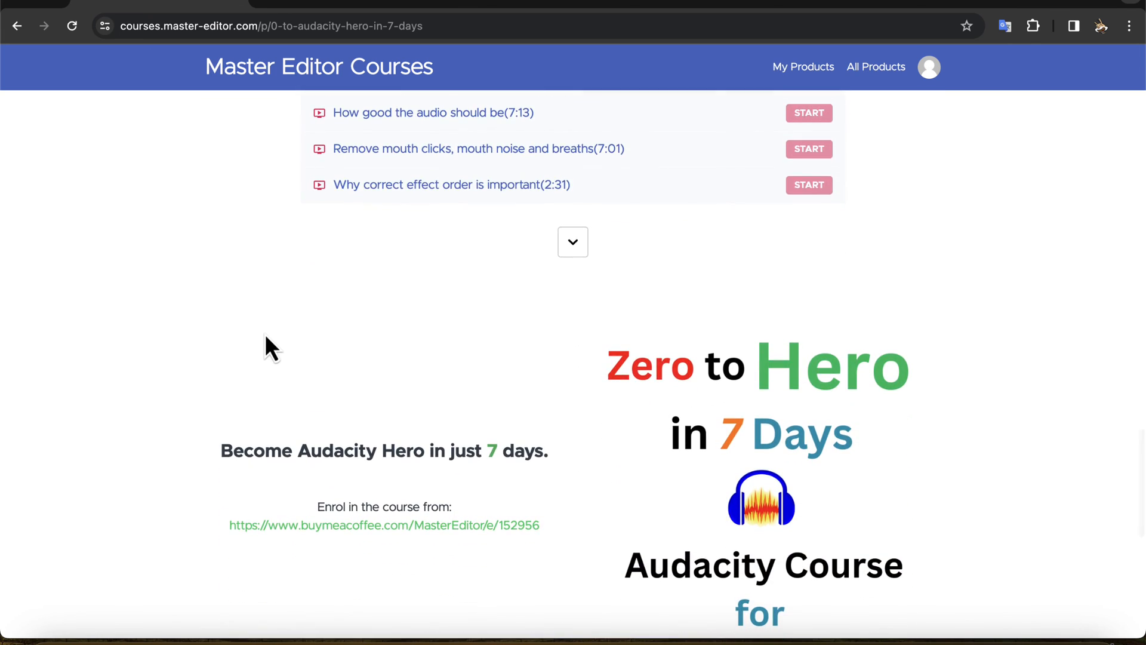
mouse_move(288, 512)
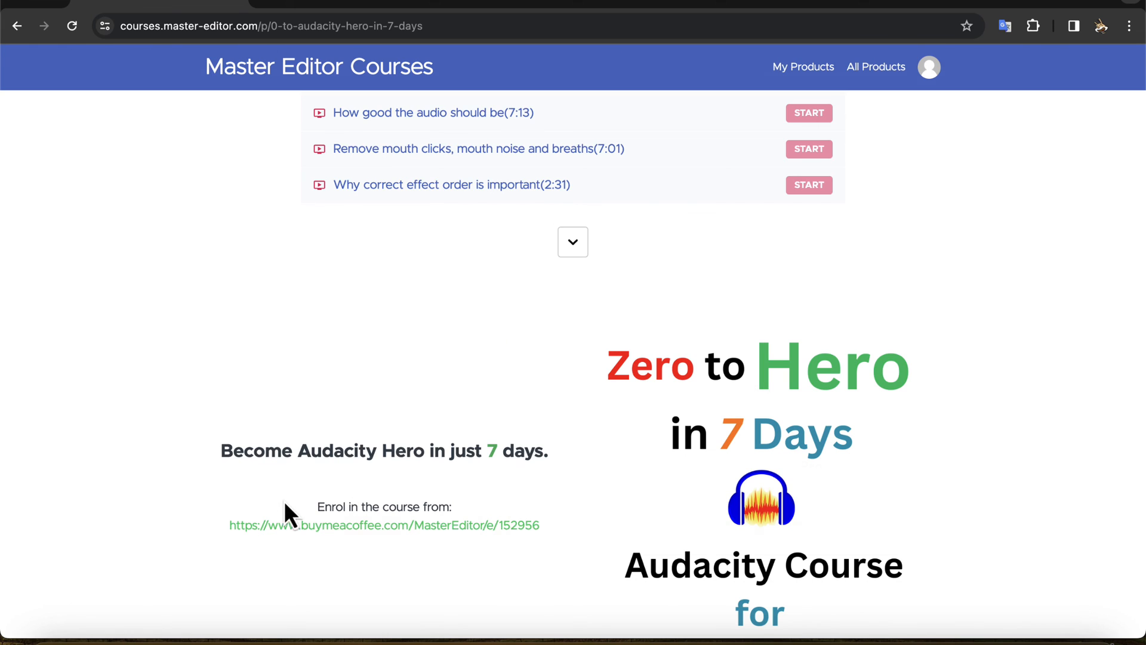
- Review the Master Editor membership page with $97 monthly and $297 lifetime plans
click(384, 526)
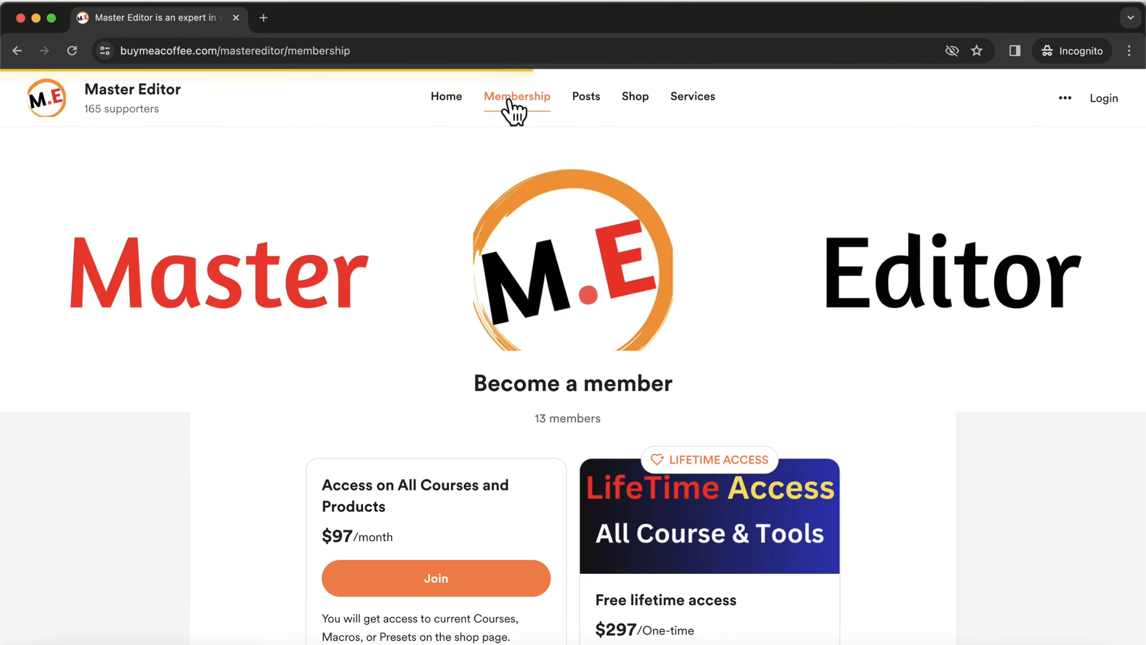
scroll(down, 3)
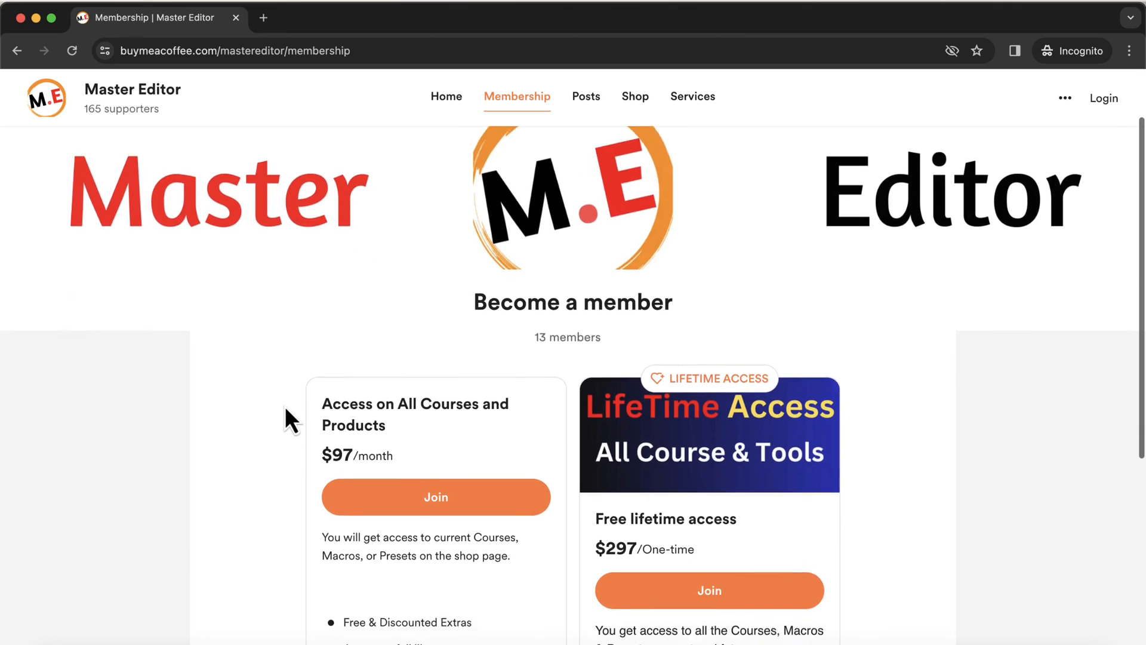
scroll(down, 3)
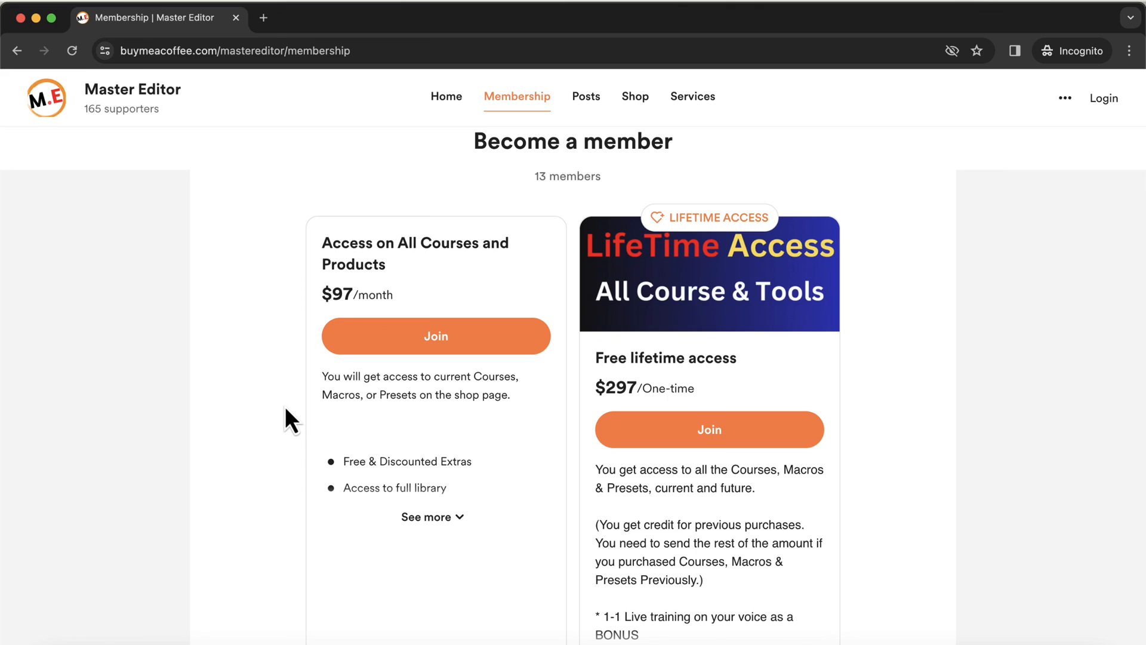
mouse_move(520, 197)
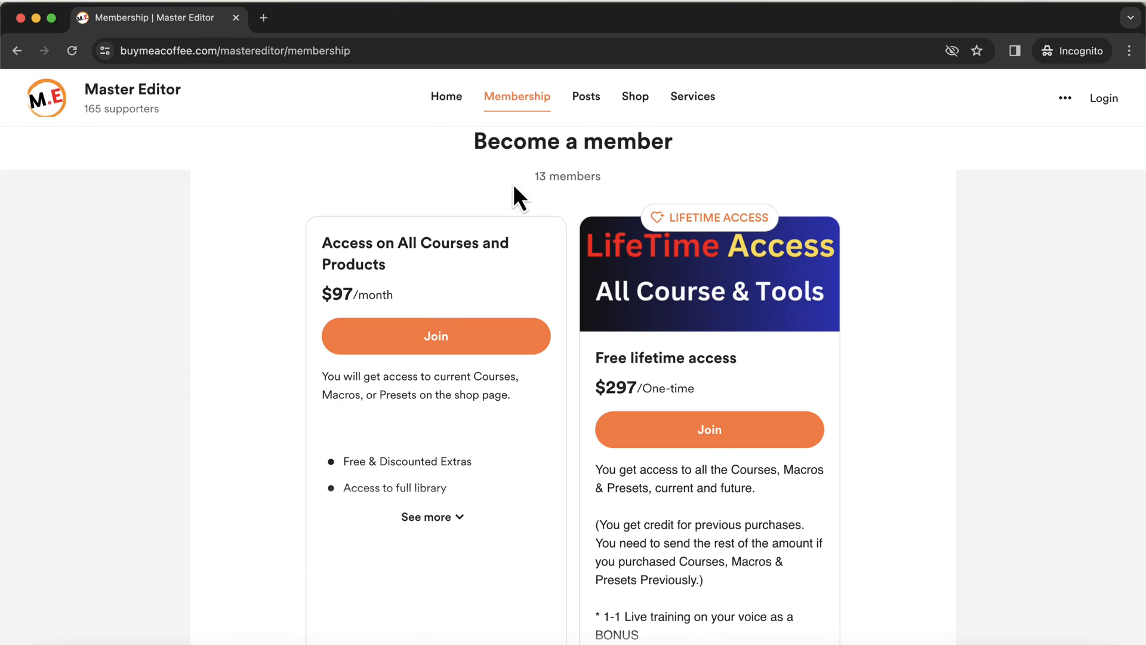
- Browse the Buy Me a Coffee shop's courses and presets
click(634, 96)
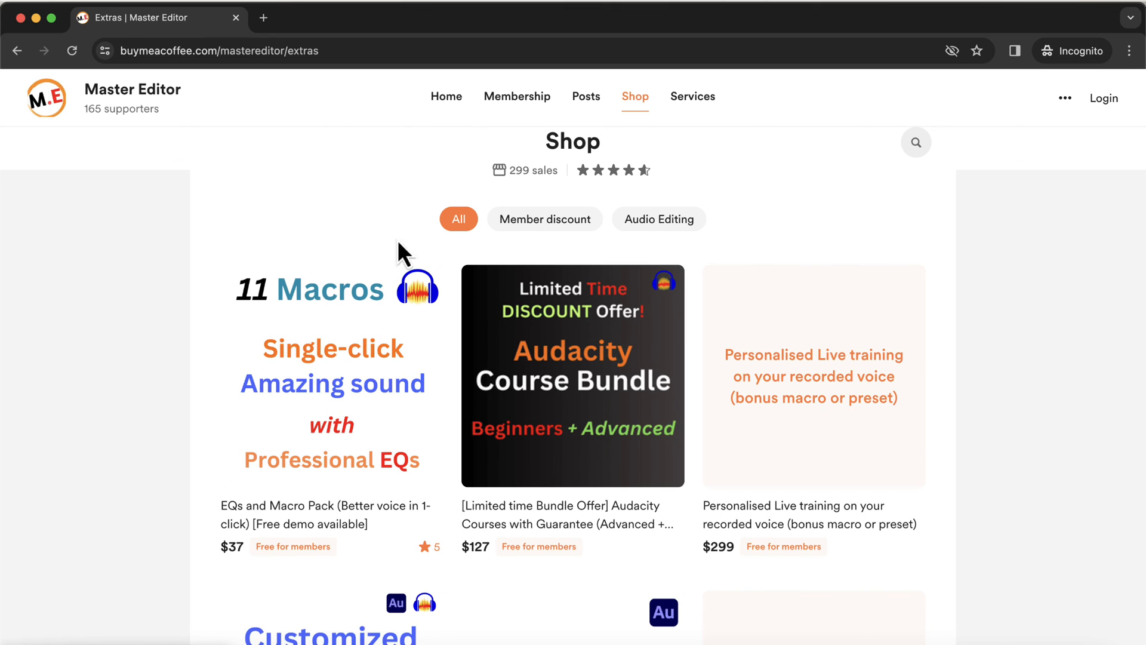
mouse_move(187, 434)
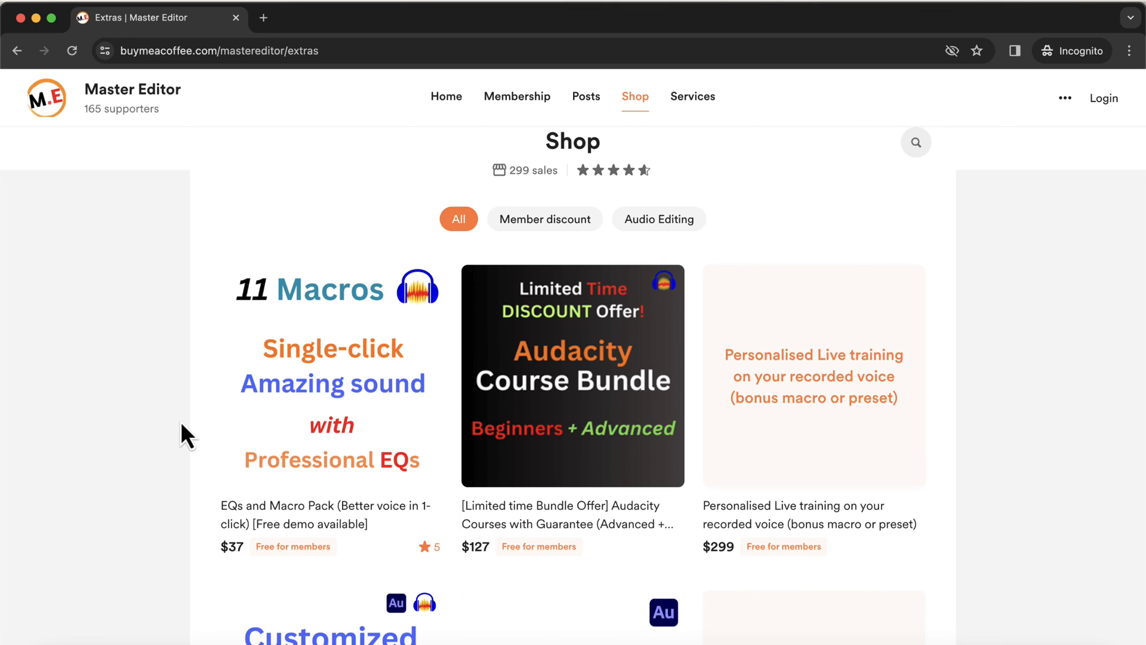
scroll(down, 3)
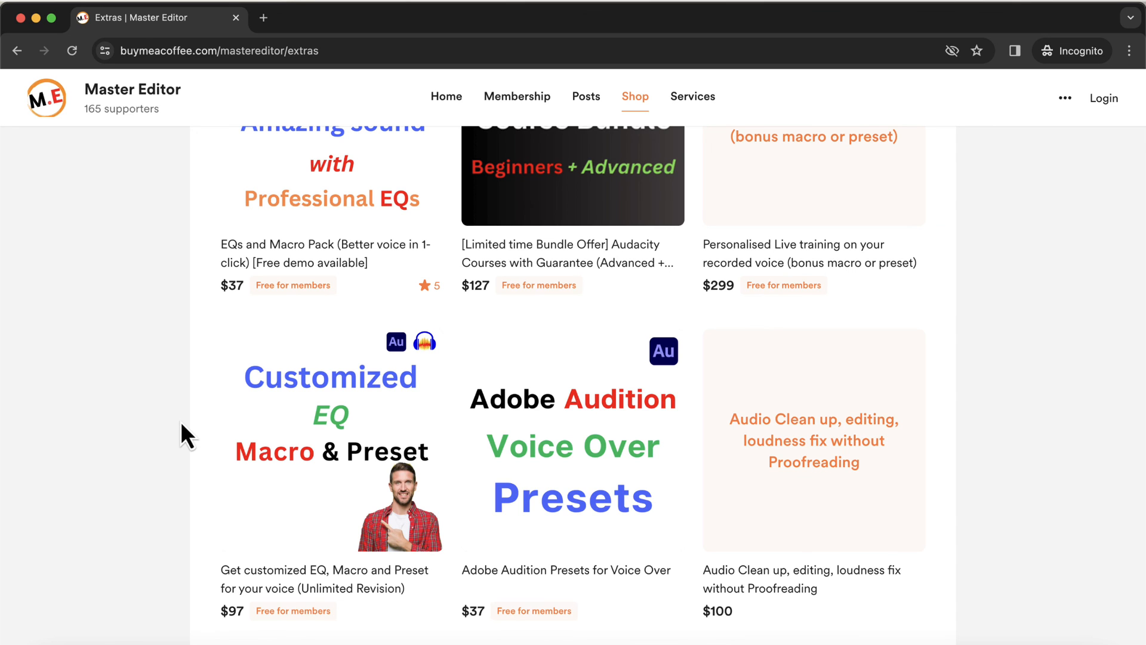
scroll(down, 3)
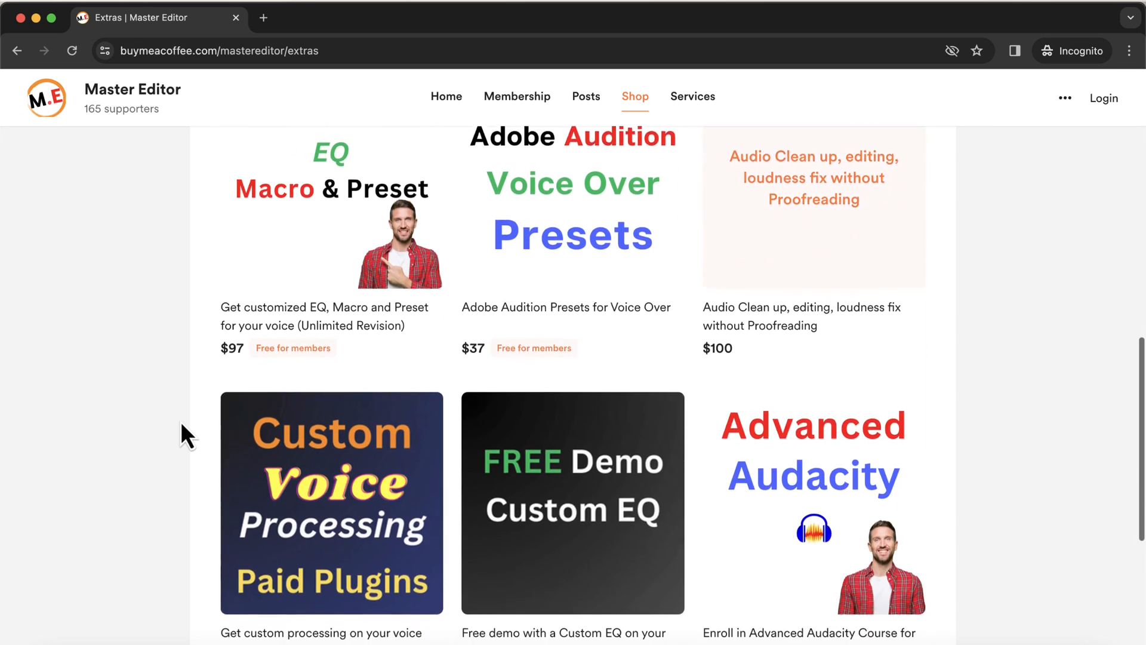
scroll(down, 3)
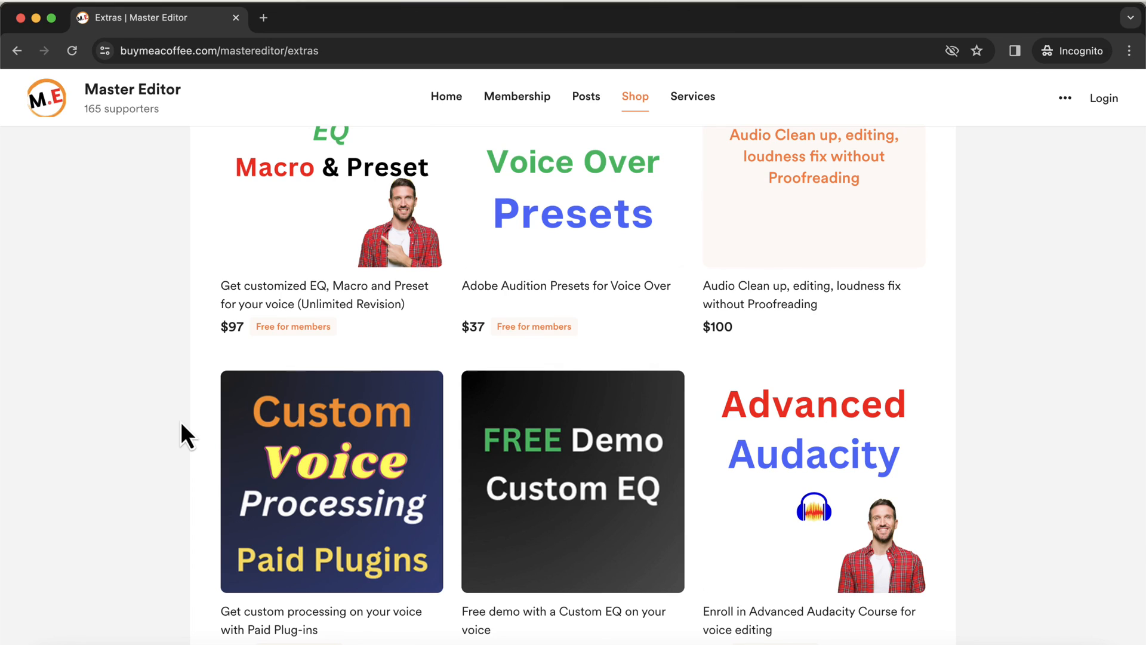